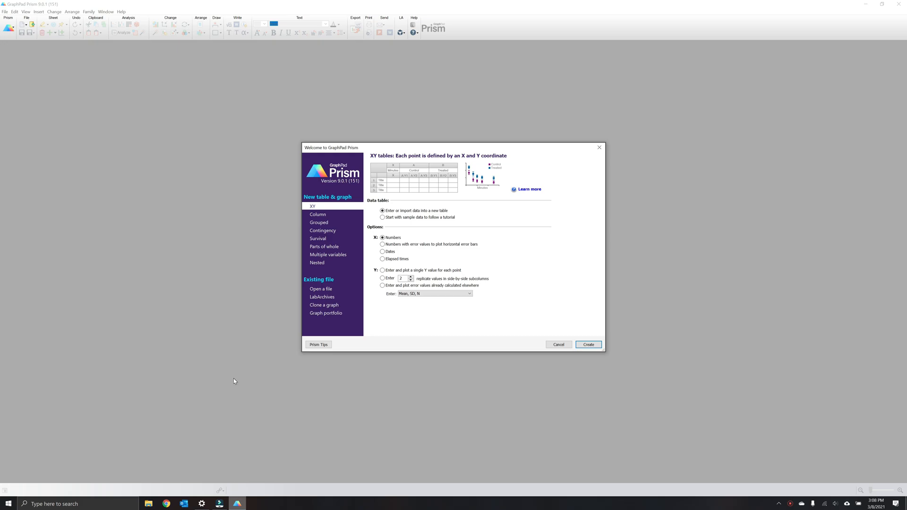
mouse_move(327, 199)
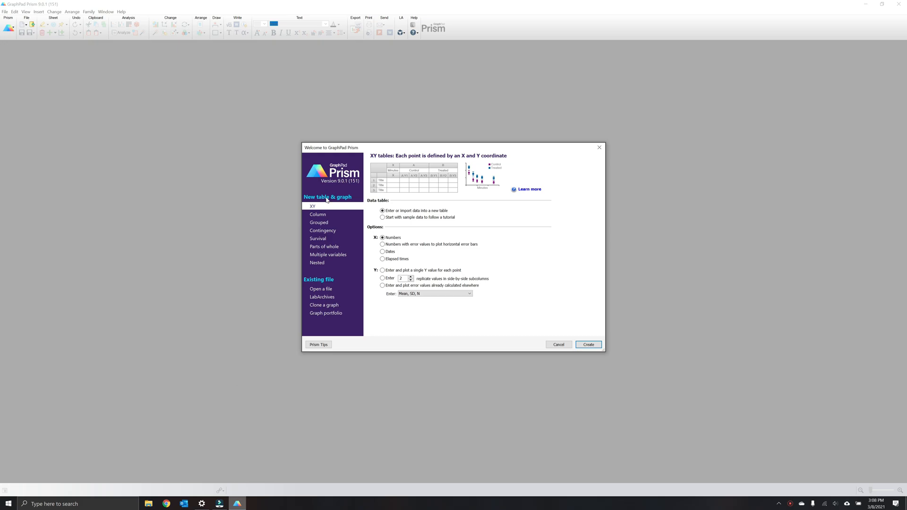
mouse_move(321, 210)
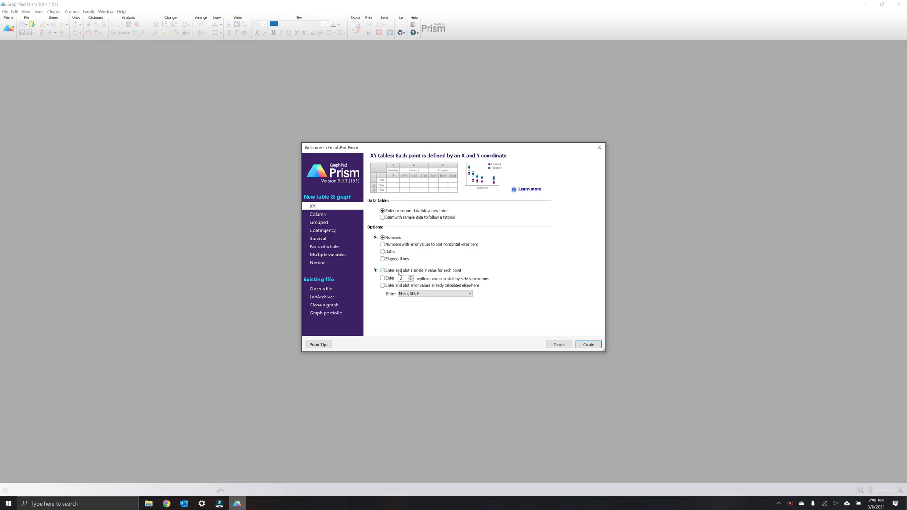
Create a new XY data table holding a single Y value for each point
click(383, 270)
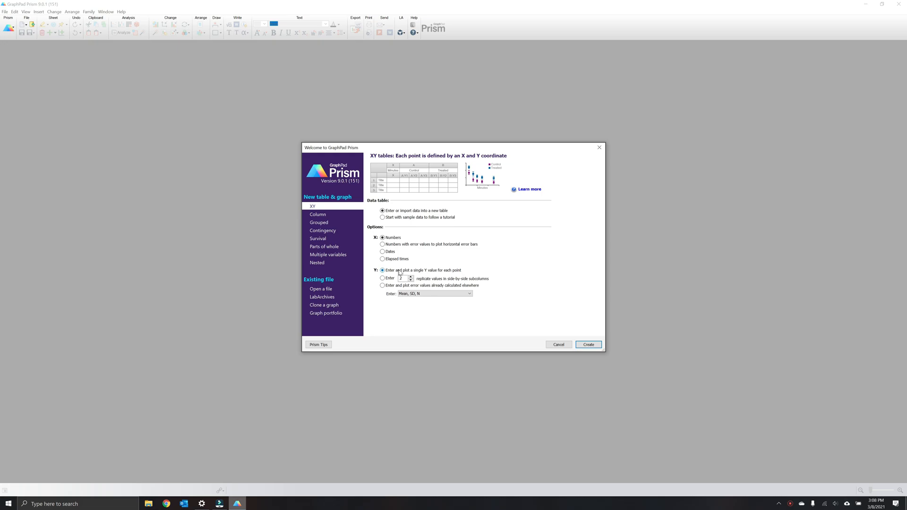
mouse_move(438, 272)
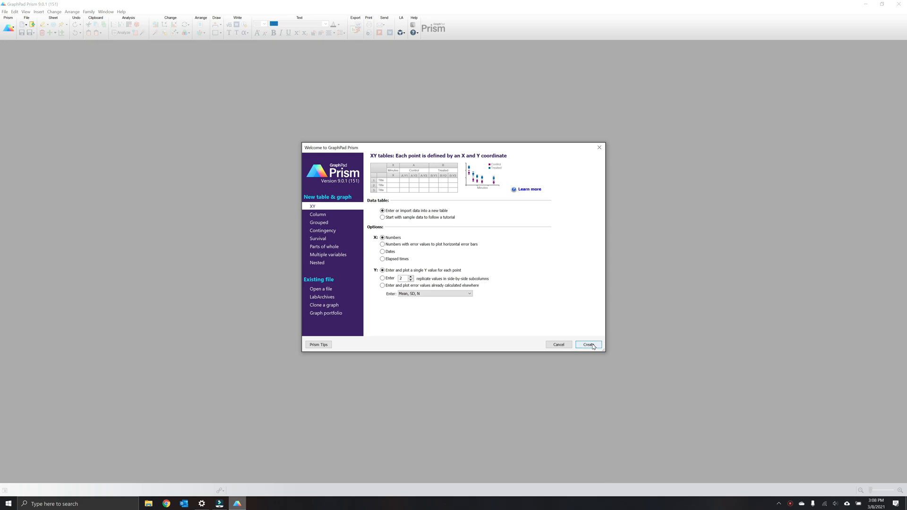
click(588, 345)
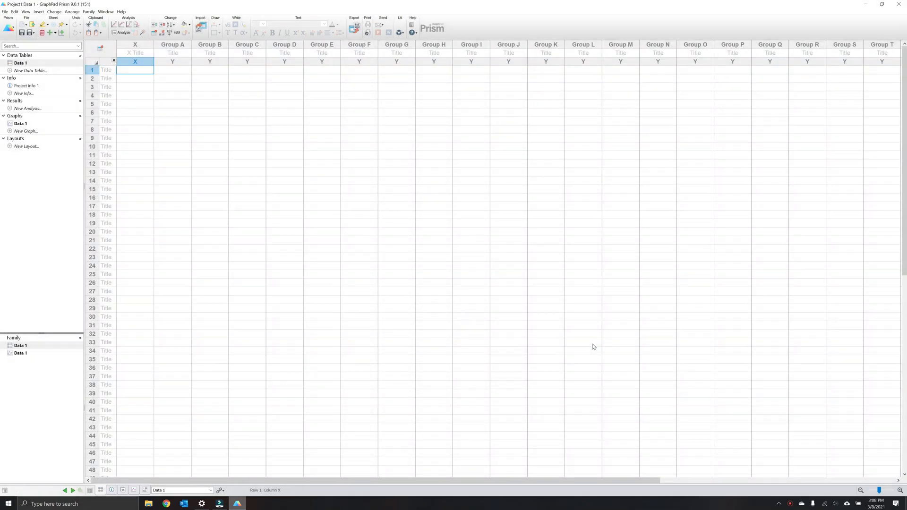
mouse_move(31, 69)
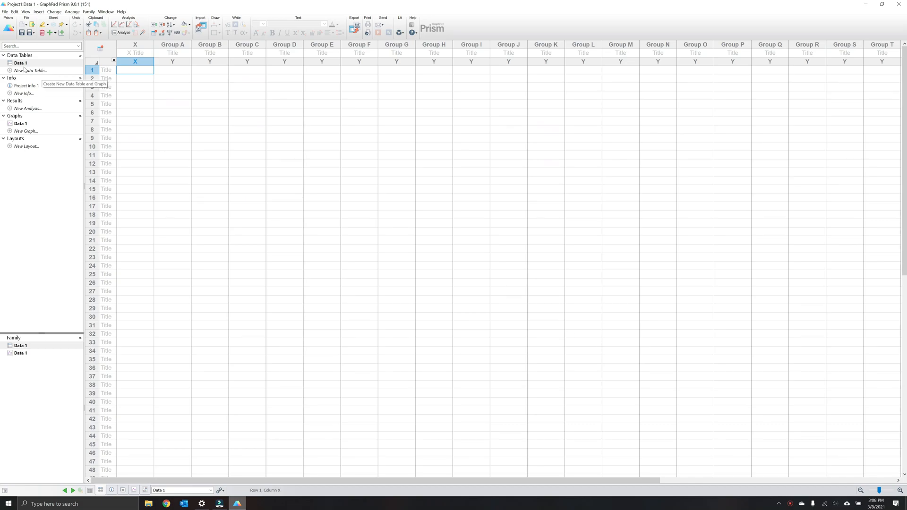
Rename Data 1 in the Navigator to 'Scatterplot of Problem Behavior'
double_click(20, 62)
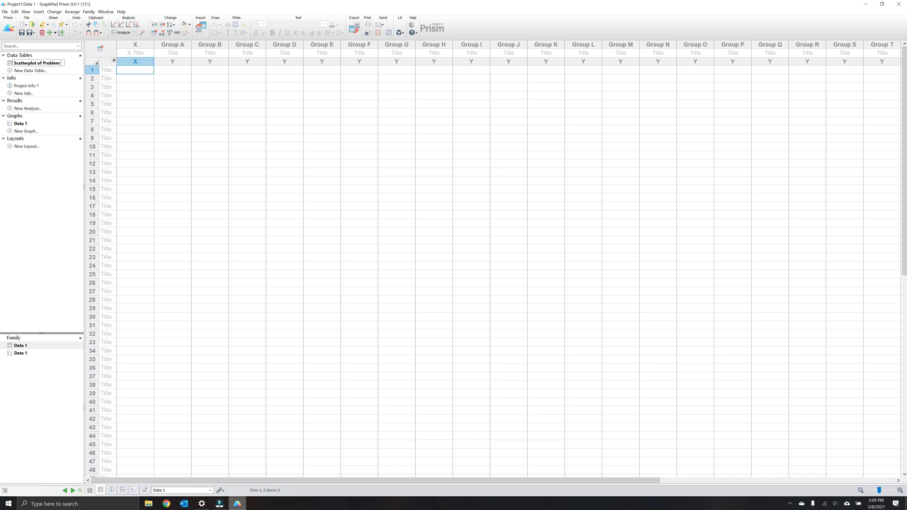
text(Behavior)
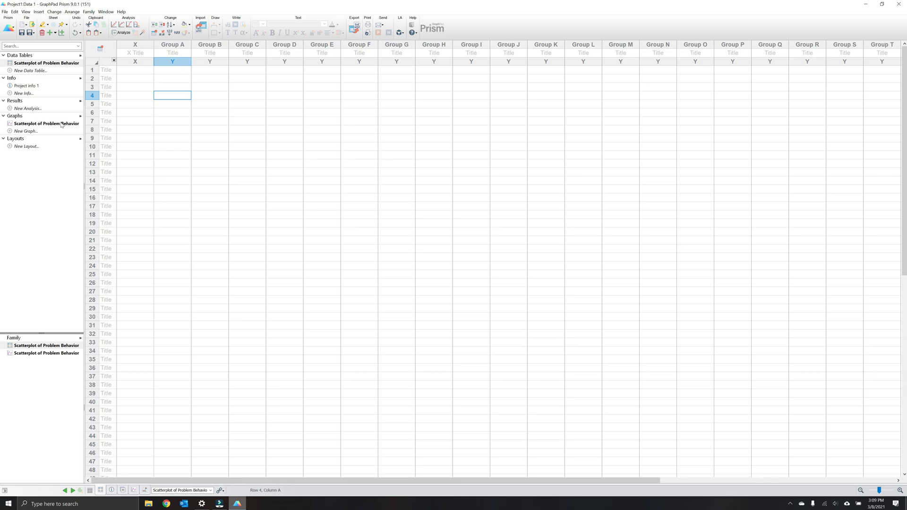
mouse_move(123, 101)
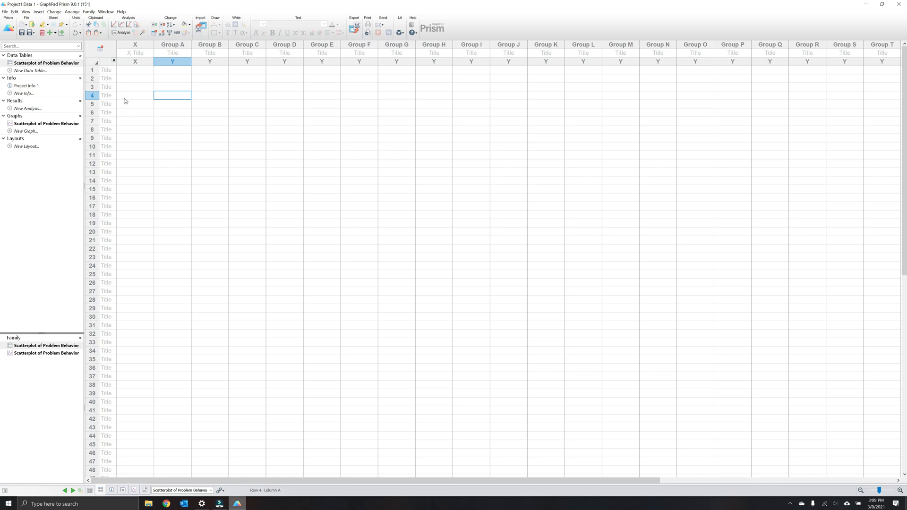
mouse_move(109, 75)
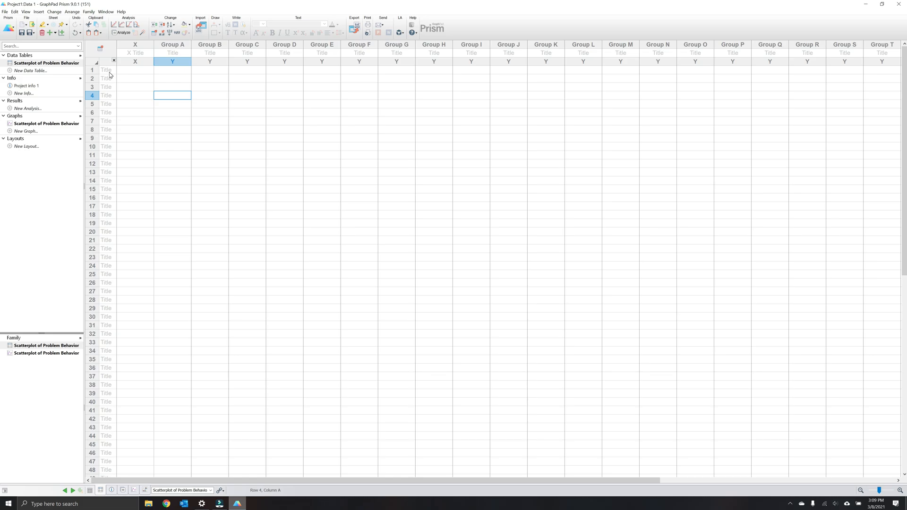
mouse_move(99, 150)
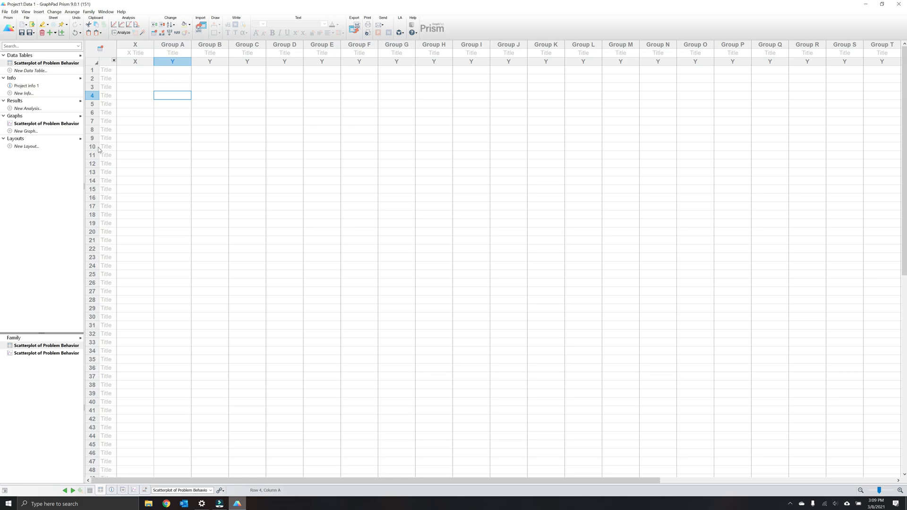
mouse_move(106, 109)
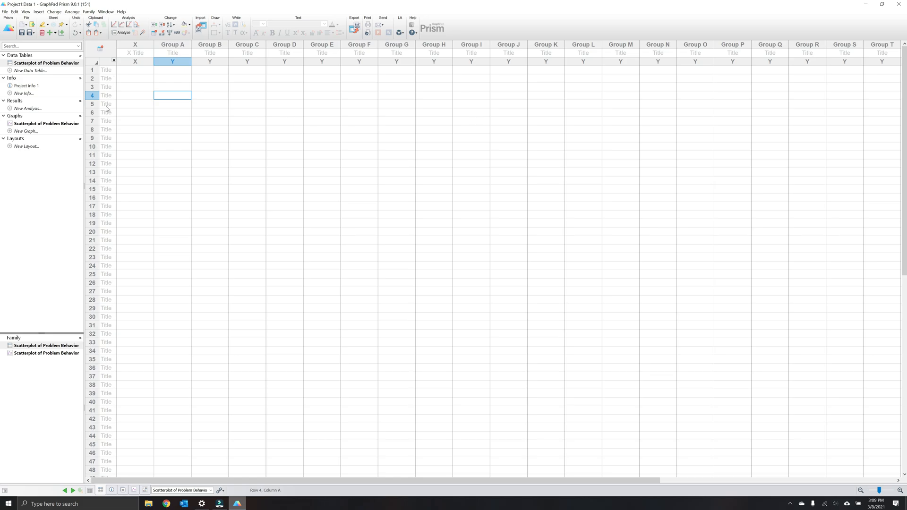
mouse_move(106, 75)
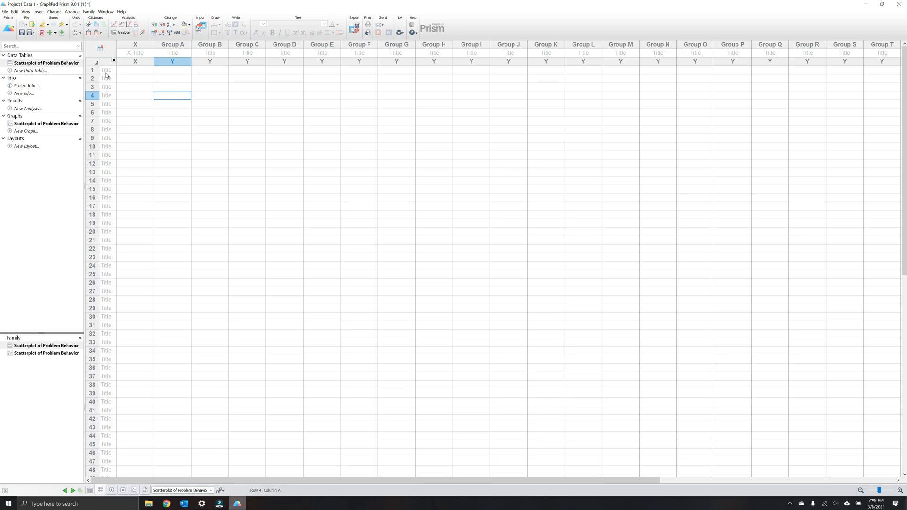
mouse_move(157, 56)
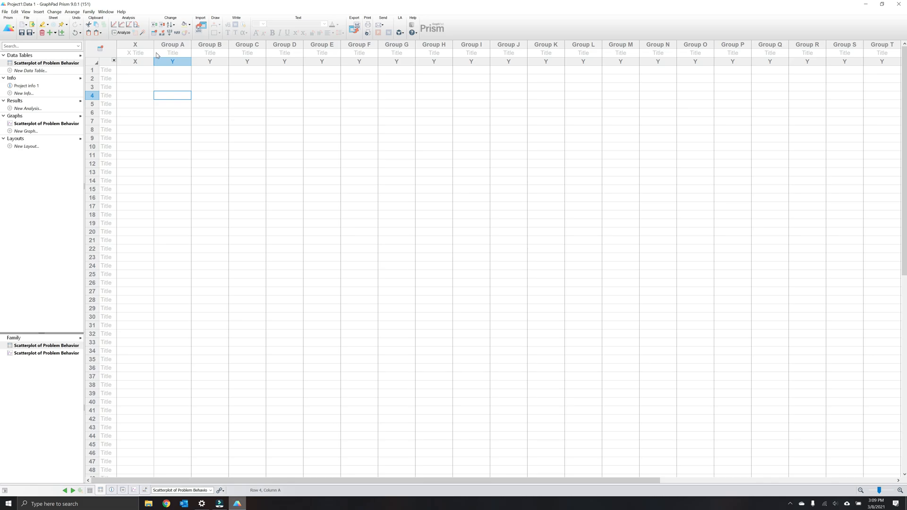
mouse_move(259, 59)
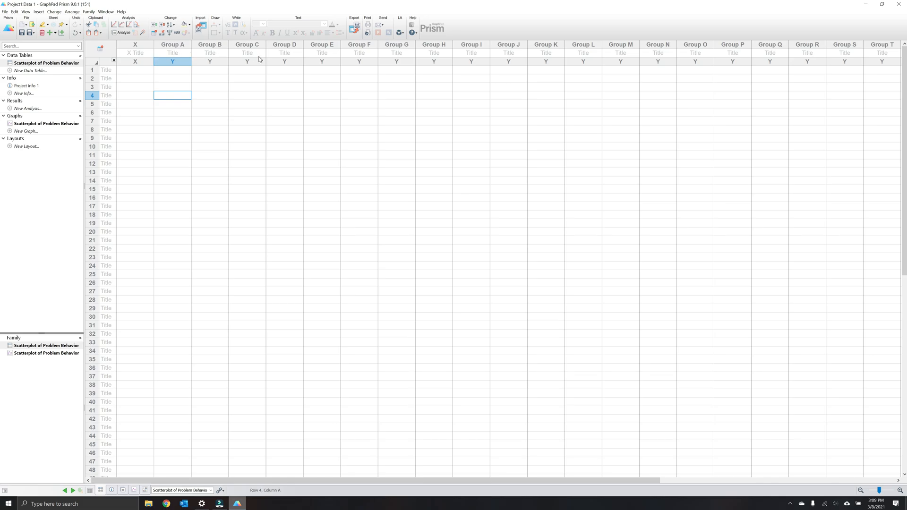
mouse_move(250, 57)
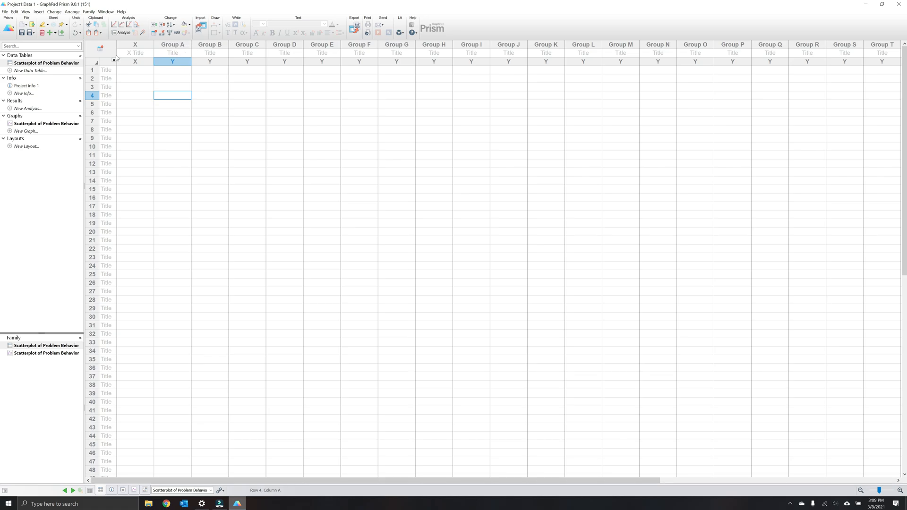
Enter row titles 9 am–3 pm, column titles May 1–May 5, and the May 1 counts
click(172, 52)
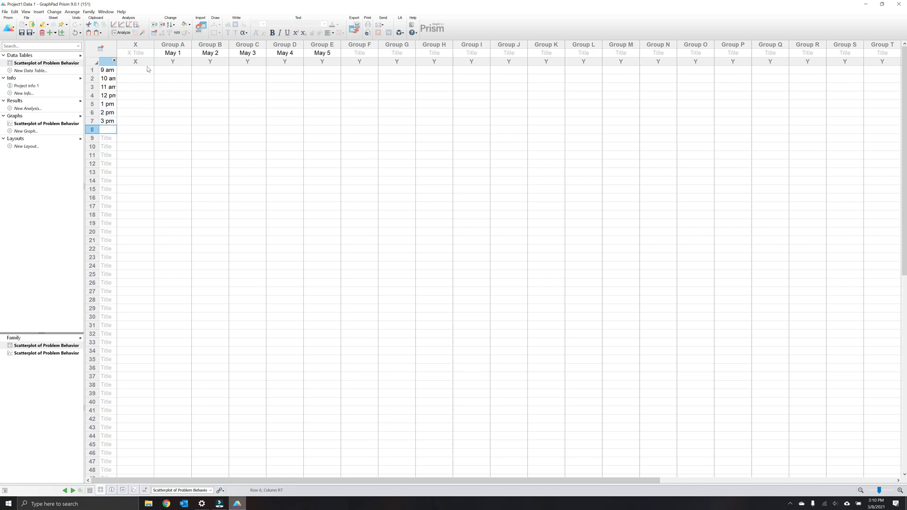
click(172, 69)
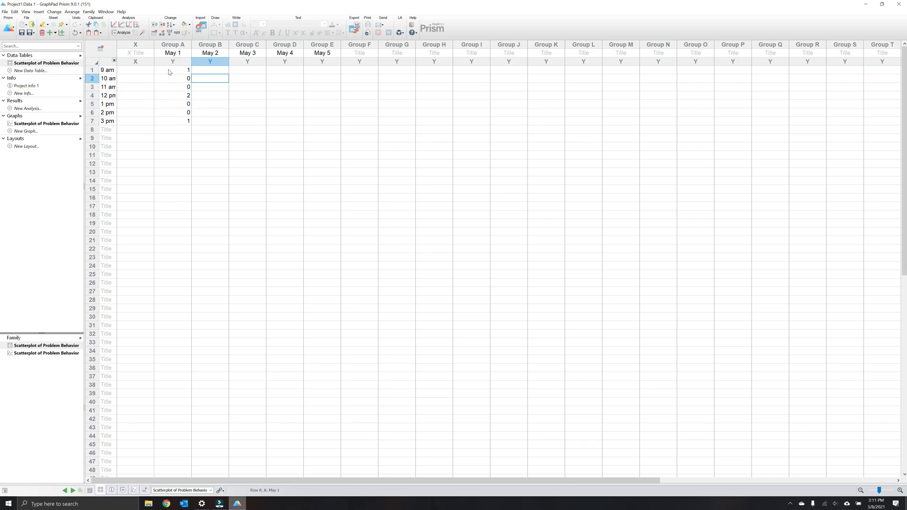
Type the May 2 through May 5 counts into columns B–E, rows 1–7
text(1)
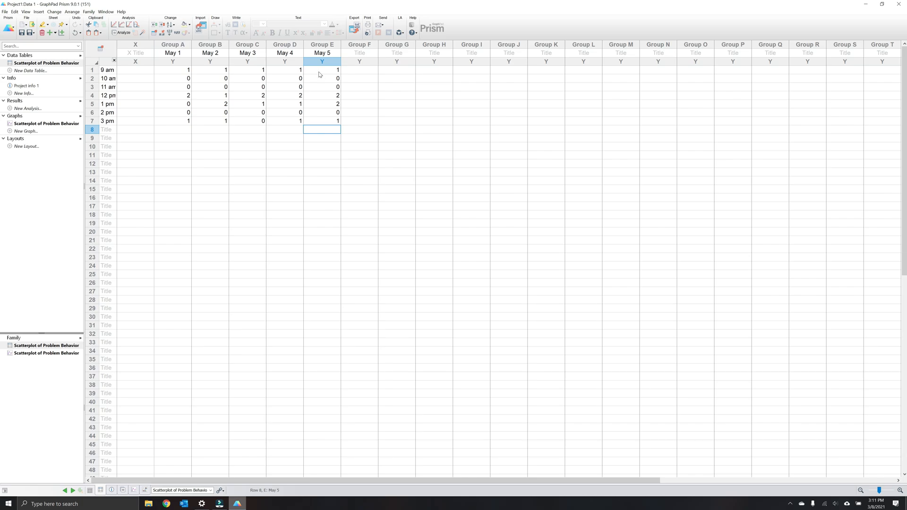
mouse_move(317, 74)
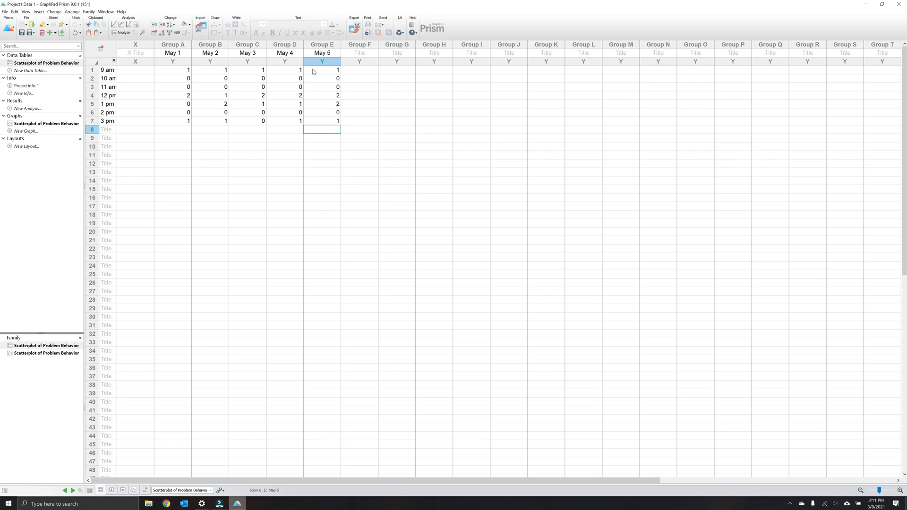
mouse_move(189, 103)
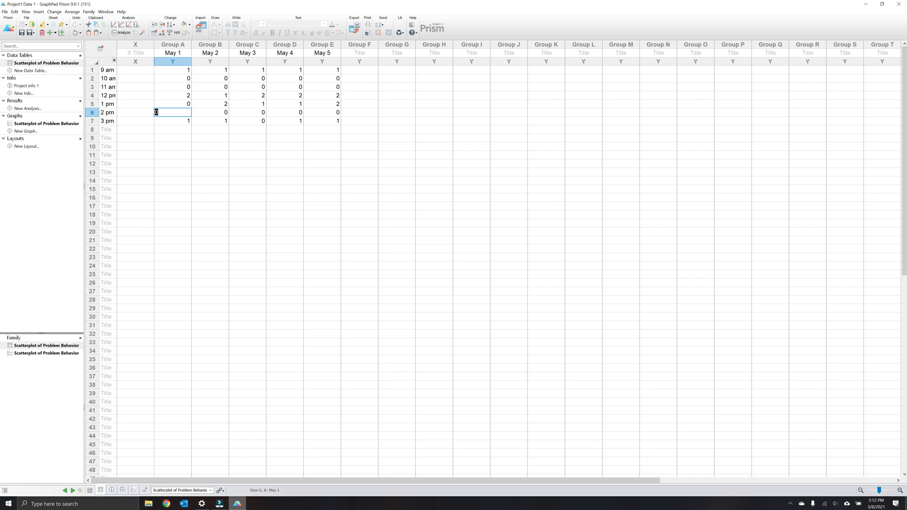
mouse_move(177, 98)
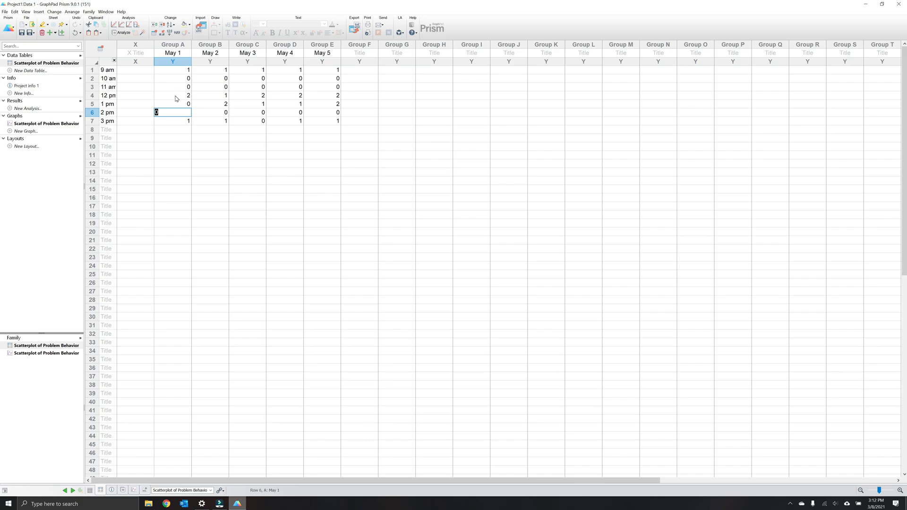
right_click(172, 95)
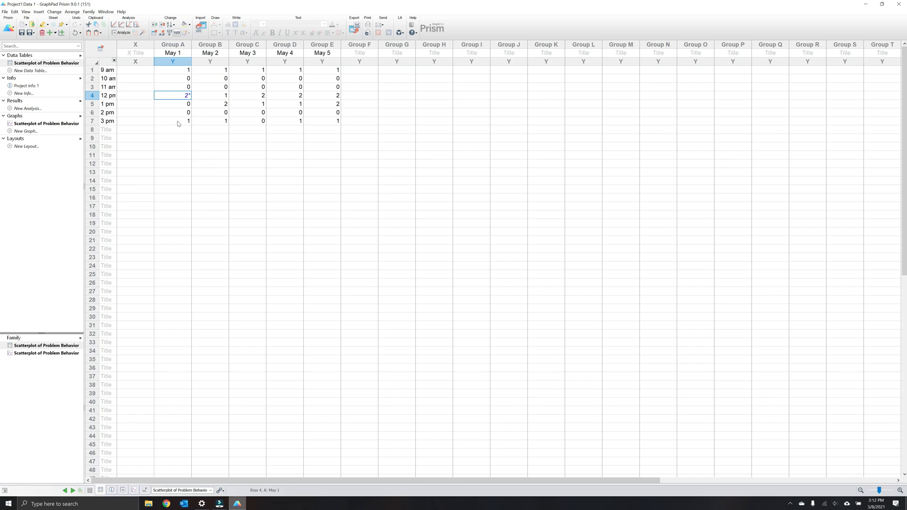
mouse_move(185, 102)
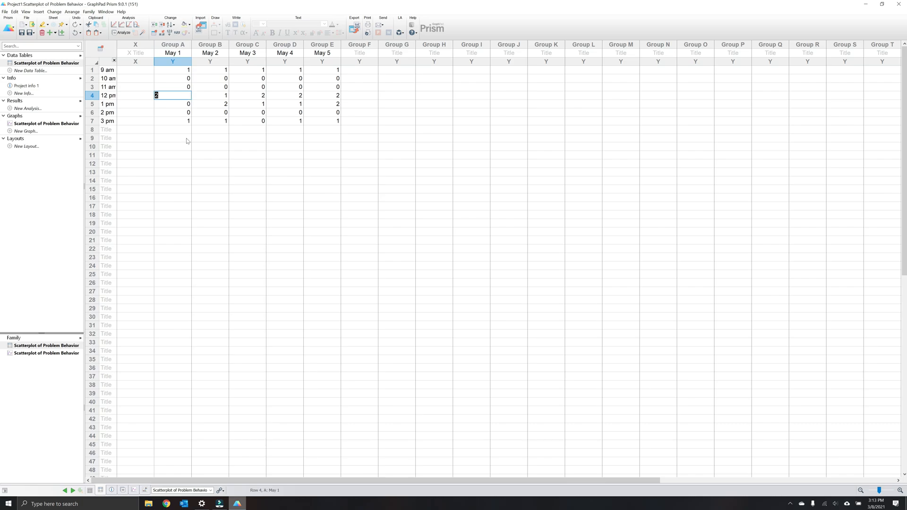
click(172, 138)
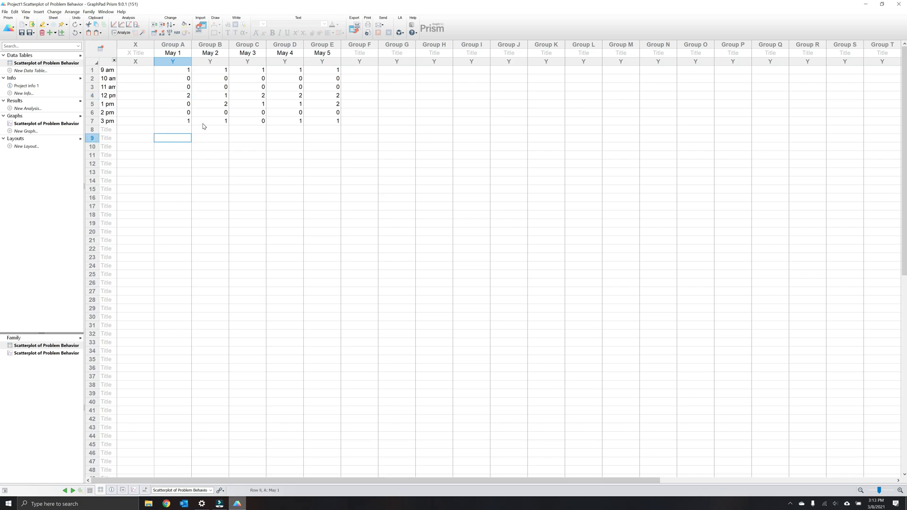
mouse_move(207, 142)
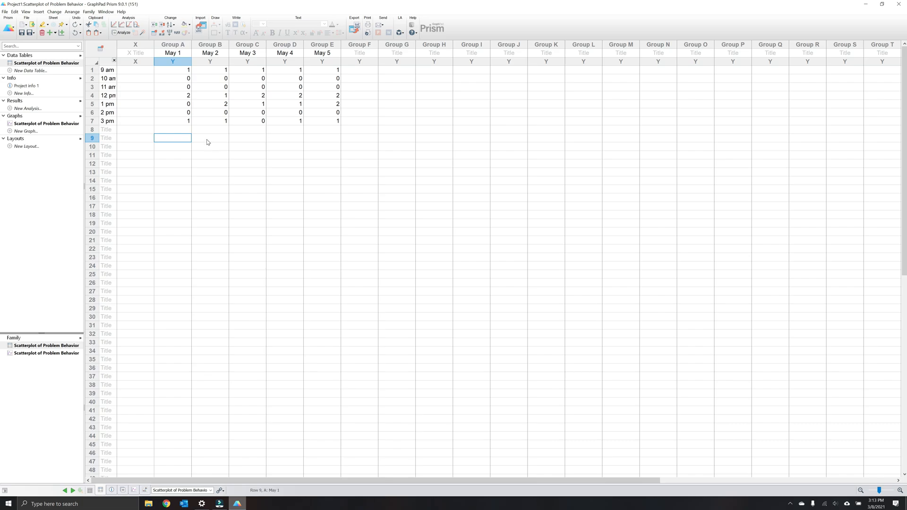
mouse_move(325, 78)
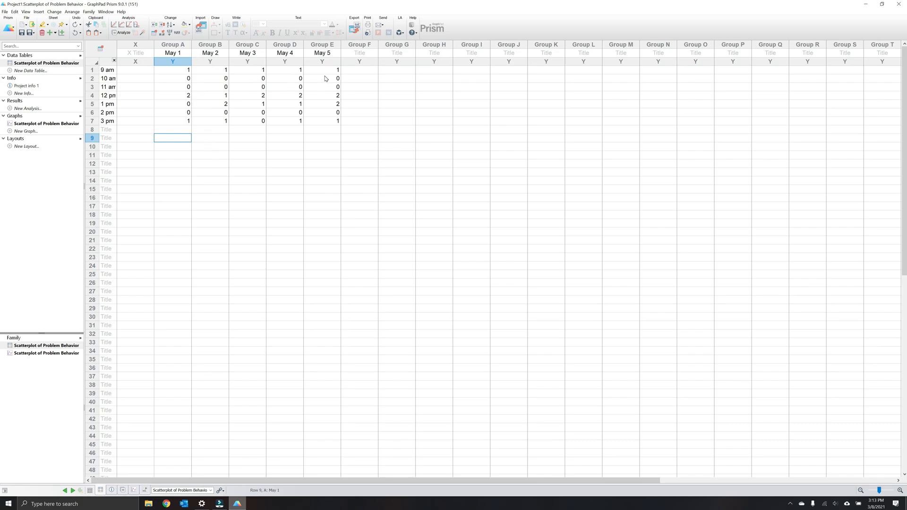
mouse_move(20, 120)
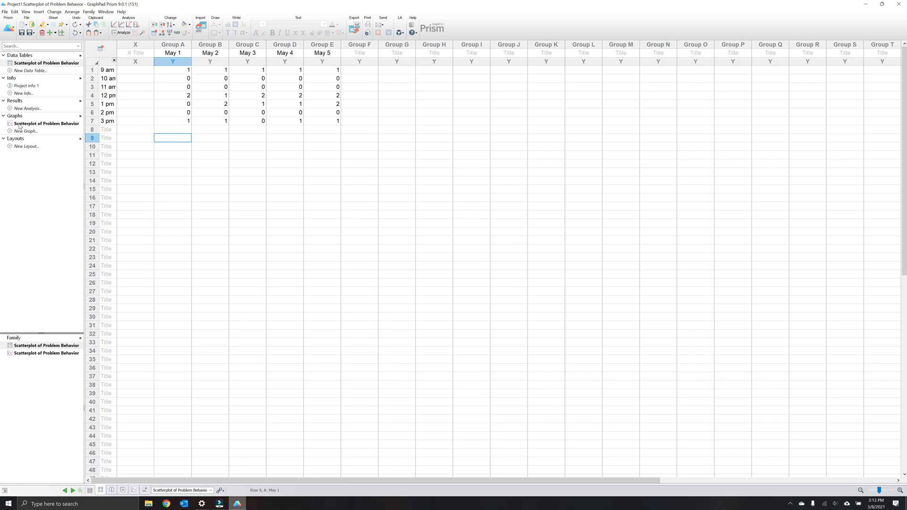
Change the behavior graph to the Grouped family's Gray scale heat map
click(47, 124)
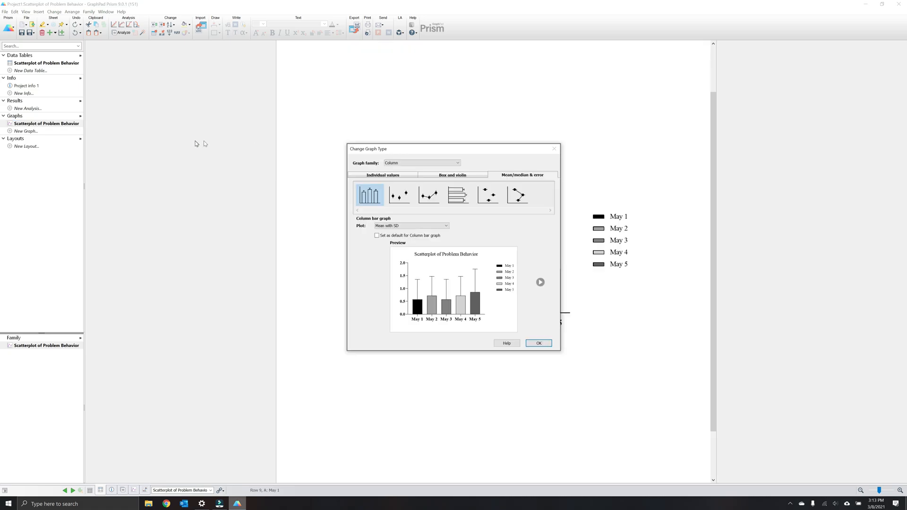
mouse_move(389, 153)
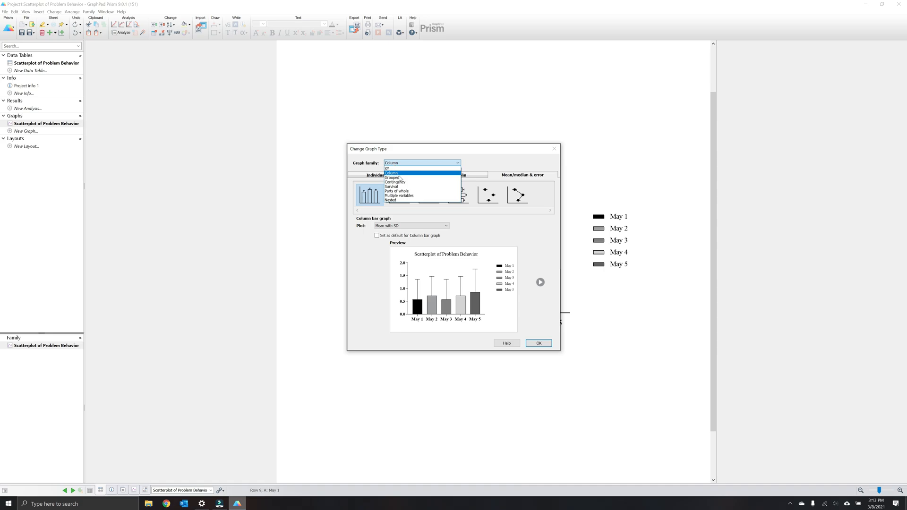
click(392, 177)
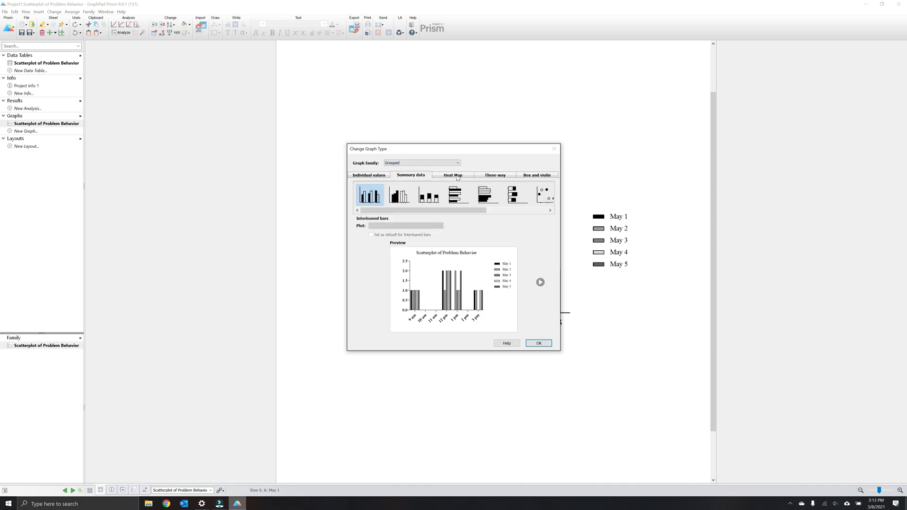
click(453, 175)
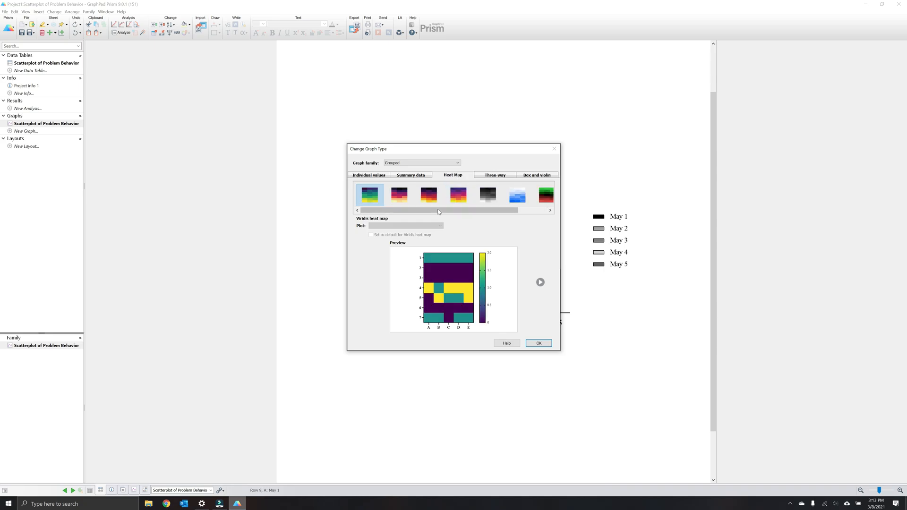
drag(438, 210, 537, 210)
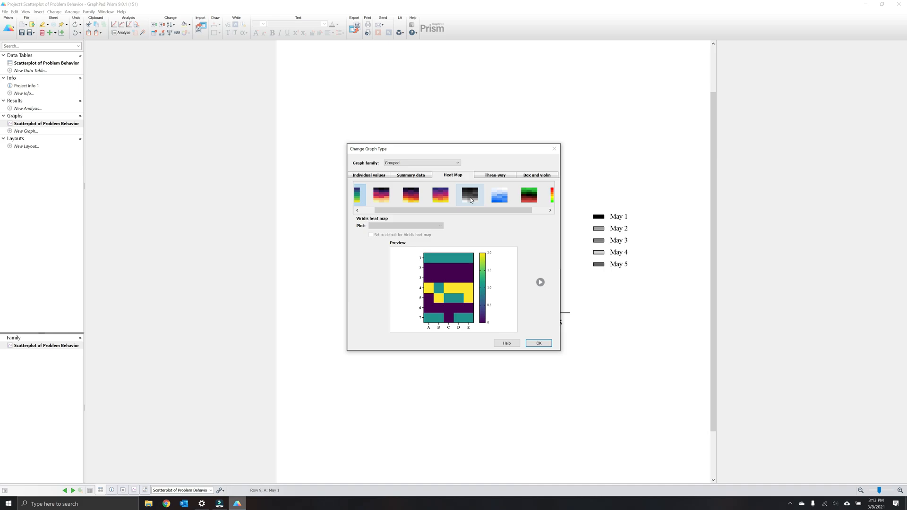
click(469, 195)
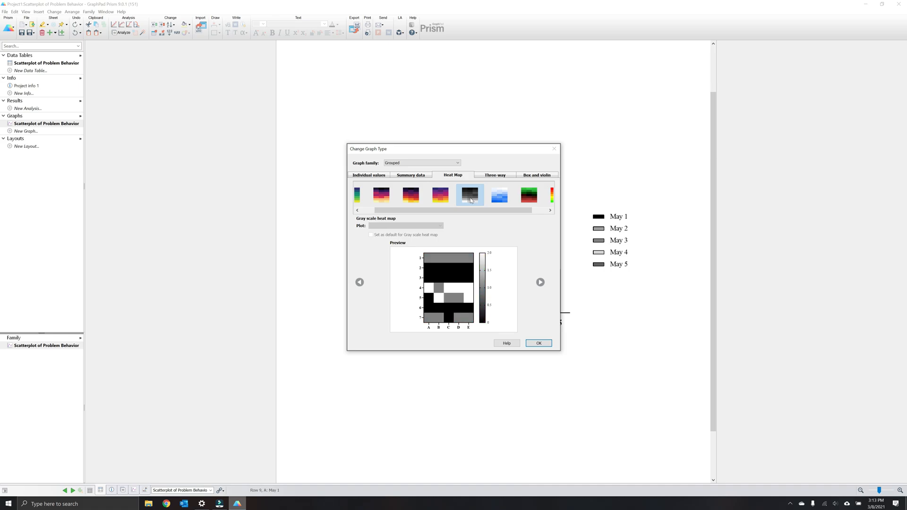
mouse_move(520, 350)
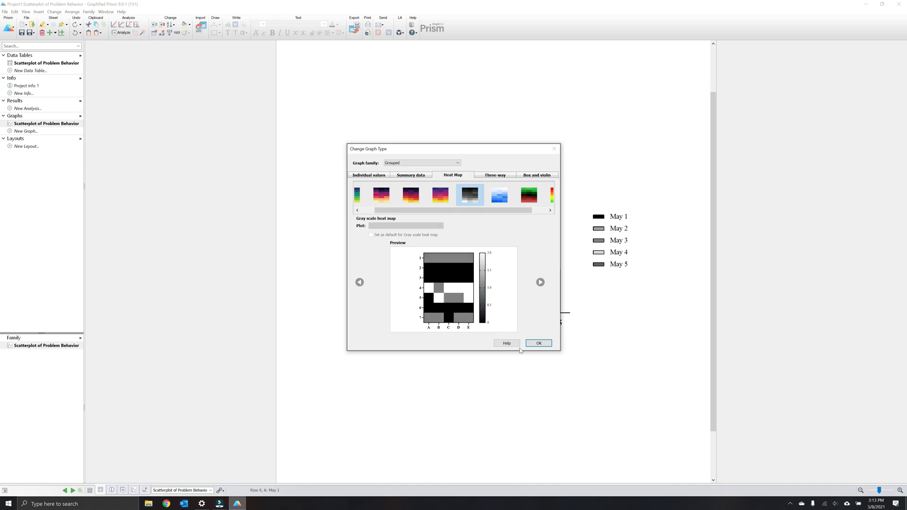
click(538, 343)
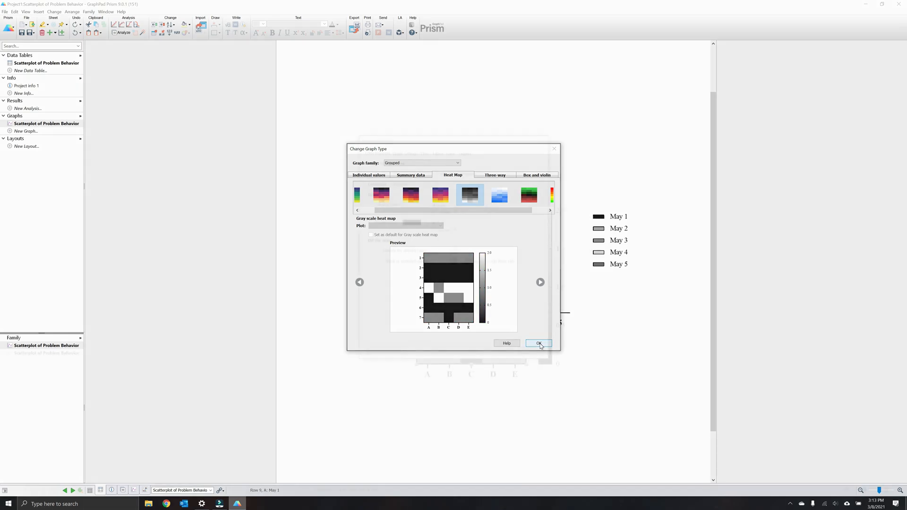
click(538, 343)
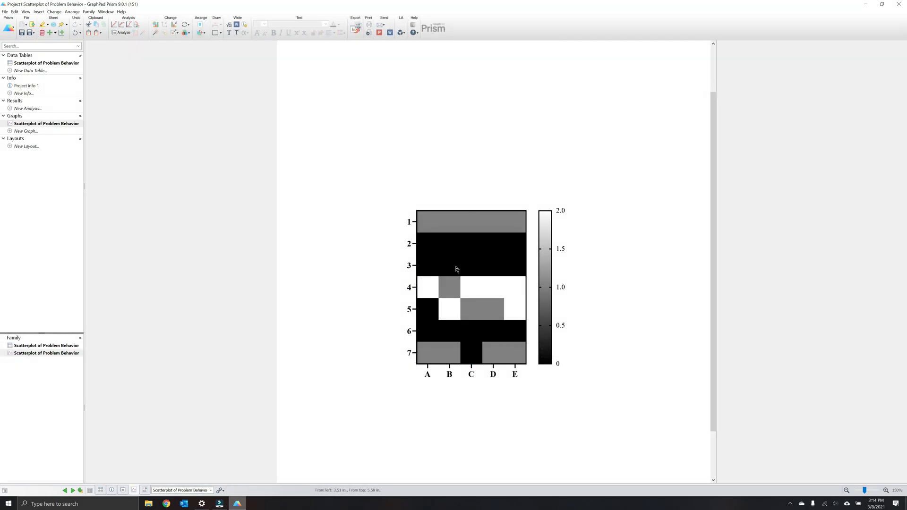
mouse_move(454, 258)
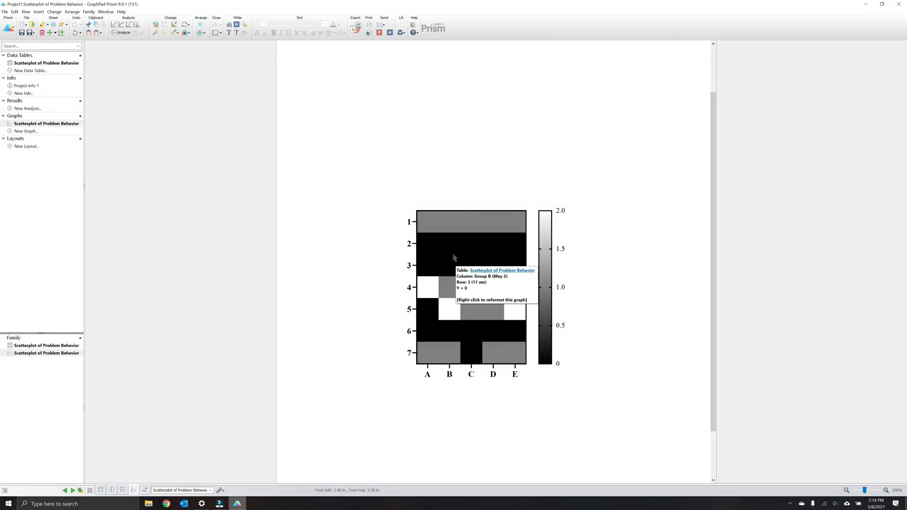
click(453, 255)
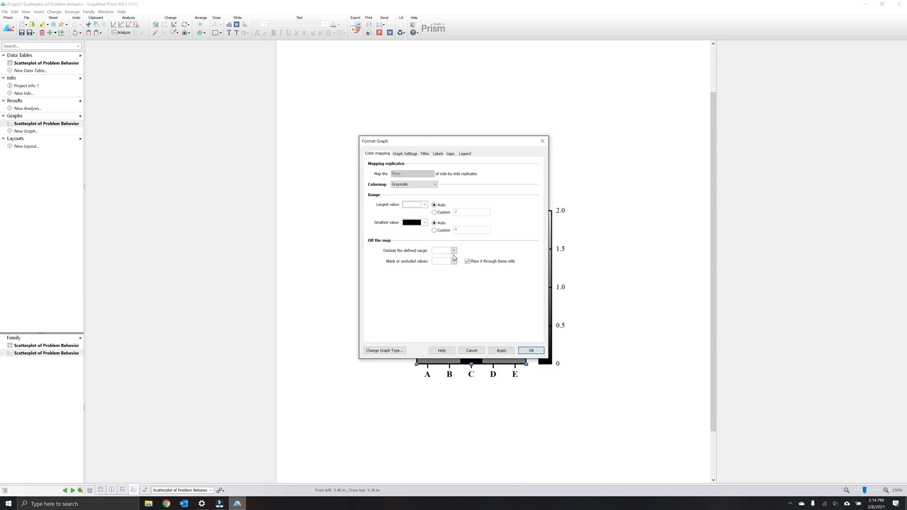
mouse_move(452, 281)
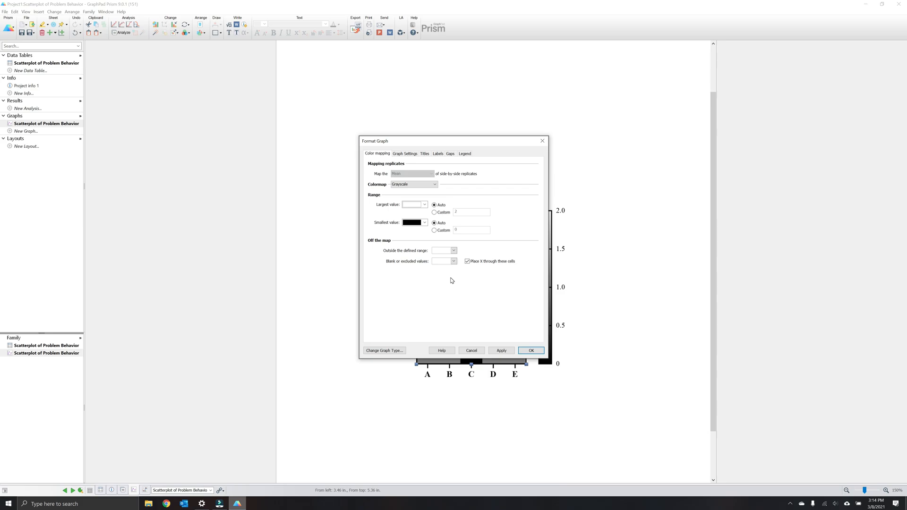
mouse_move(495, 187)
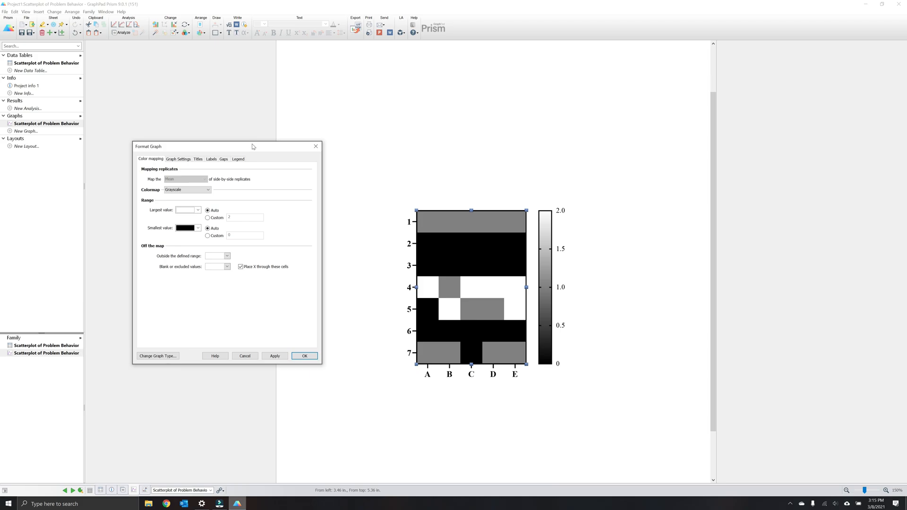
mouse_move(155, 162)
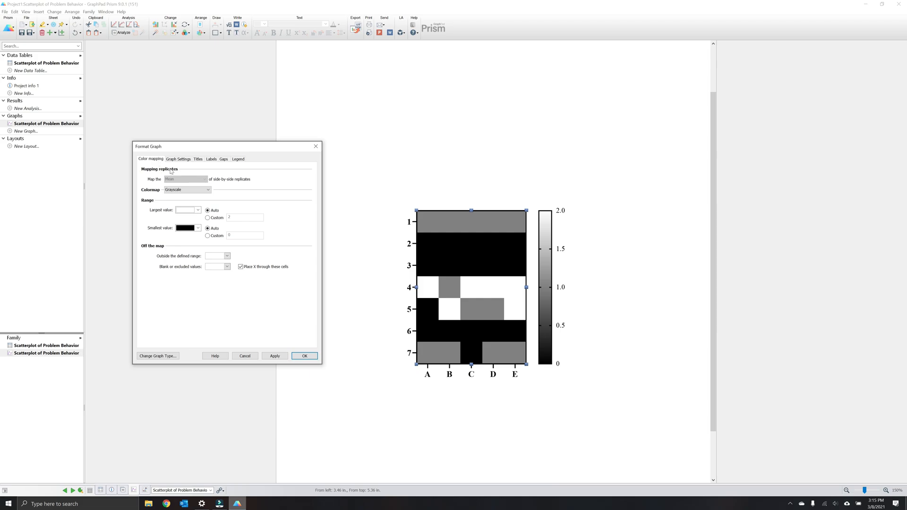
Browse the colormap list, from gradients and Viridis to Rainbow
click(207, 190)
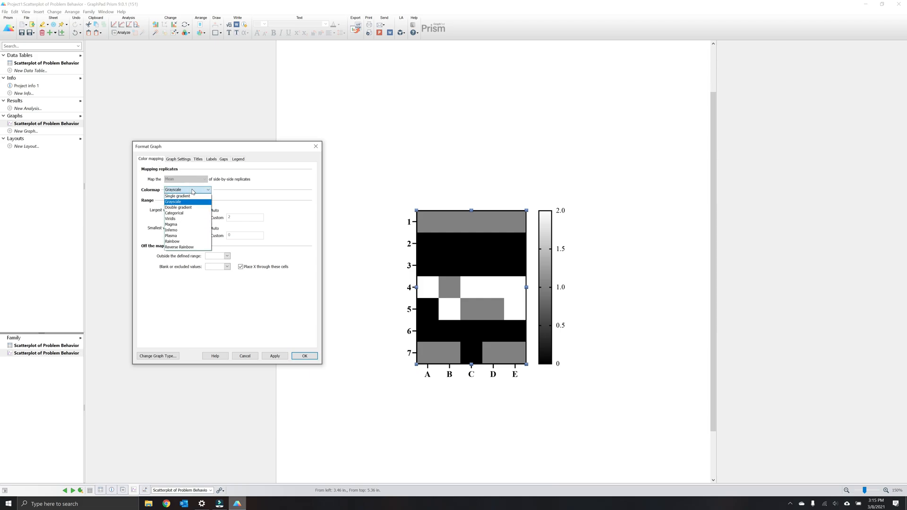
mouse_move(185, 242)
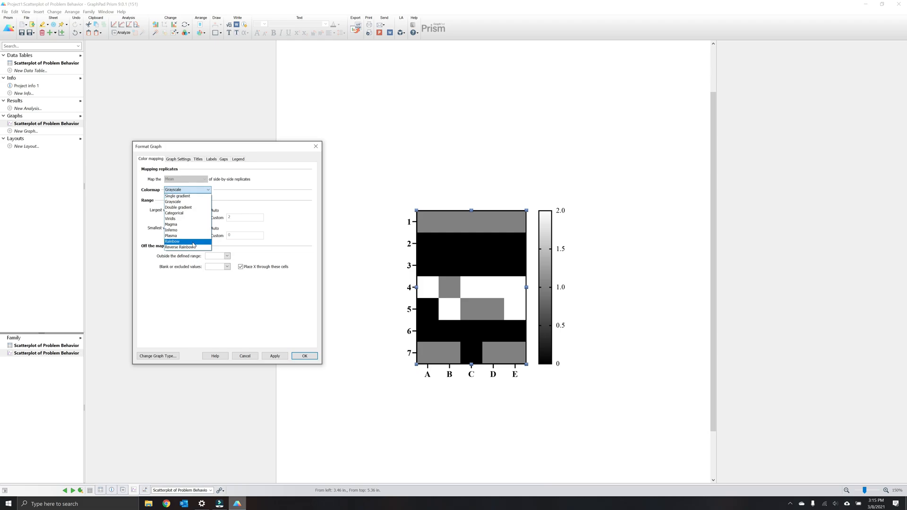
mouse_move(188, 219)
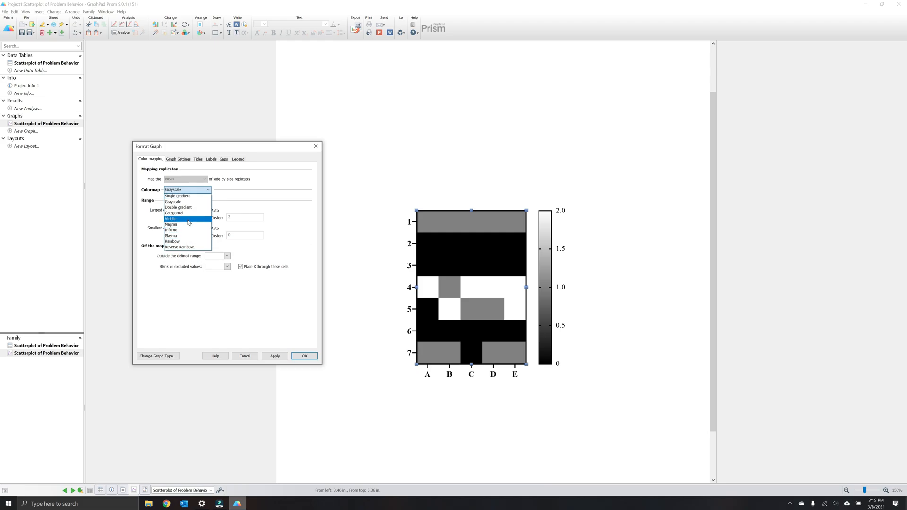
mouse_move(183, 213)
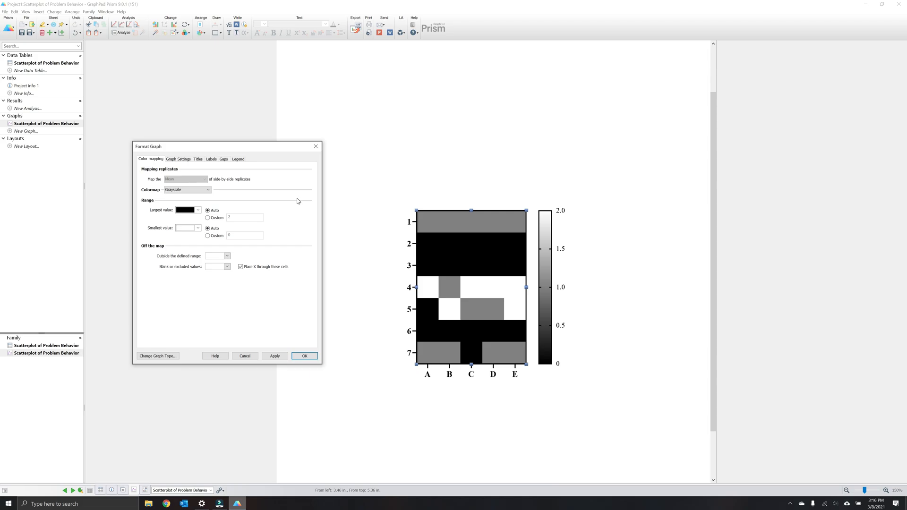
click(208, 236)
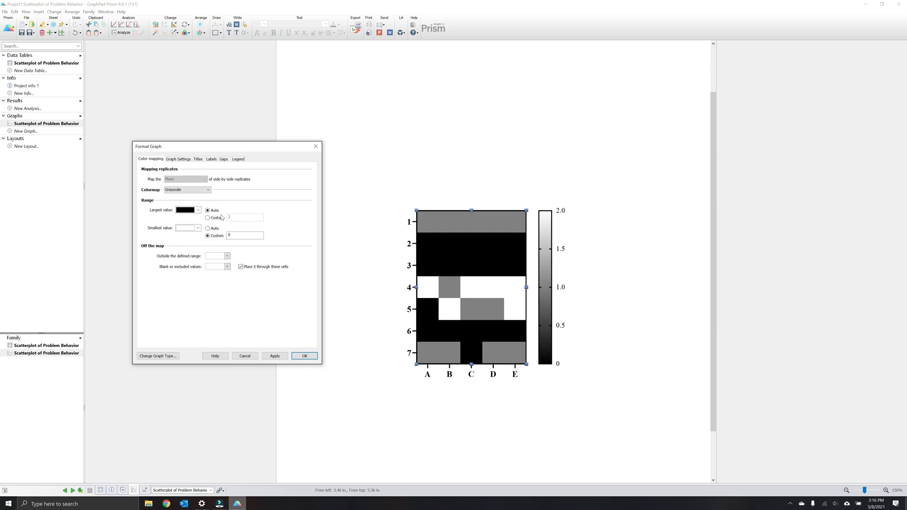
click(208, 218)
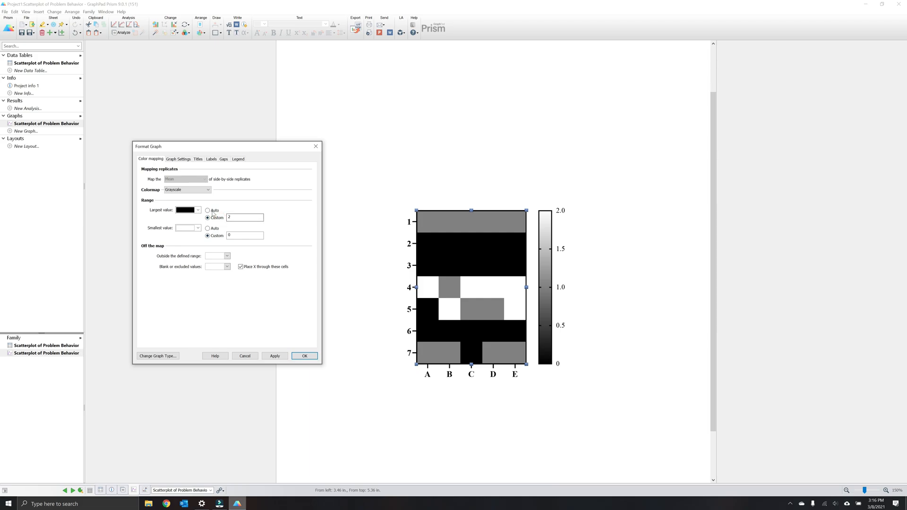
click(208, 228)
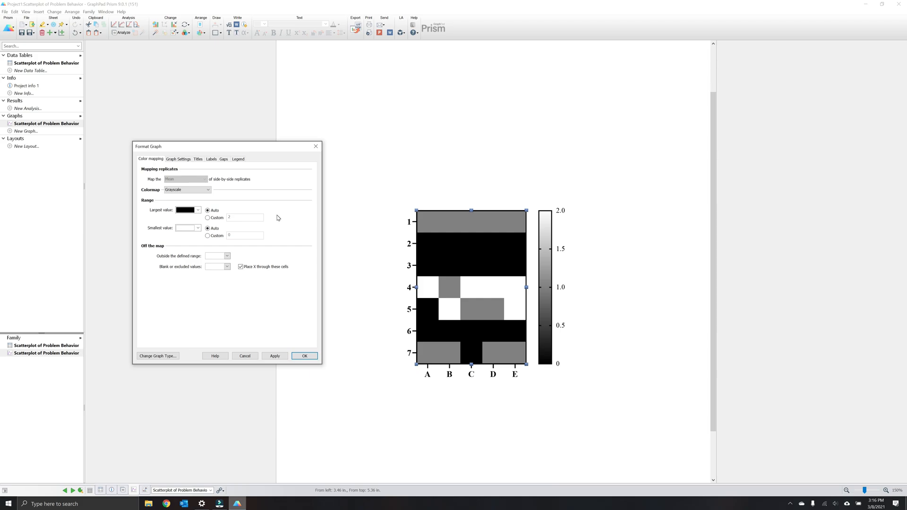
mouse_move(172, 248)
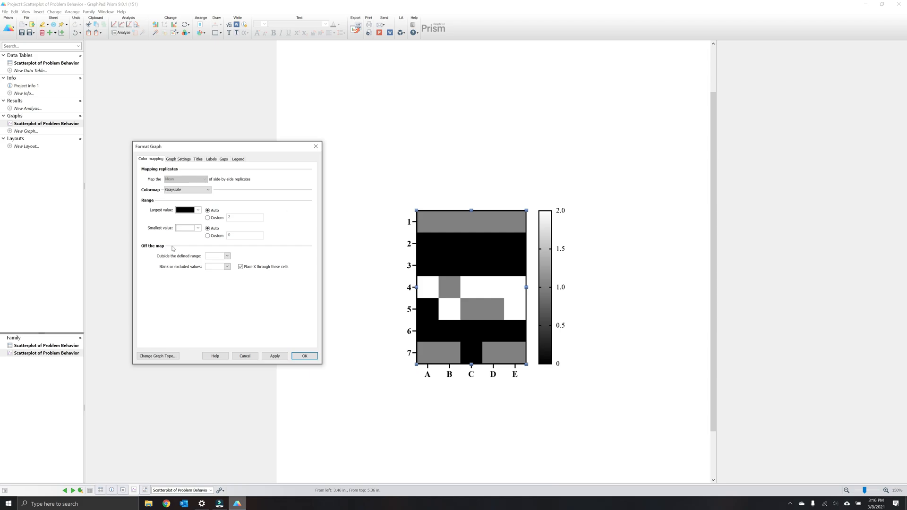
mouse_move(175, 253)
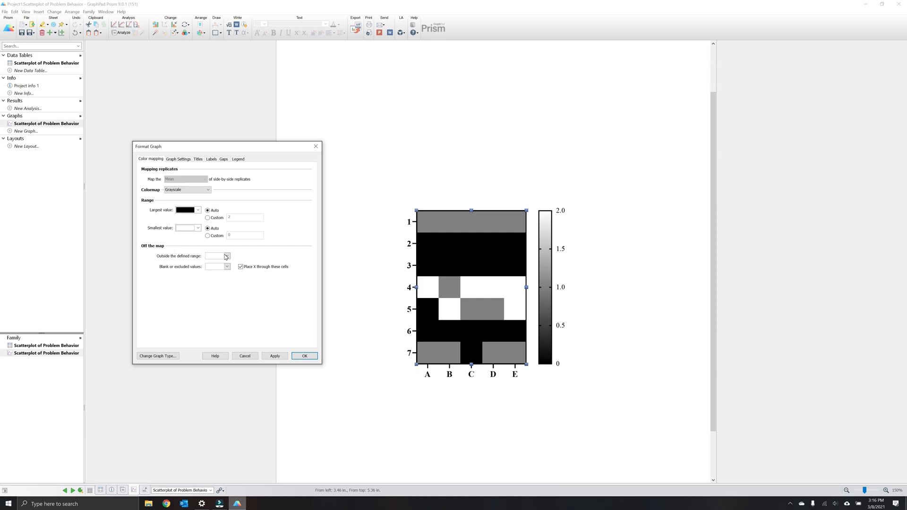
click(227, 256)
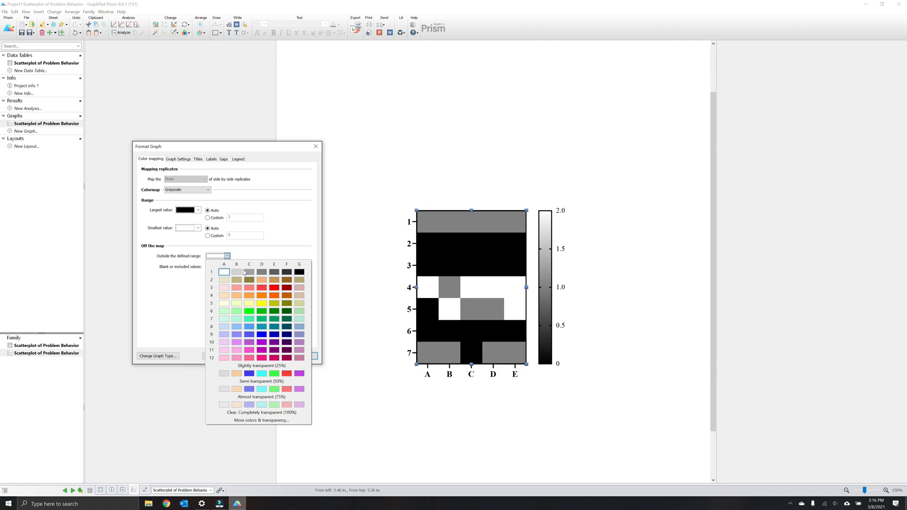
mouse_move(272, 252)
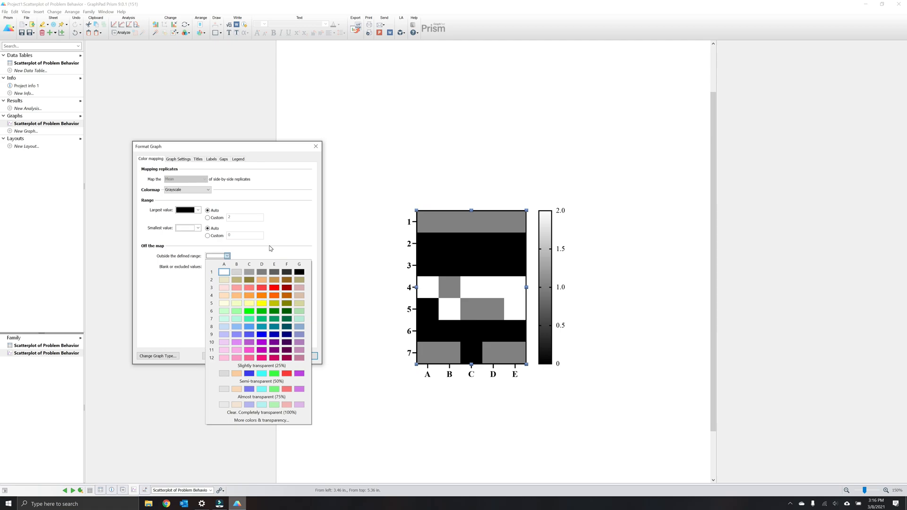
click(226, 256)
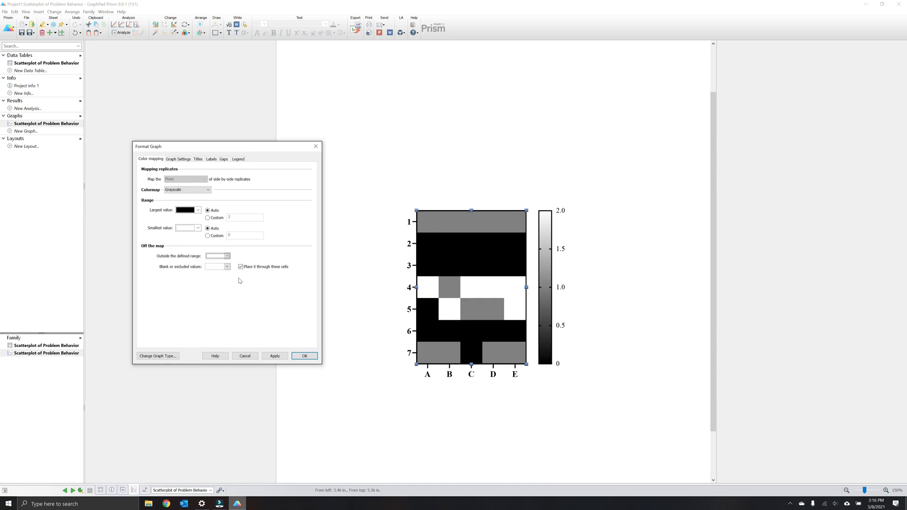
mouse_move(240, 281)
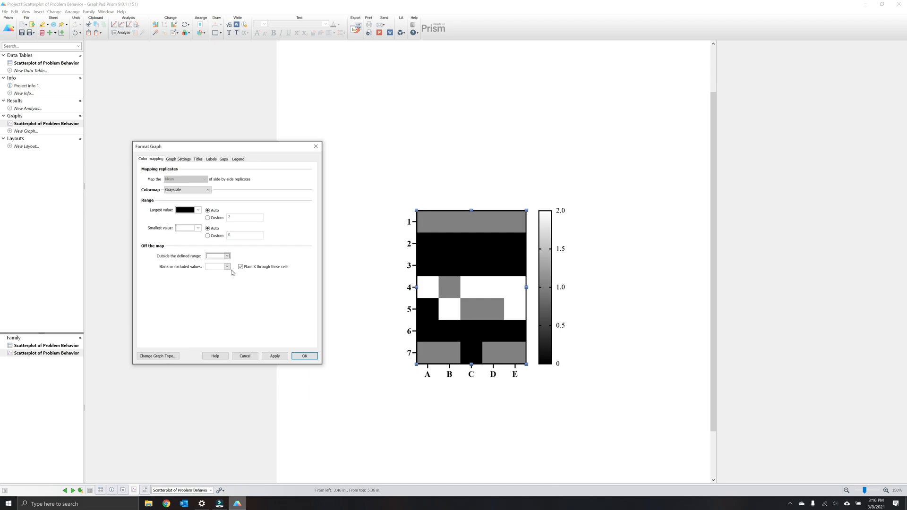
click(217, 267)
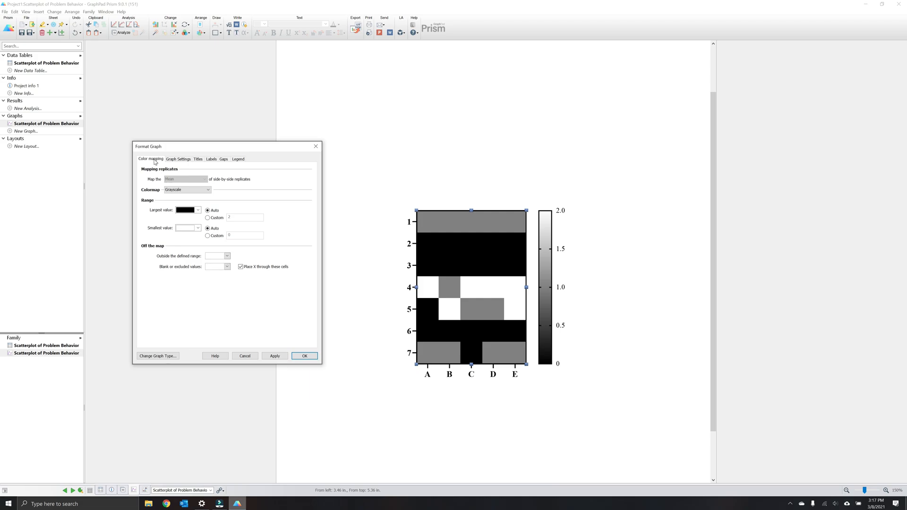
mouse_move(242, 195)
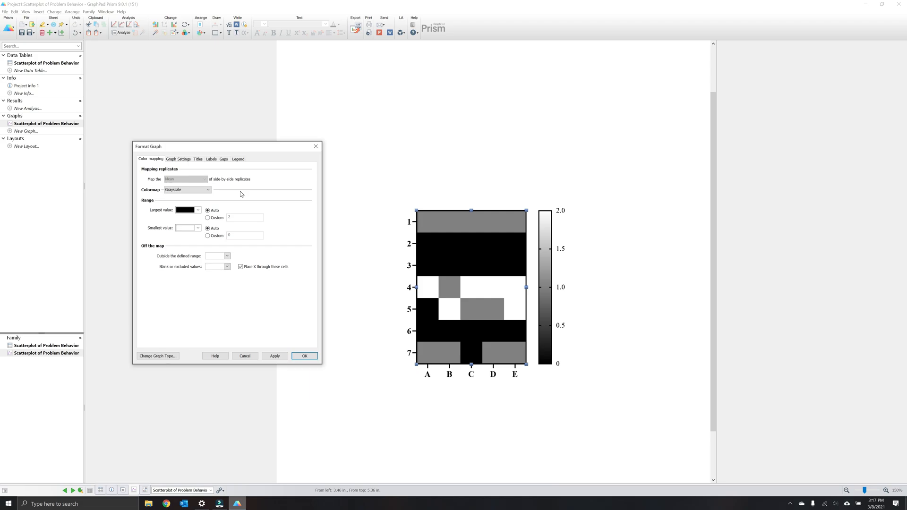
Set the colormap to Categorical and enter the category values
click(188, 190)
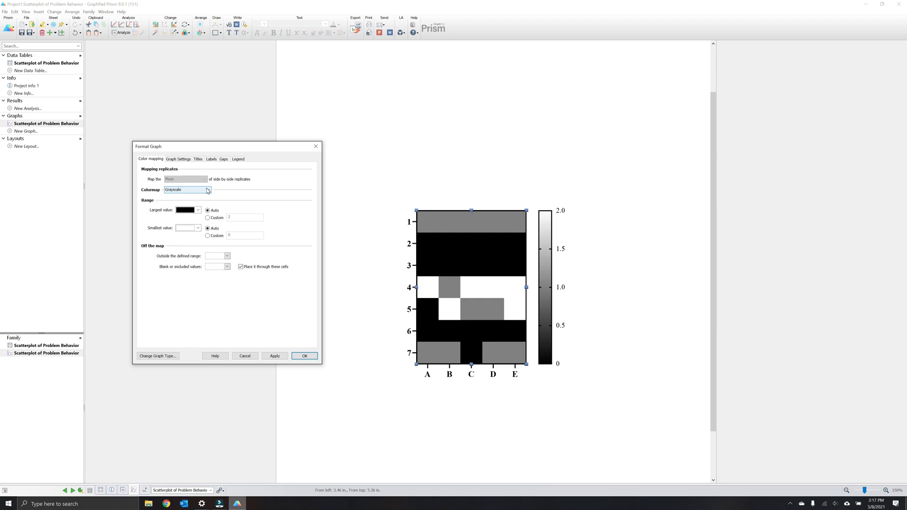
click(207, 190)
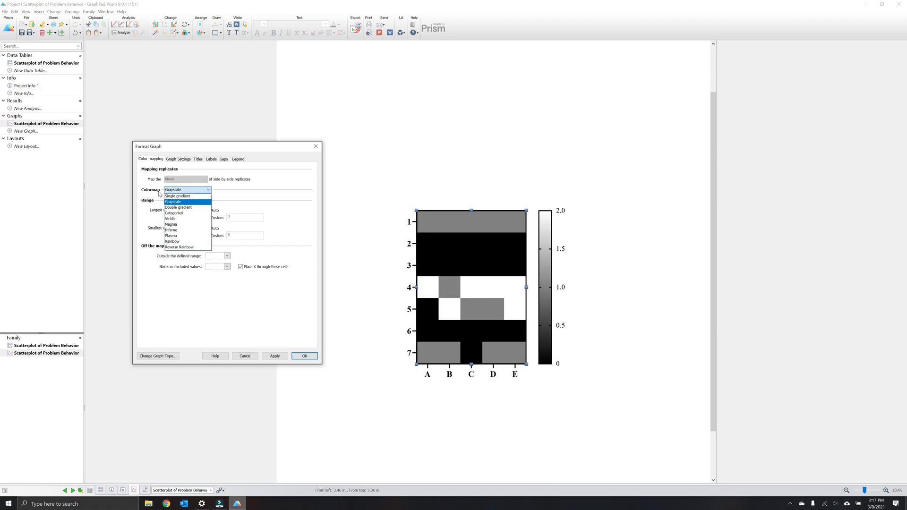
mouse_move(175, 213)
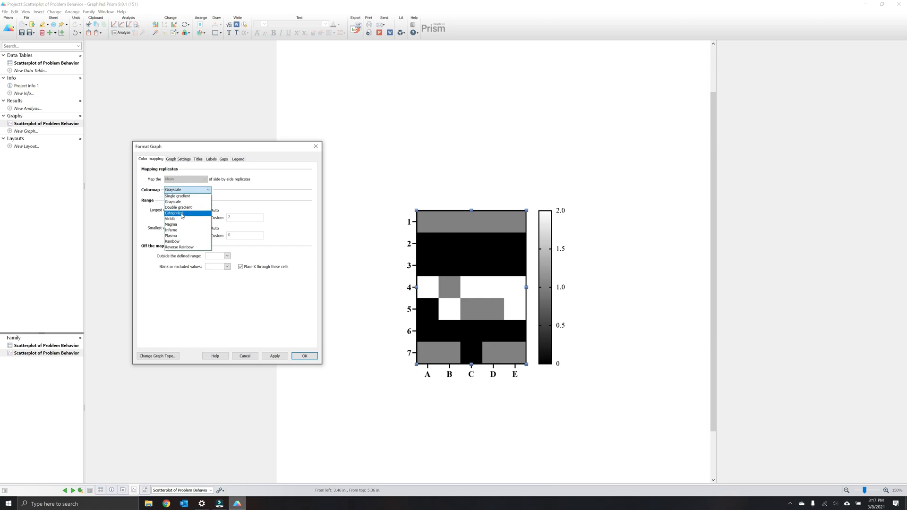
click(174, 213)
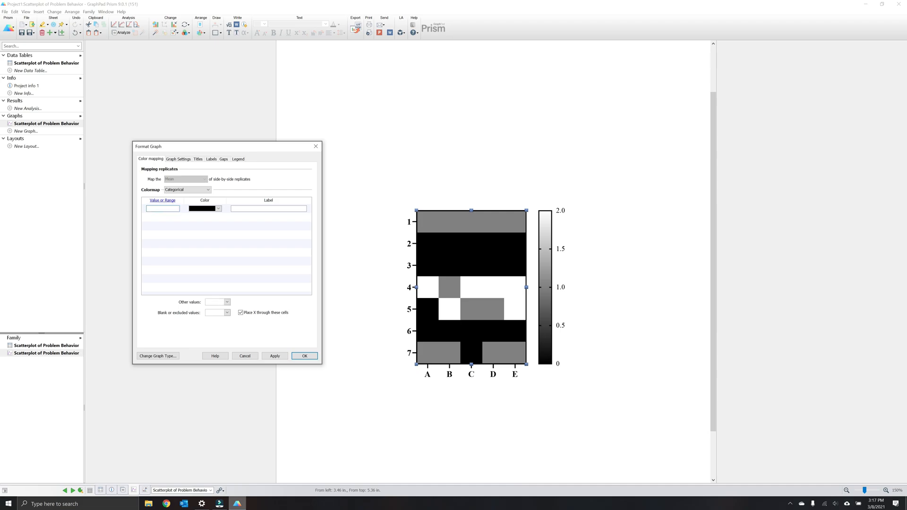
text(0)
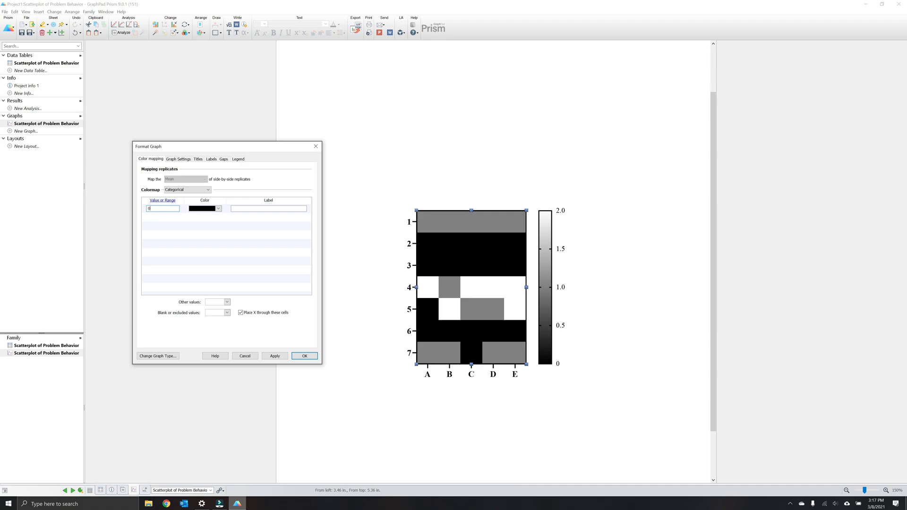
text(-1)
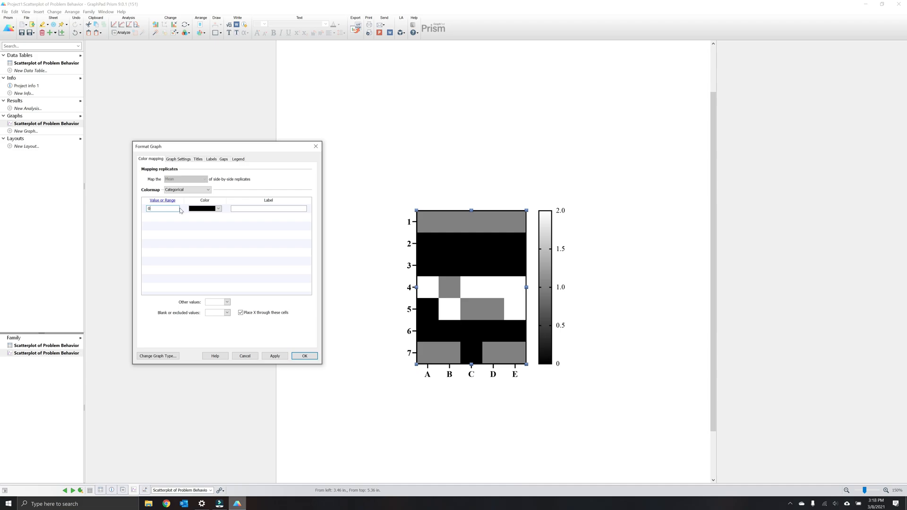
Label value 0 'No Problem Behavior' and give value 1 a medium gray colour
click(218, 208)
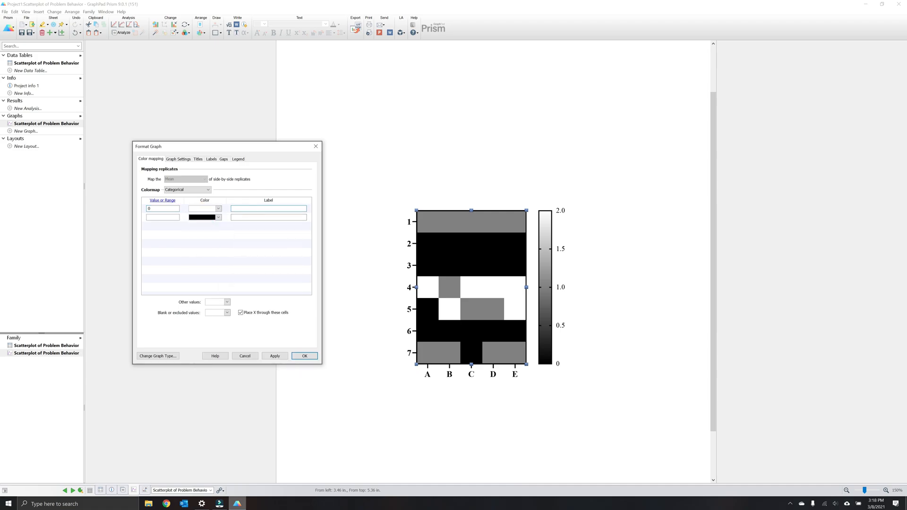
text(No Problem Behavior)
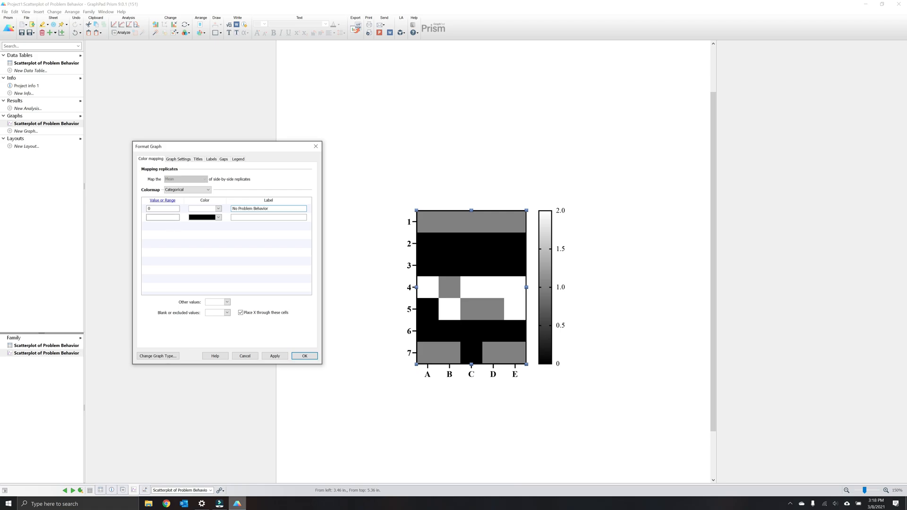
click(218, 217)
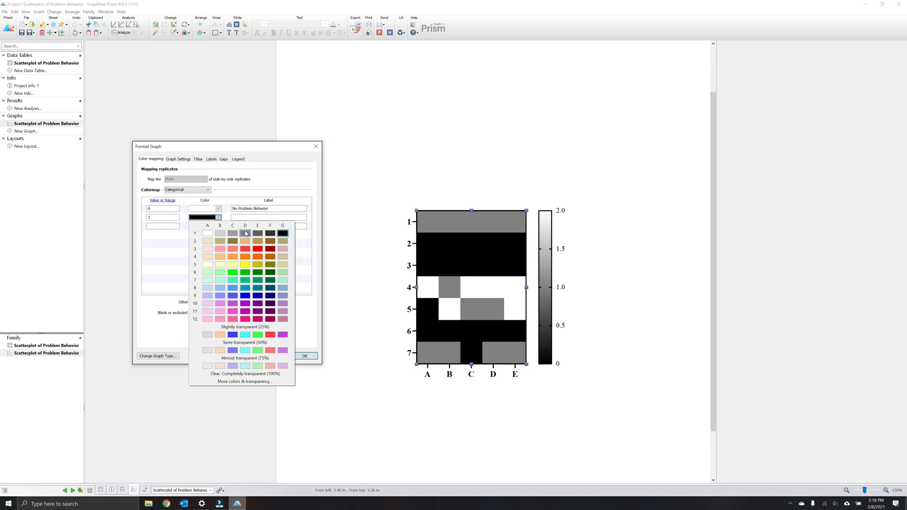
click(245, 233)
text(High-Rate Problem Behavior)
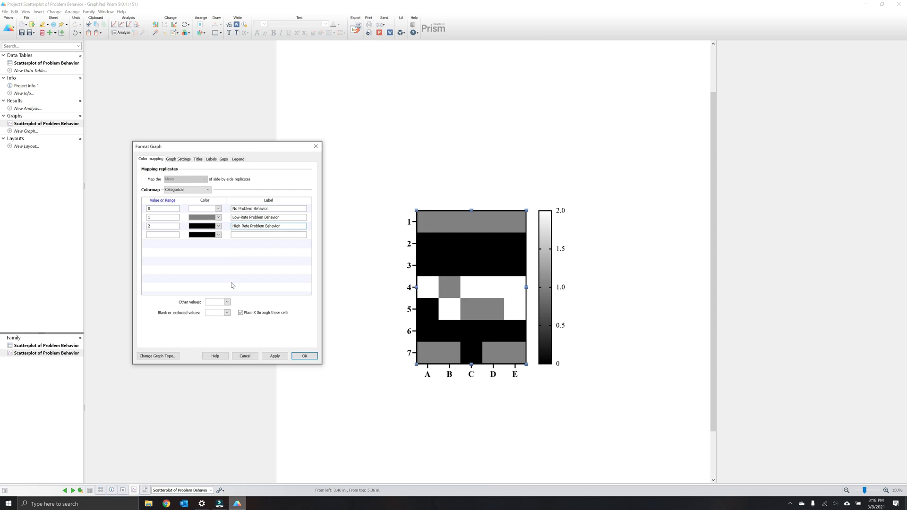
mouse_move(190, 307)
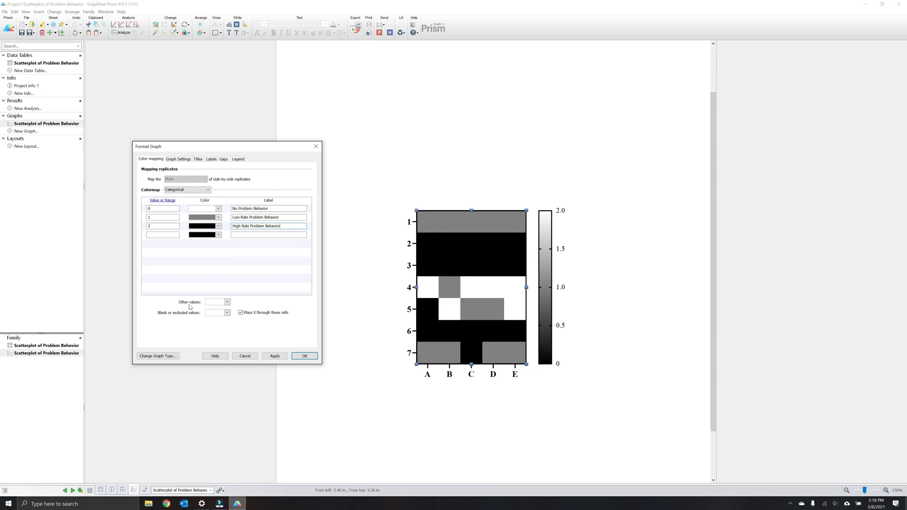
mouse_move(207, 317)
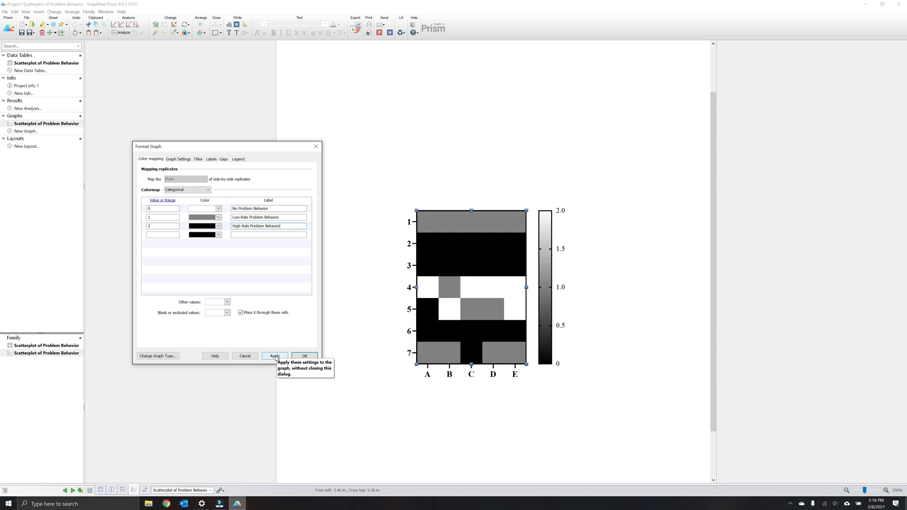
Apply the categorical colours, then switch the colormap back to Grayscale and apply
click(275, 356)
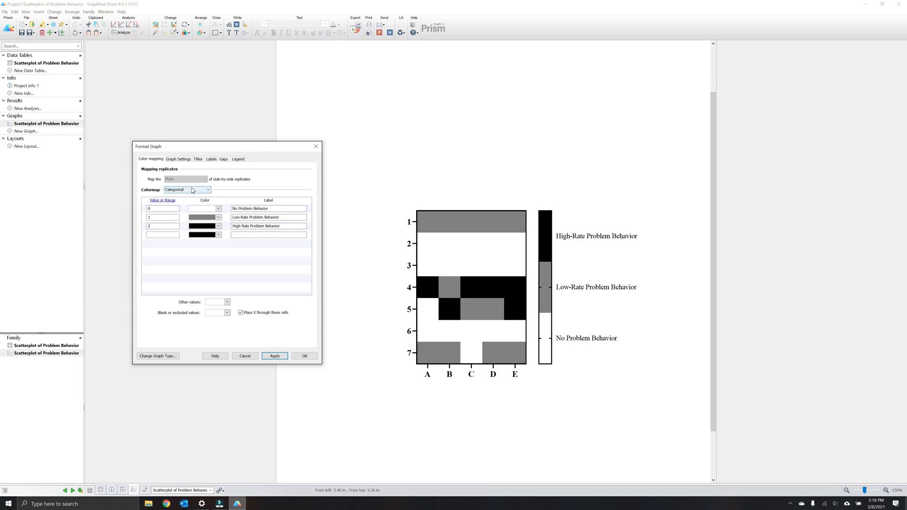
click(207, 189)
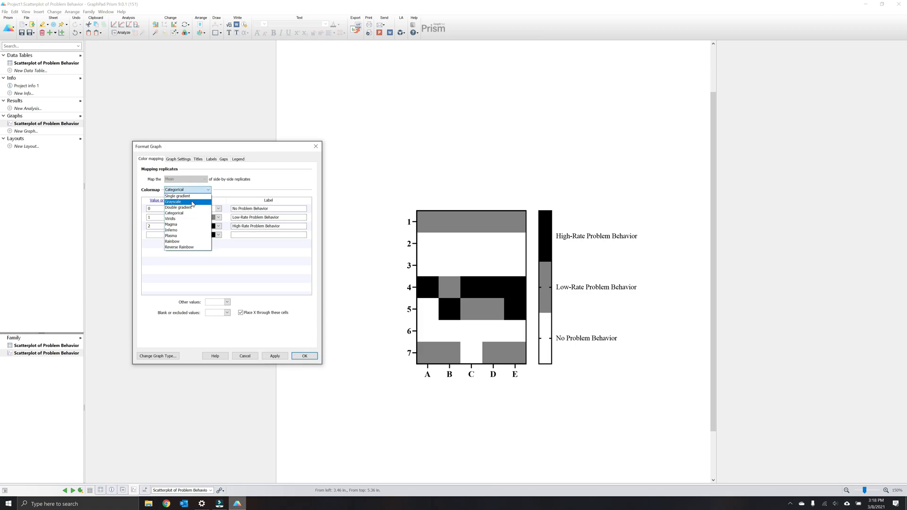
click(173, 201)
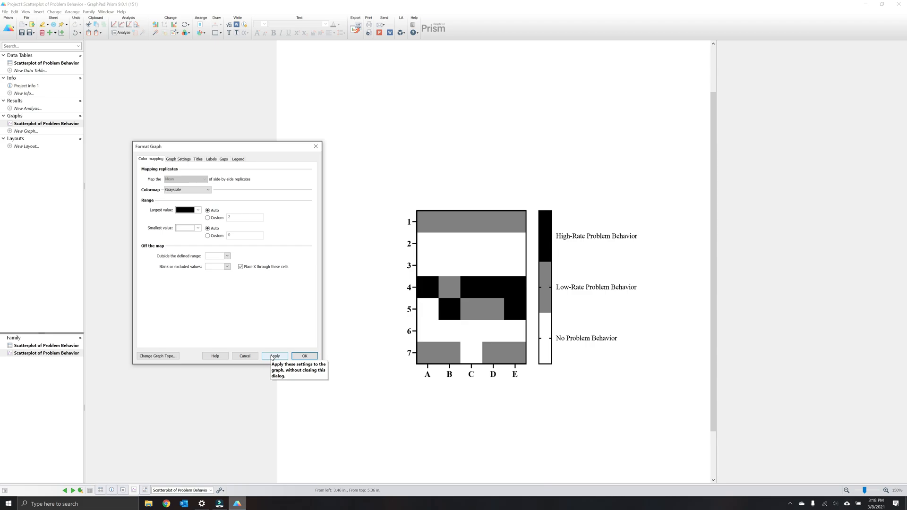
click(275, 356)
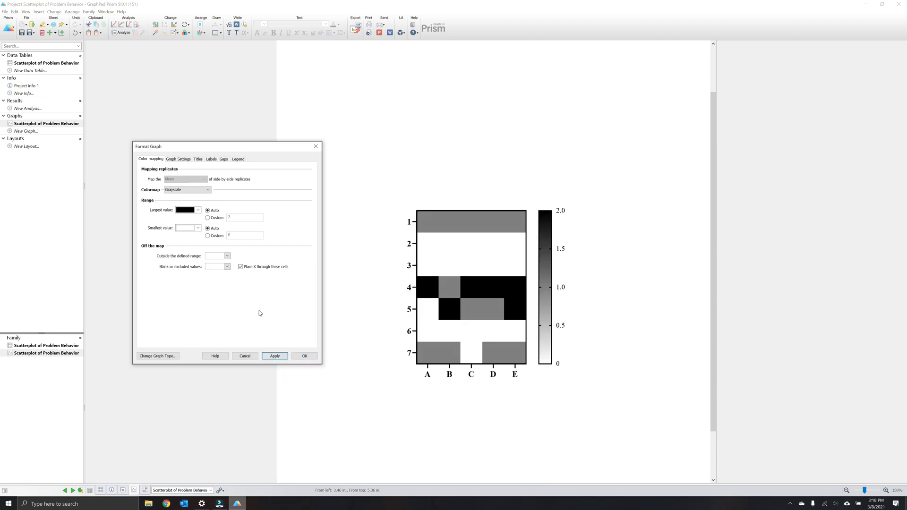
click(179, 159)
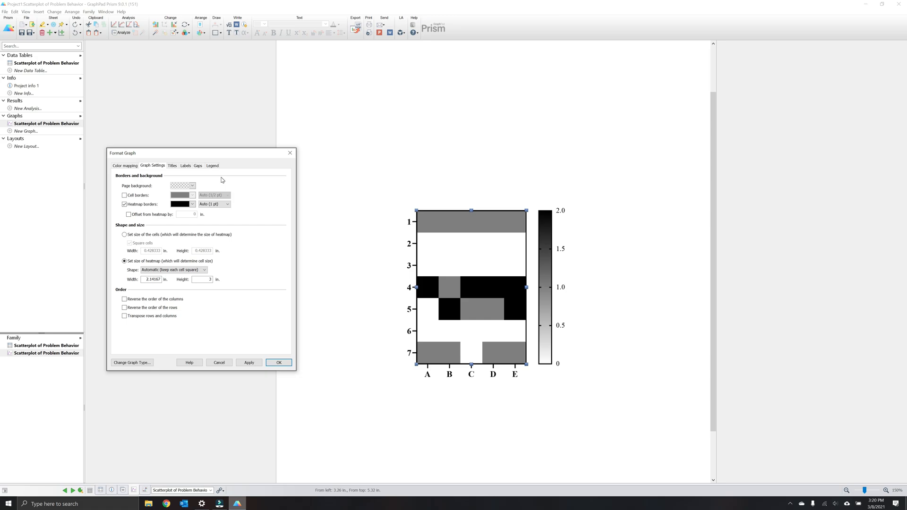
mouse_move(204, 194)
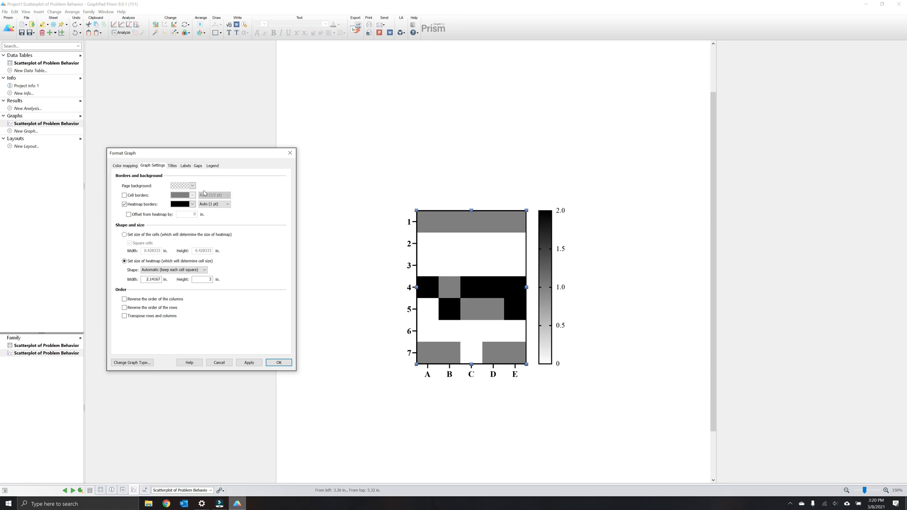
mouse_move(193, 186)
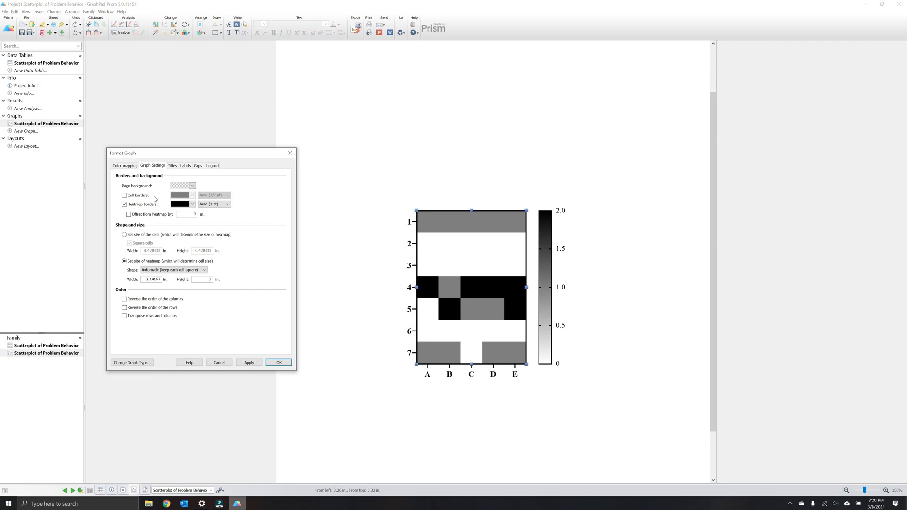
Turn on thin borders between heat map cells and apply them
click(124, 195)
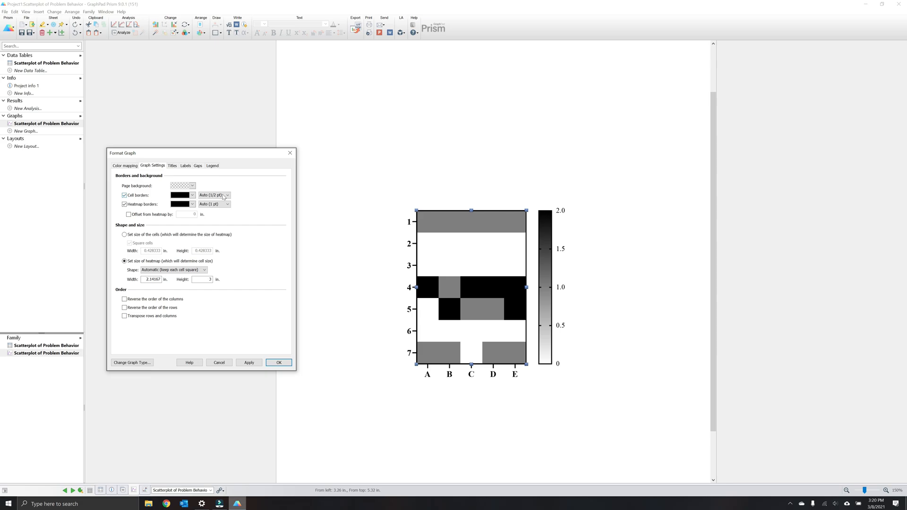
click(213, 195)
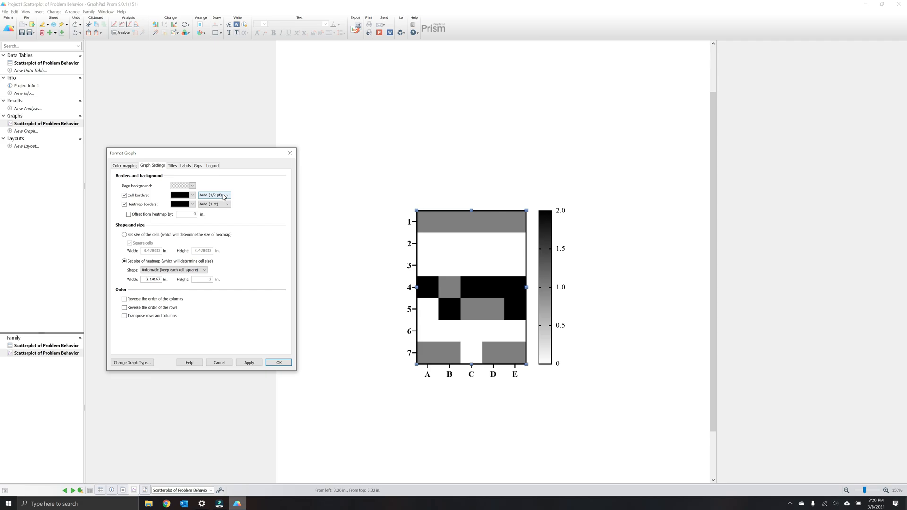
mouse_move(244, 201)
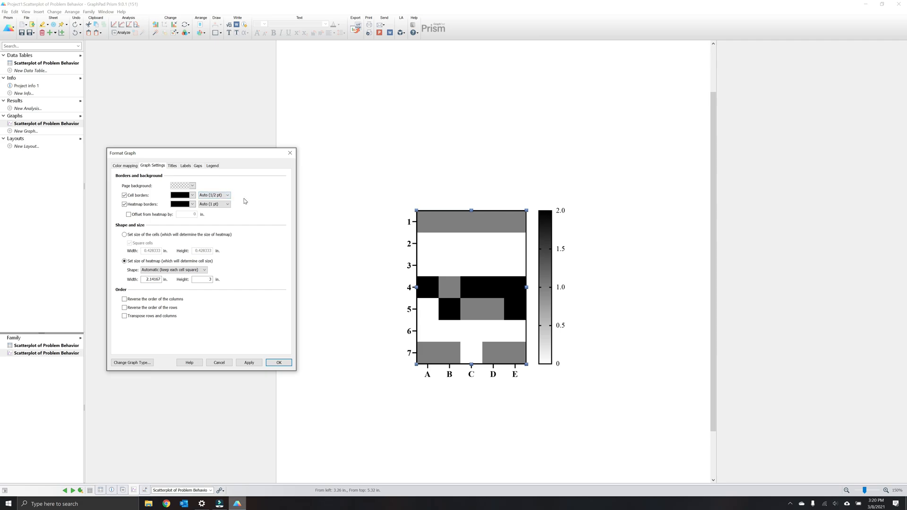
click(249, 362)
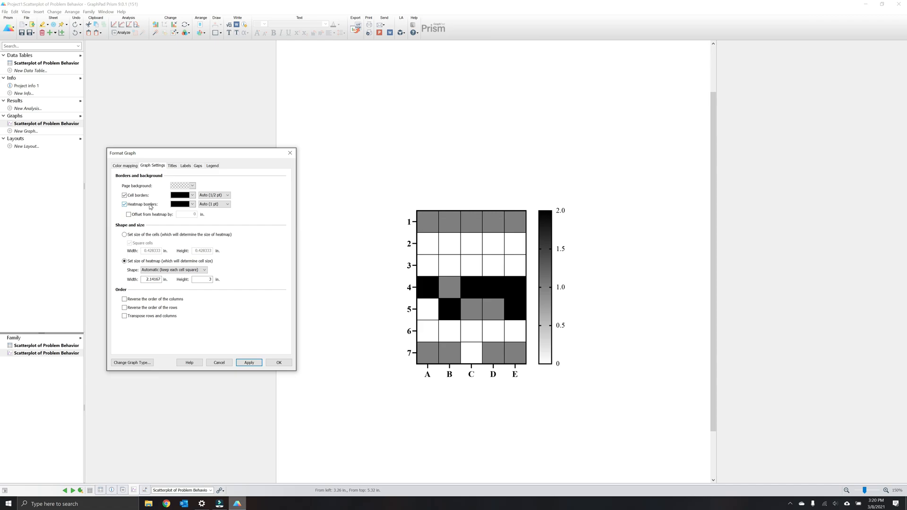
mouse_move(514, 374)
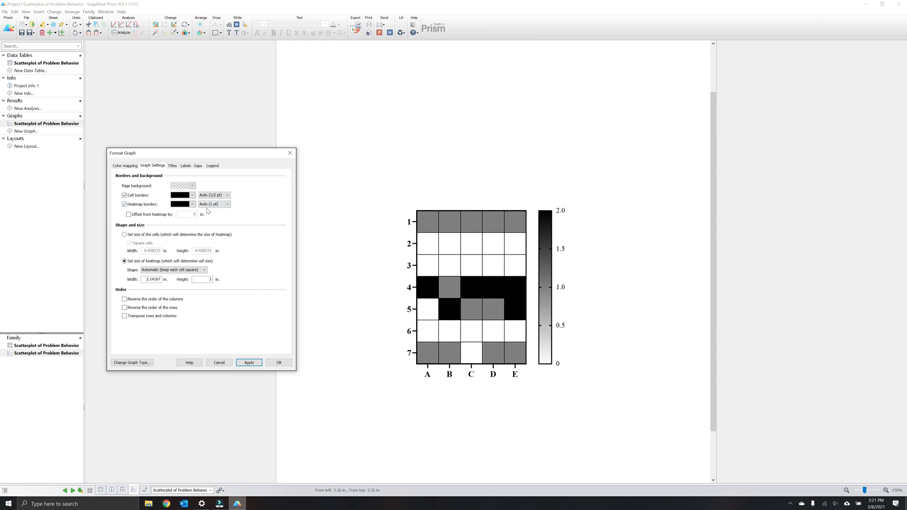
Try a half-point offset outer border, then remove the outer border and apply
click(226, 203)
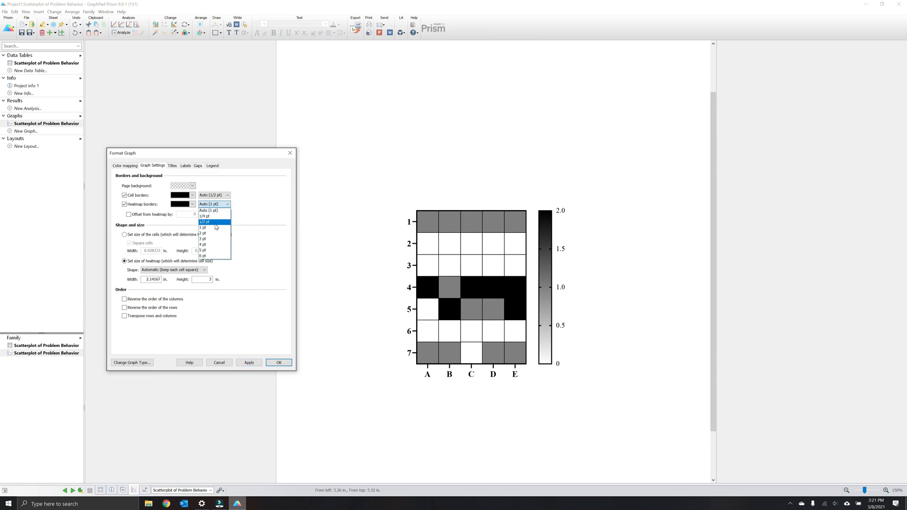
click(205, 222)
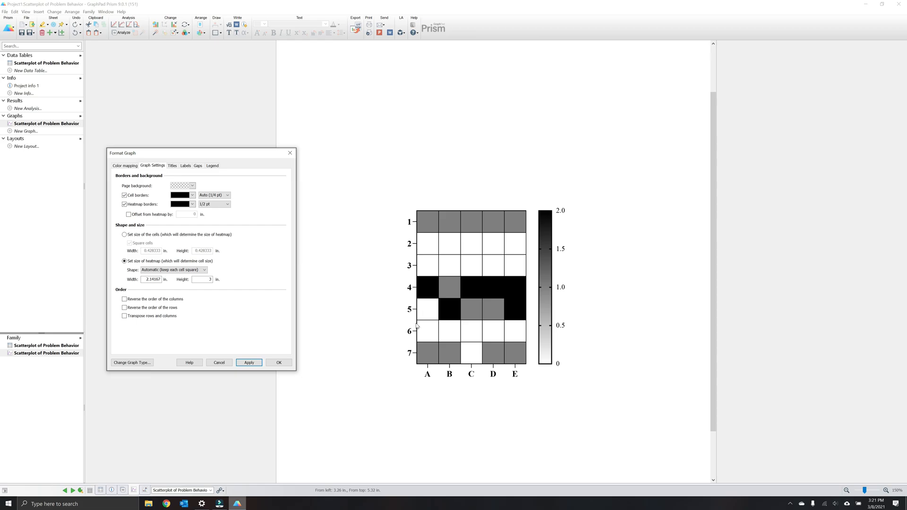
mouse_move(511, 379)
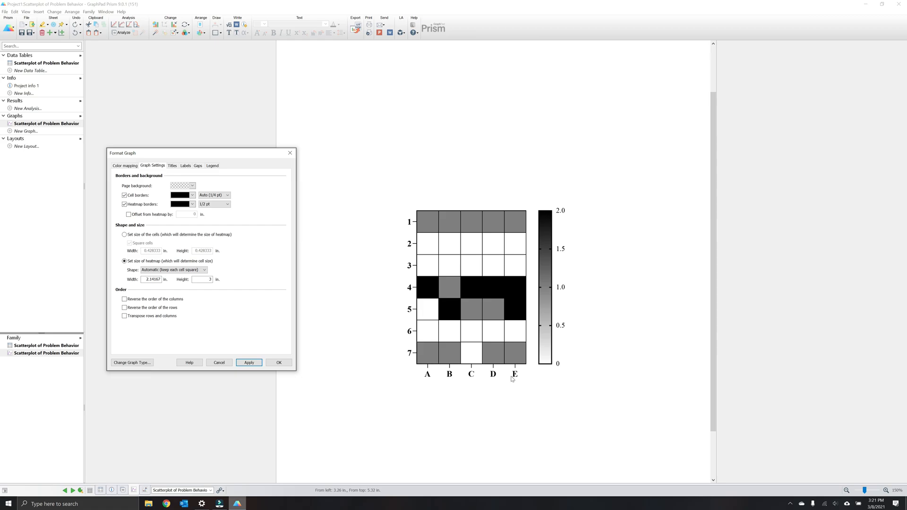
mouse_move(263, 251)
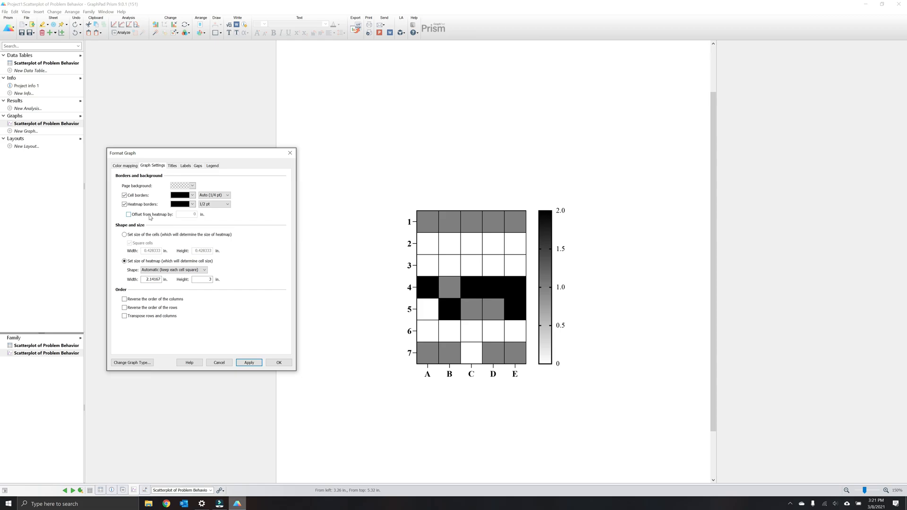
click(128, 215)
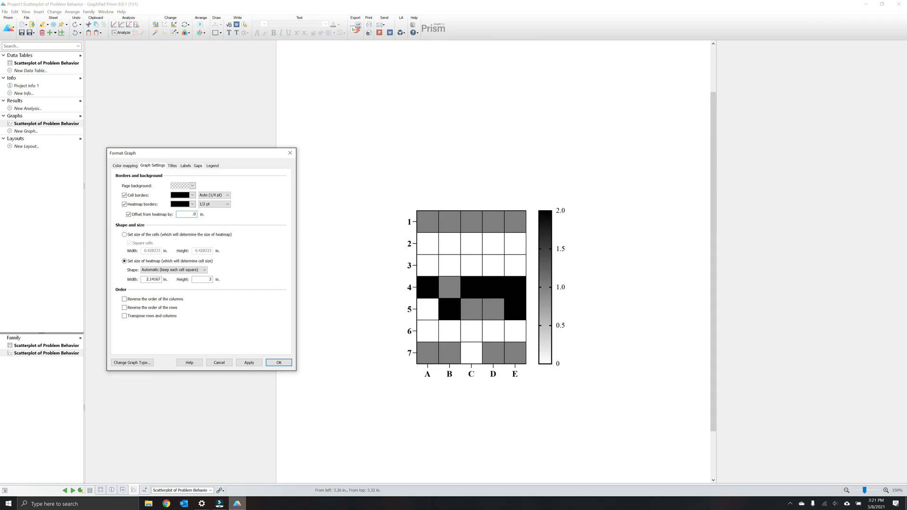
click(249, 363)
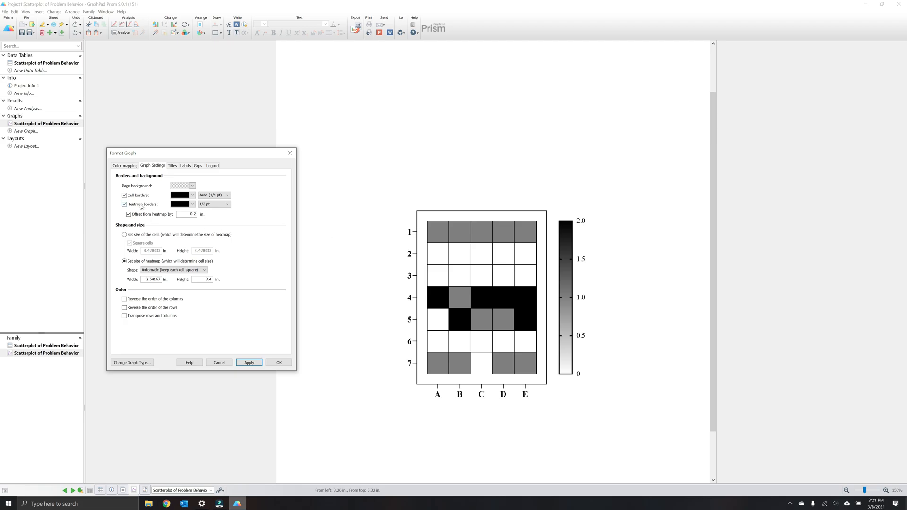
click(125, 204)
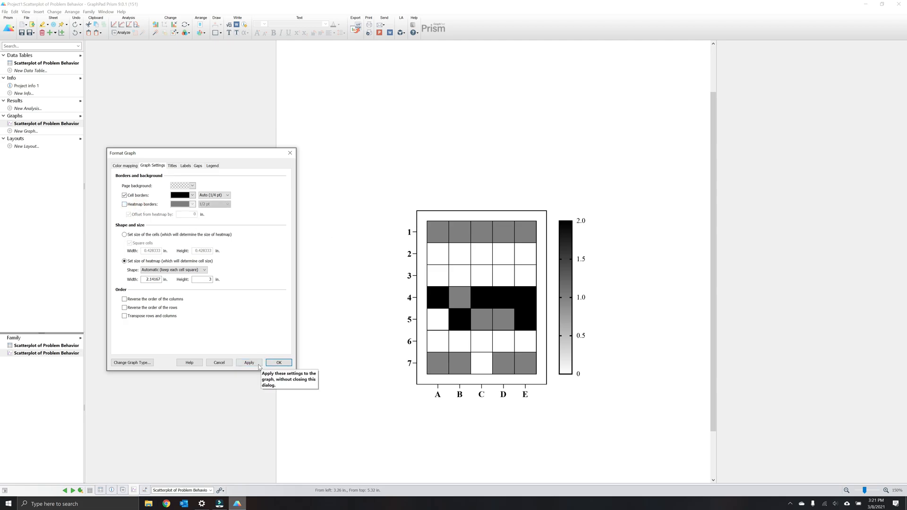
click(249, 362)
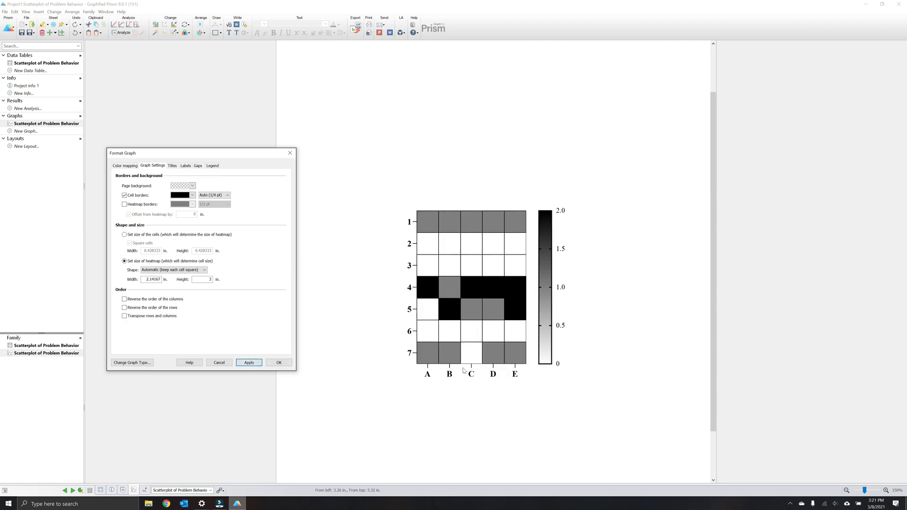
mouse_move(392, 310)
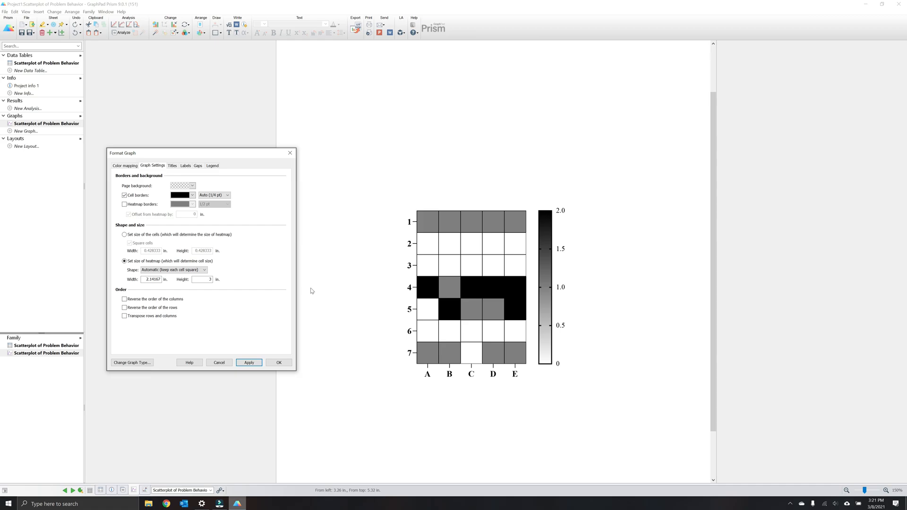
mouse_move(178, 158)
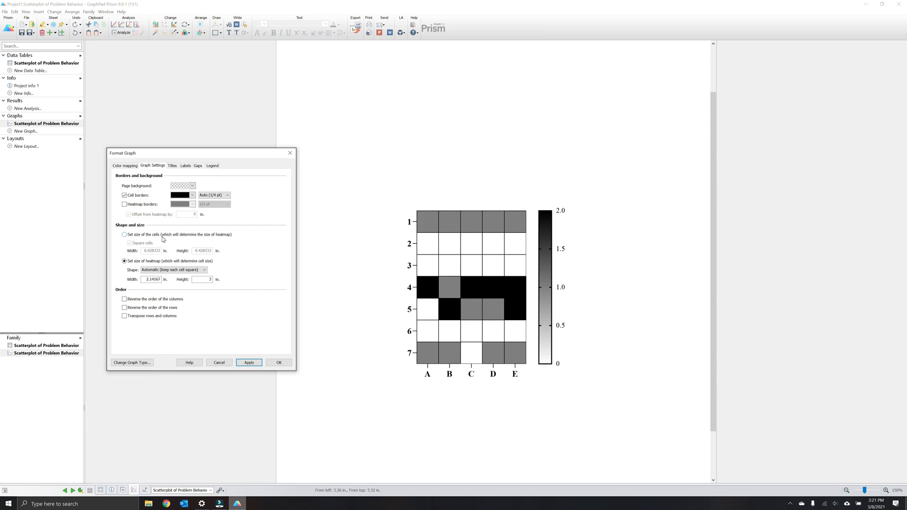
mouse_move(172, 262)
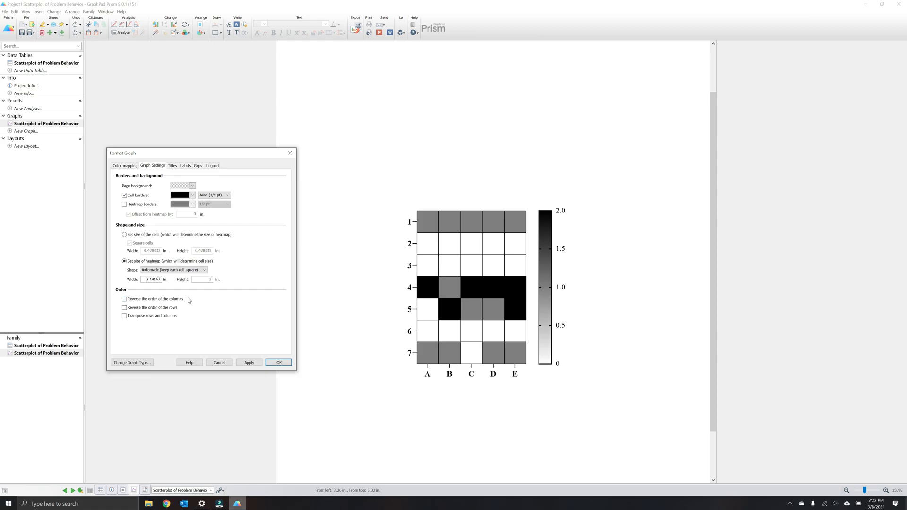
mouse_move(188, 300)
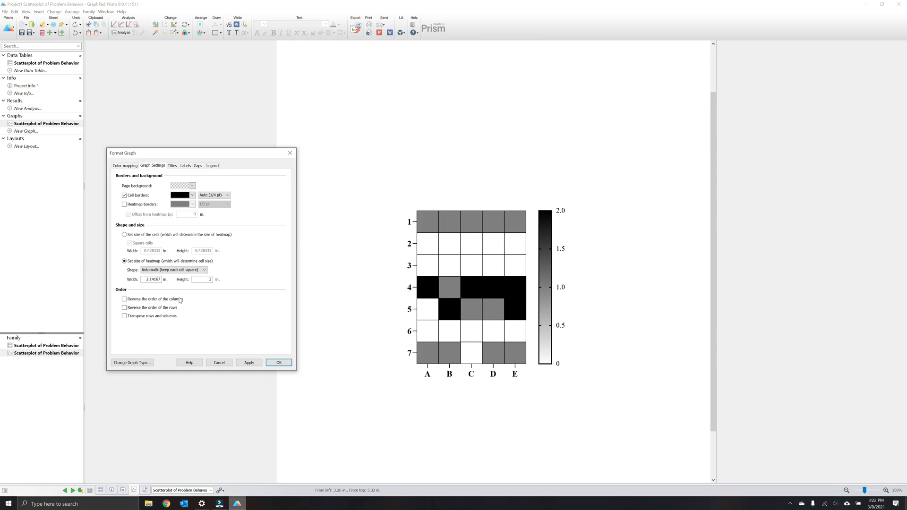
click(124, 299)
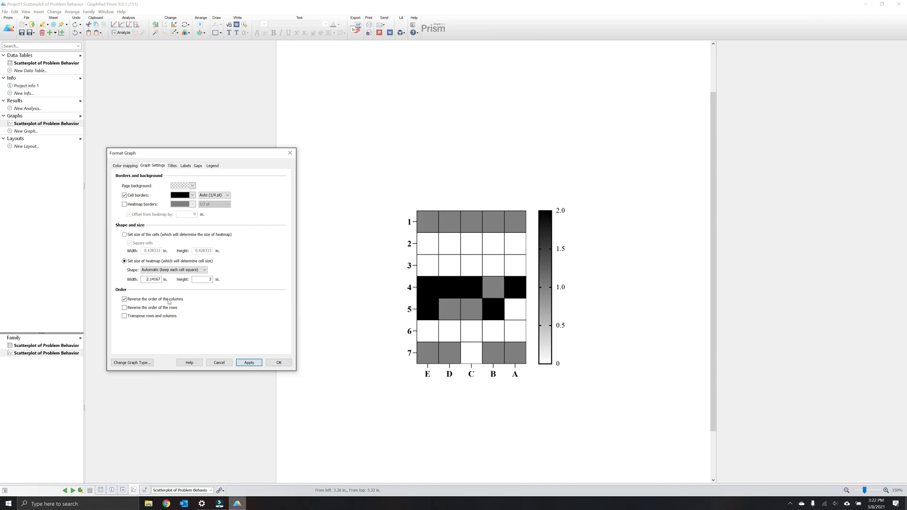
click(124, 299)
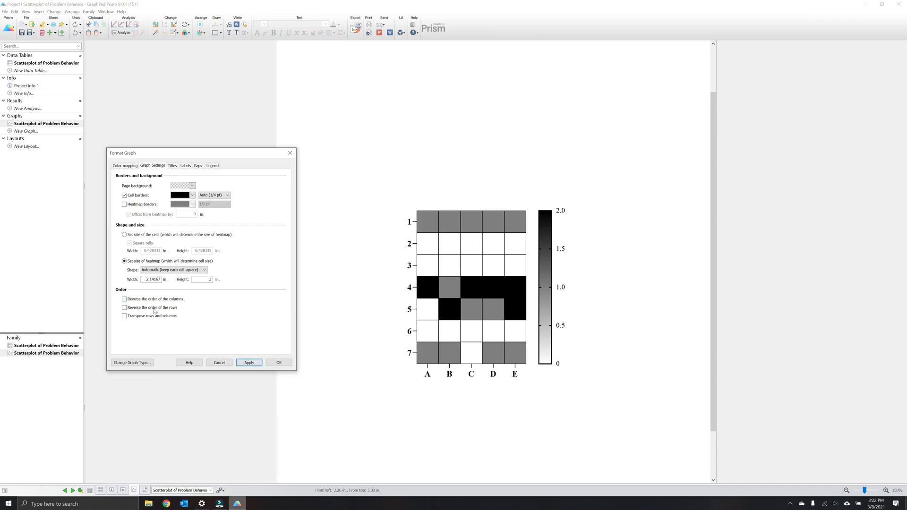
click(124, 307)
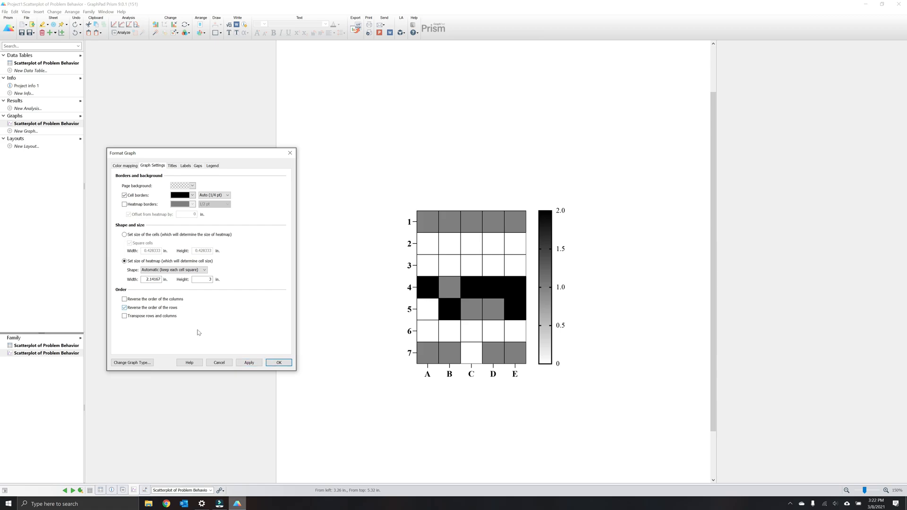
click(248, 363)
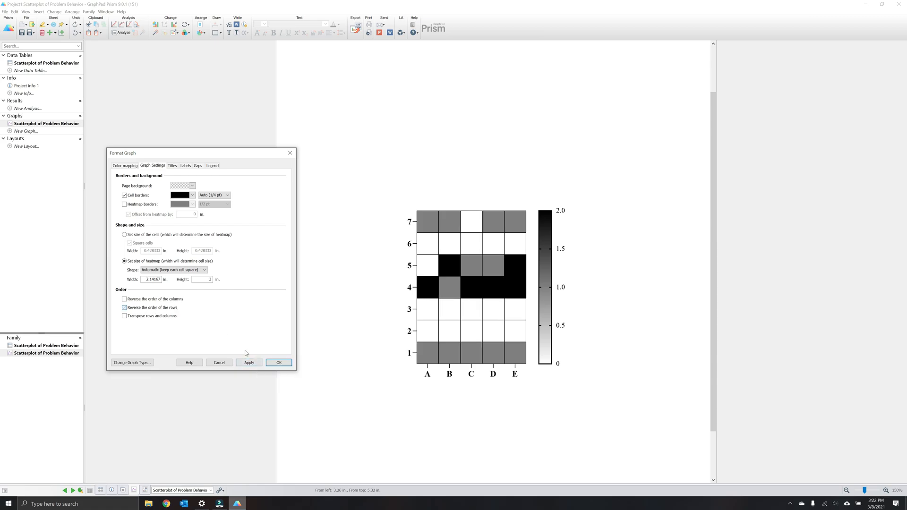
click(124, 307)
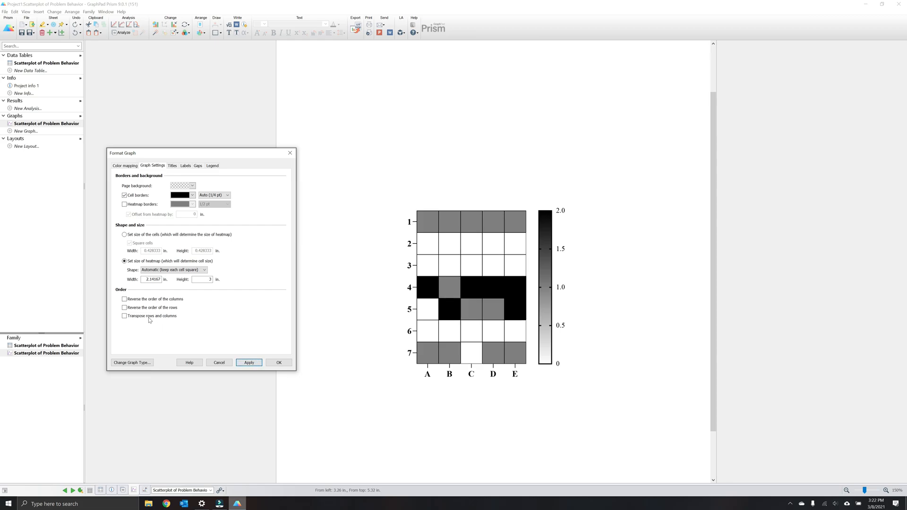
click(124, 317)
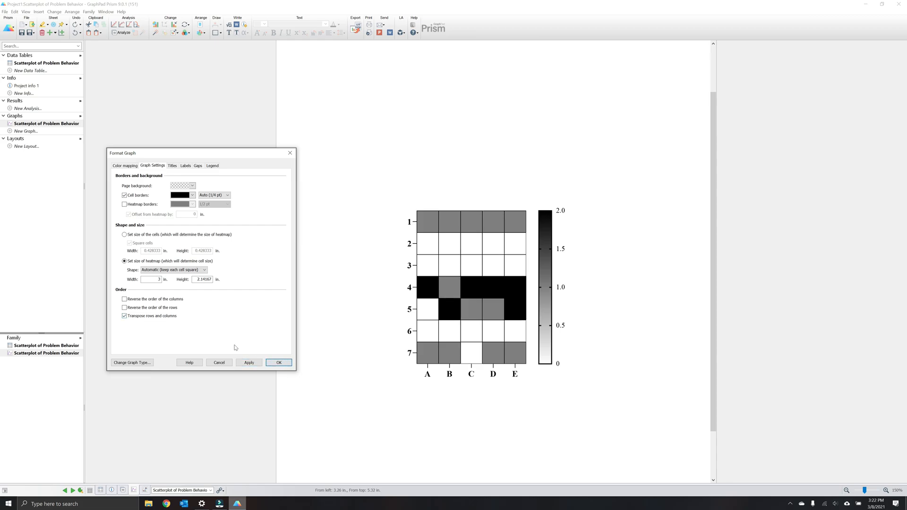
click(124, 315)
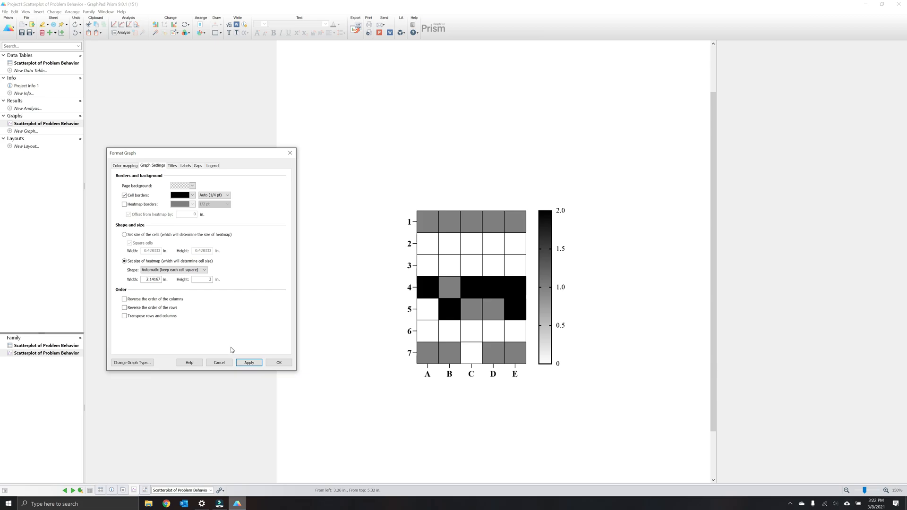
Turn on the row labels title and column labels title and apply them
click(172, 166)
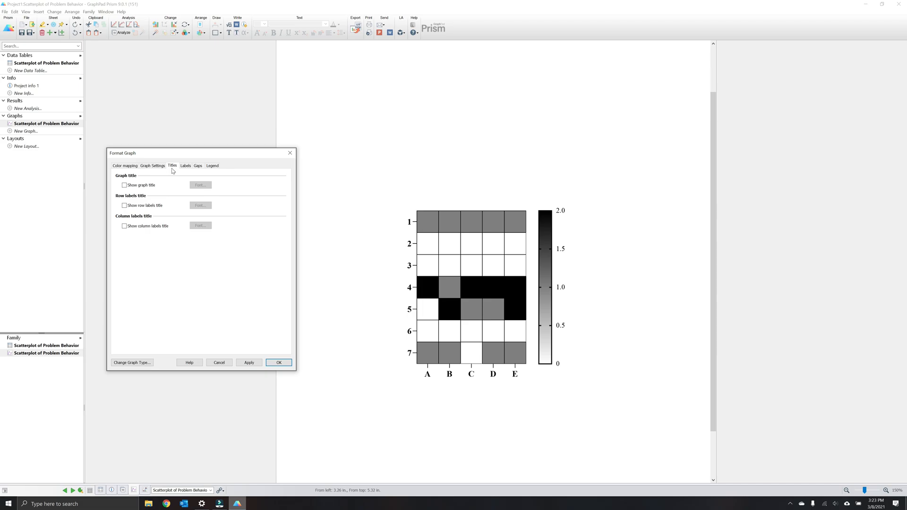
mouse_move(143, 198)
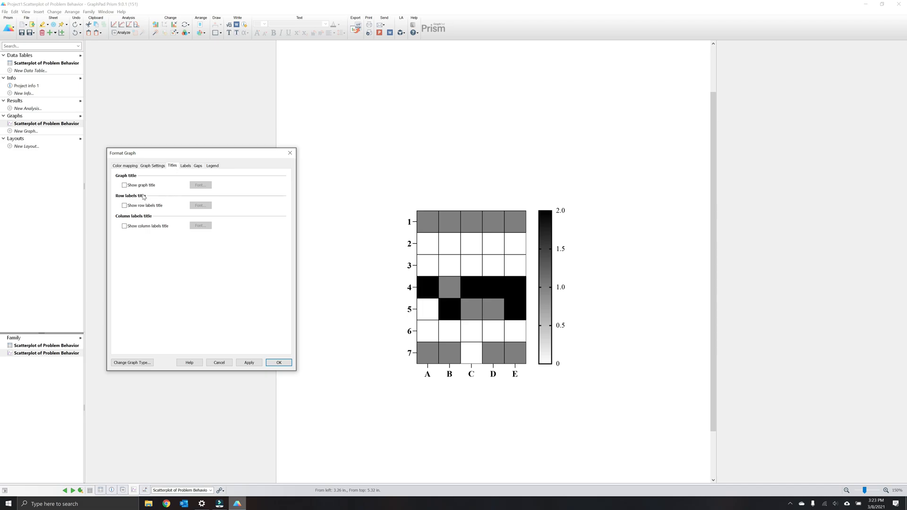
mouse_move(151, 191)
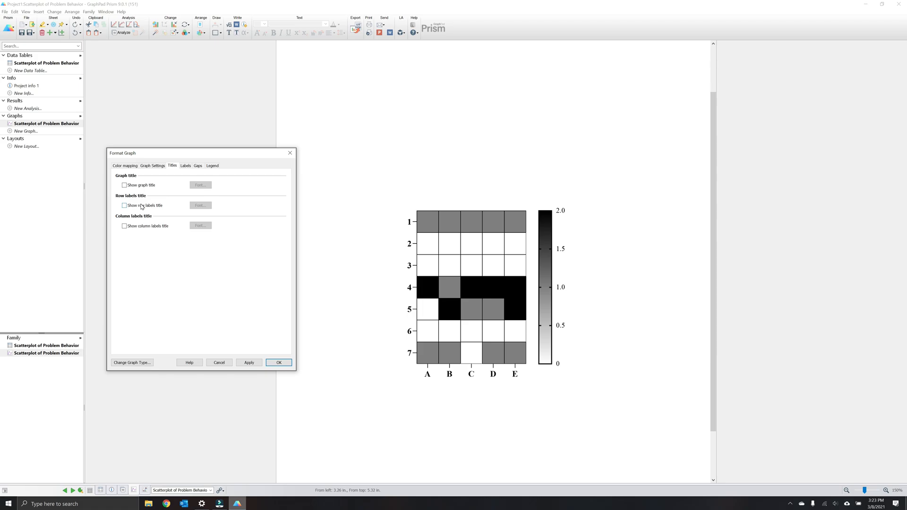
click(124, 206)
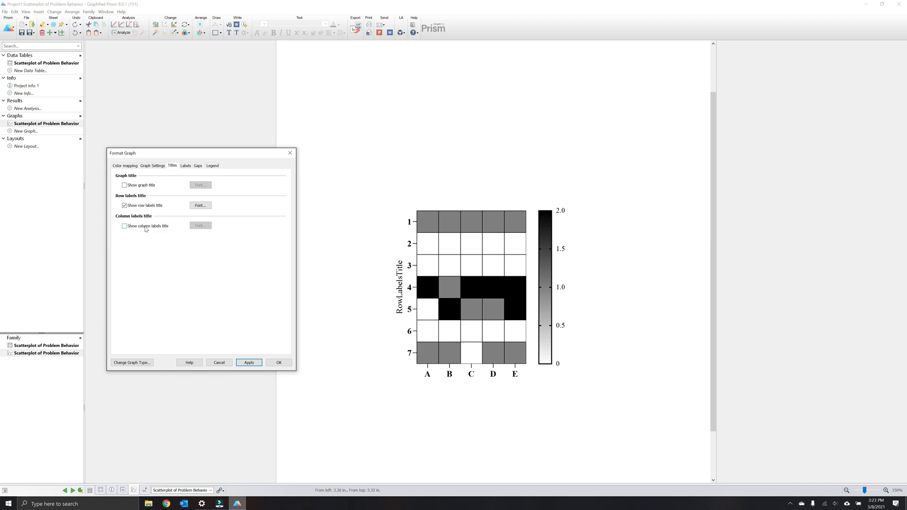
click(124, 226)
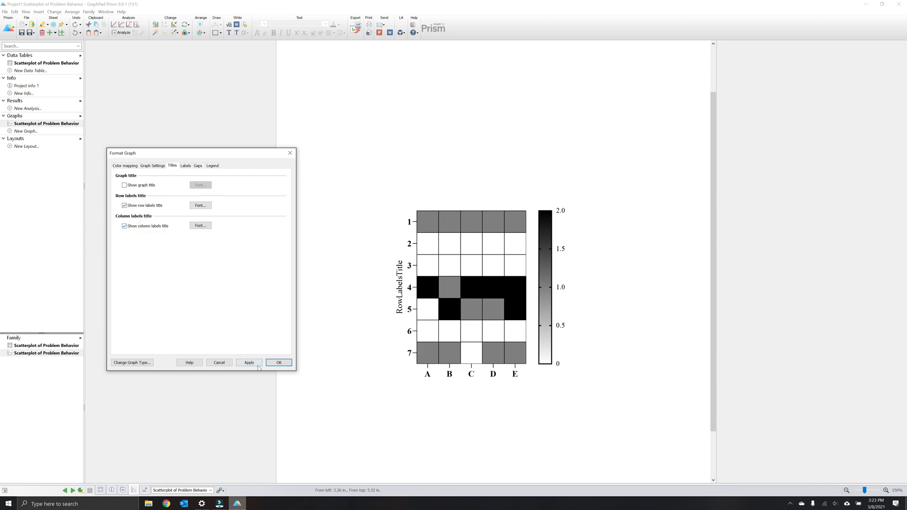
click(249, 363)
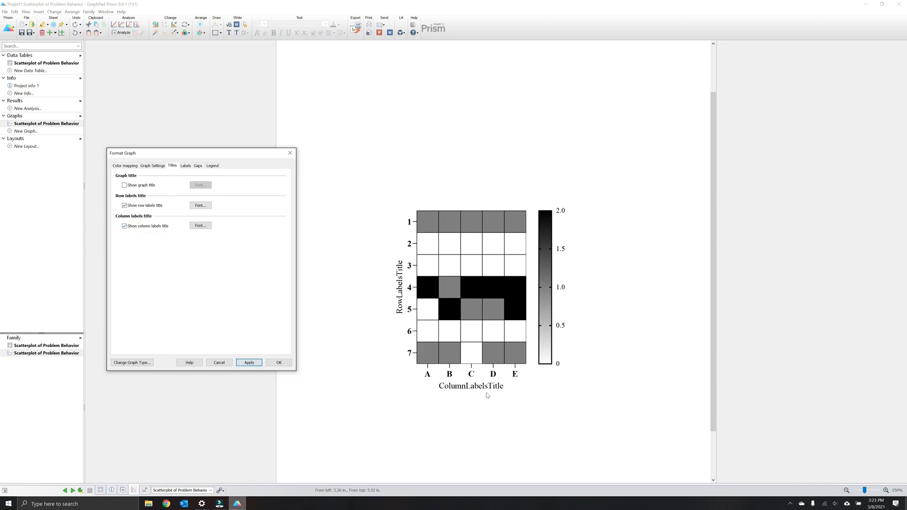
mouse_move(276, 310)
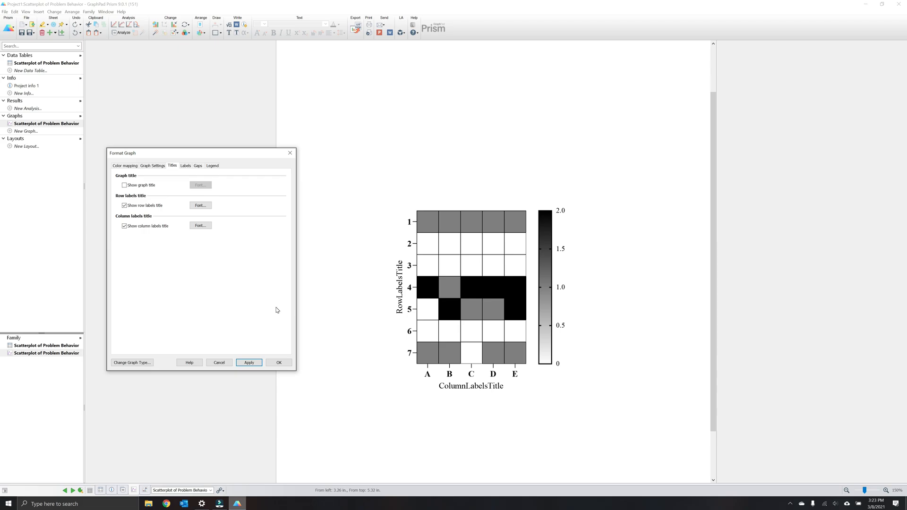
mouse_move(209, 160)
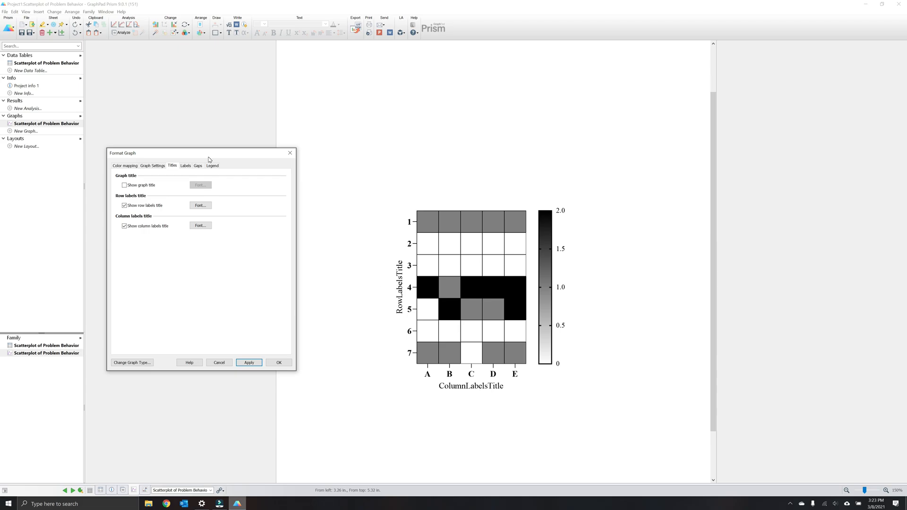
Try value labels inside the heat map cells, then remove them
click(186, 166)
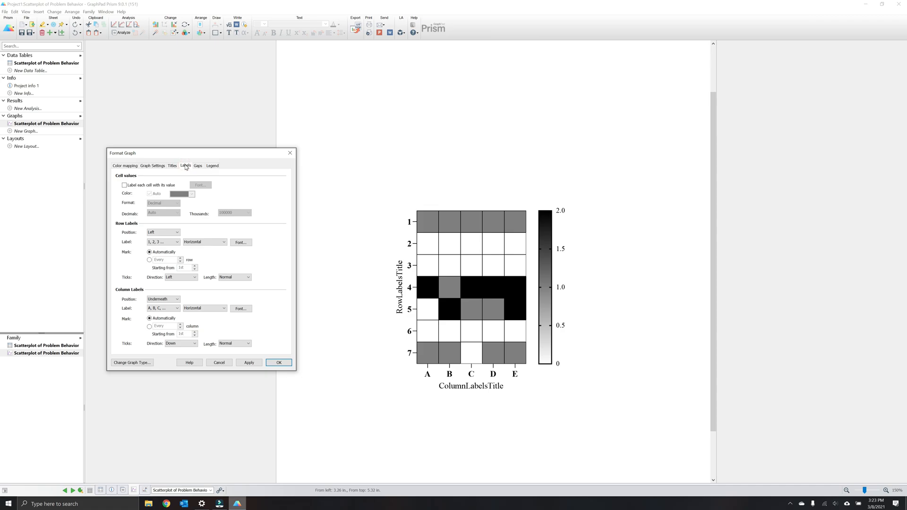
mouse_move(186, 167)
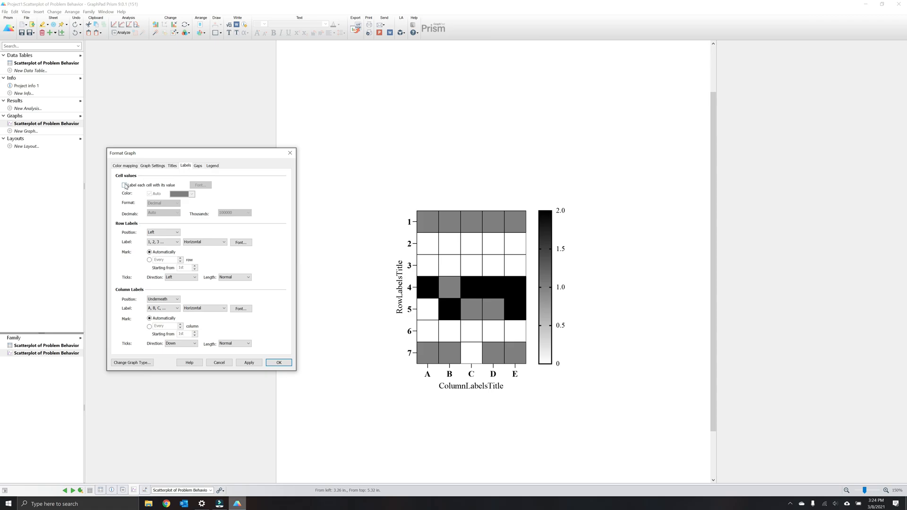
click(124, 185)
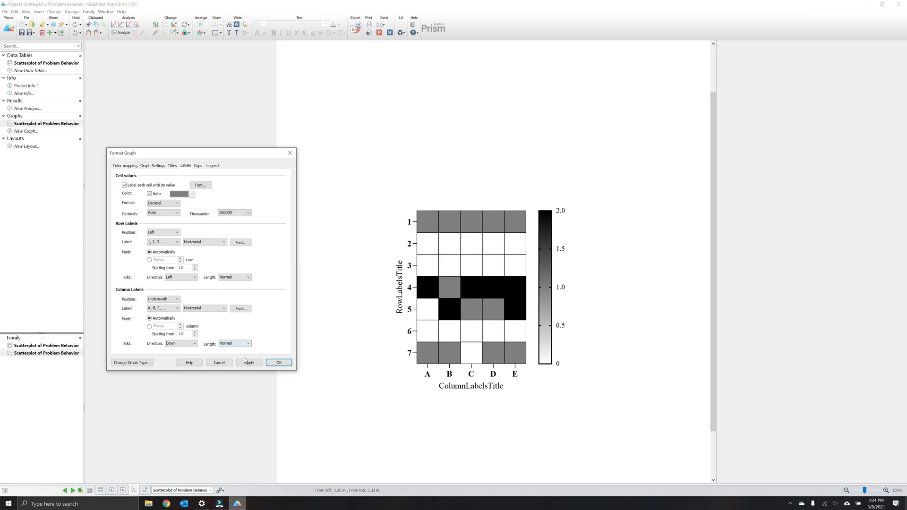
click(249, 363)
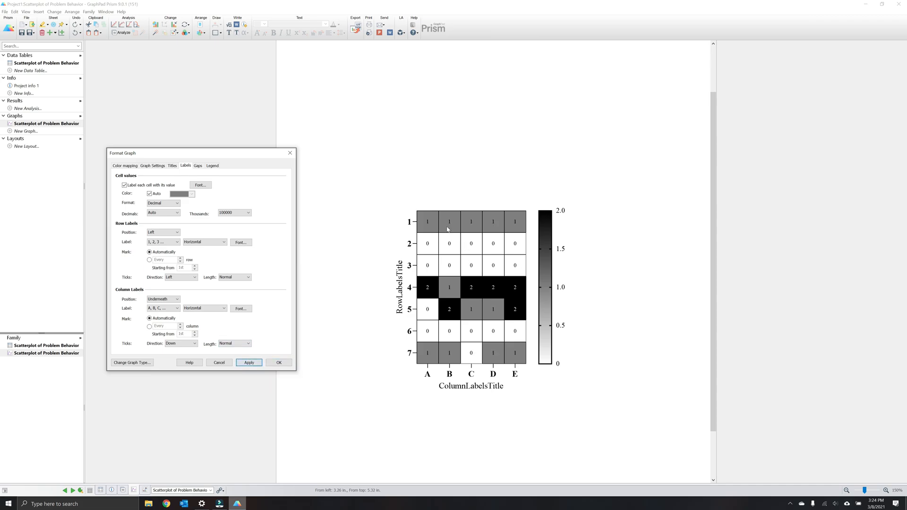
mouse_move(519, 248)
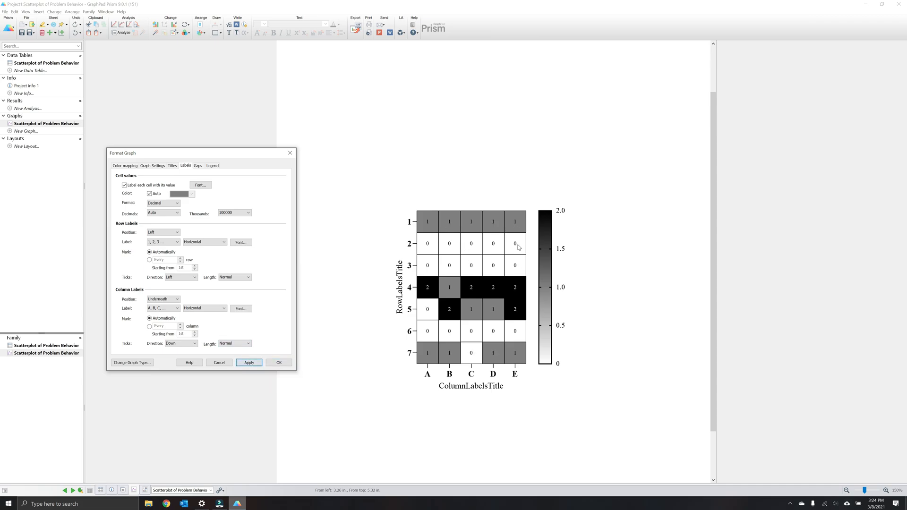
click(123, 185)
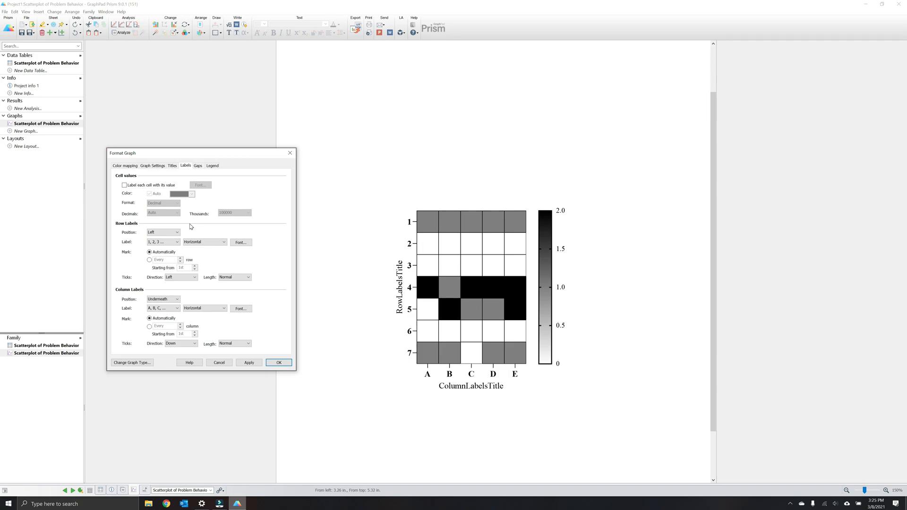
mouse_move(180, 226)
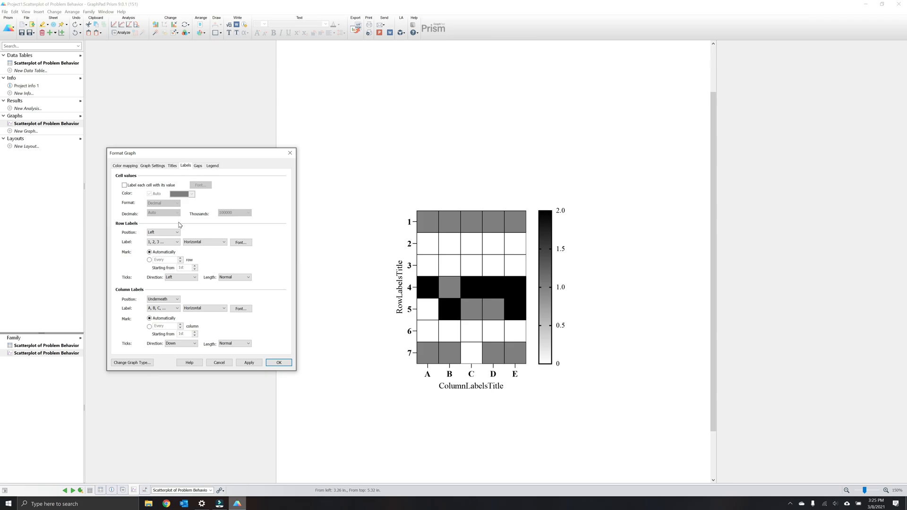
Label the rows with their row titles, 9 am to 3 pm, marking every row
click(176, 242)
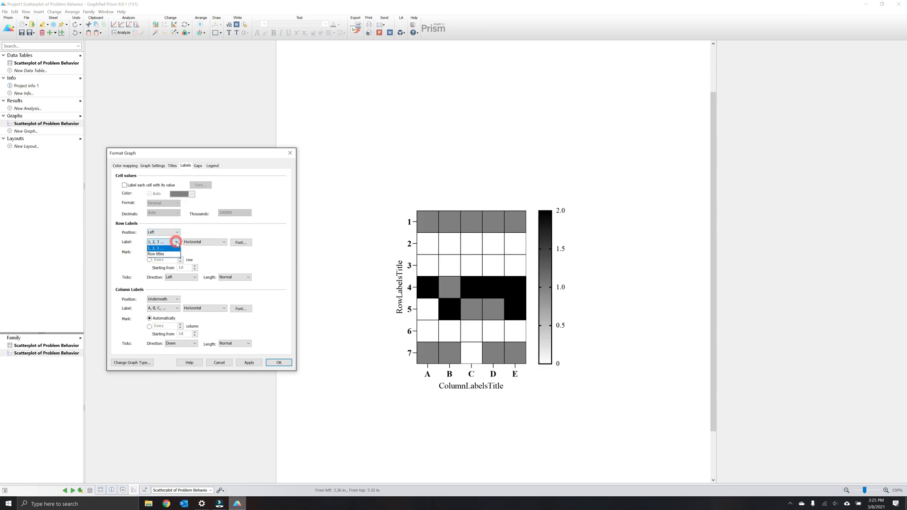
click(162, 248)
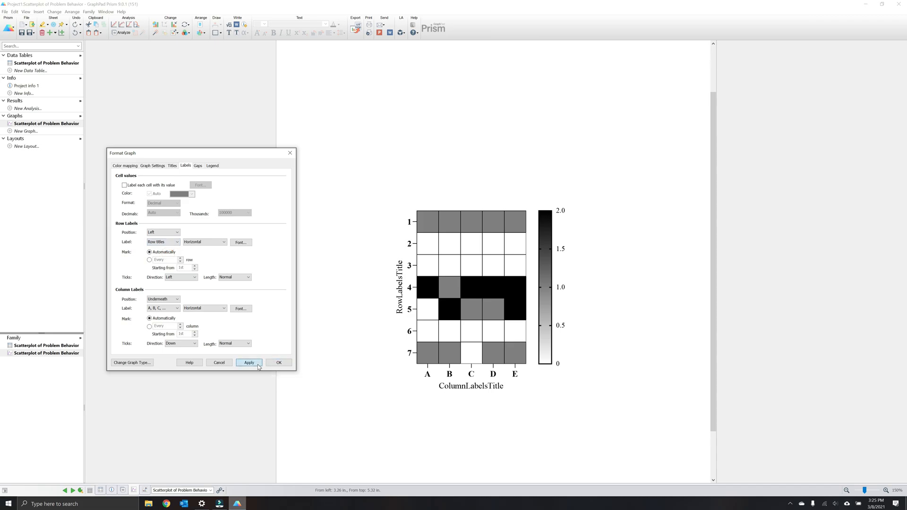
click(249, 363)
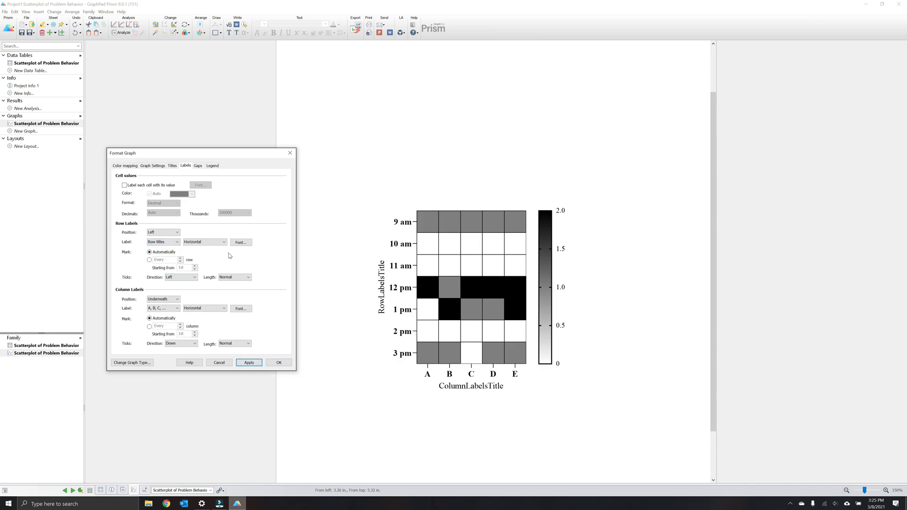
click(150, 252)
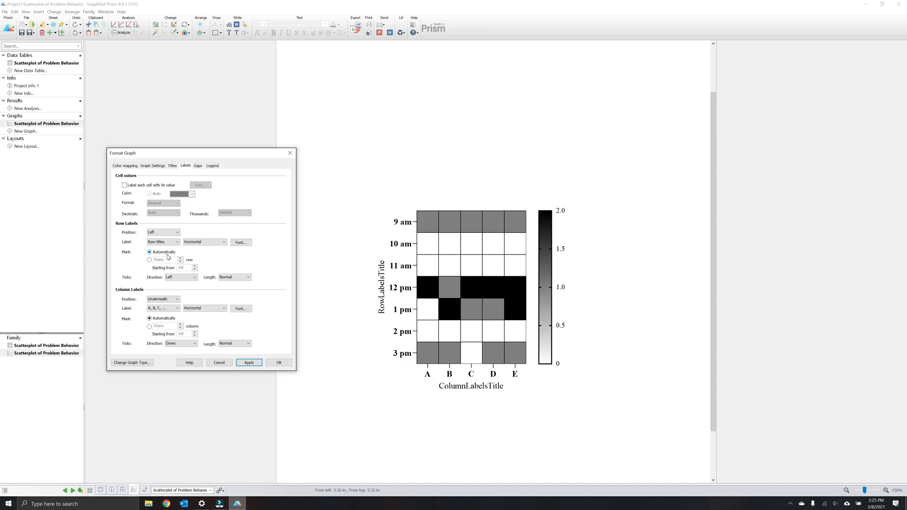
mouse_move(173, 258)
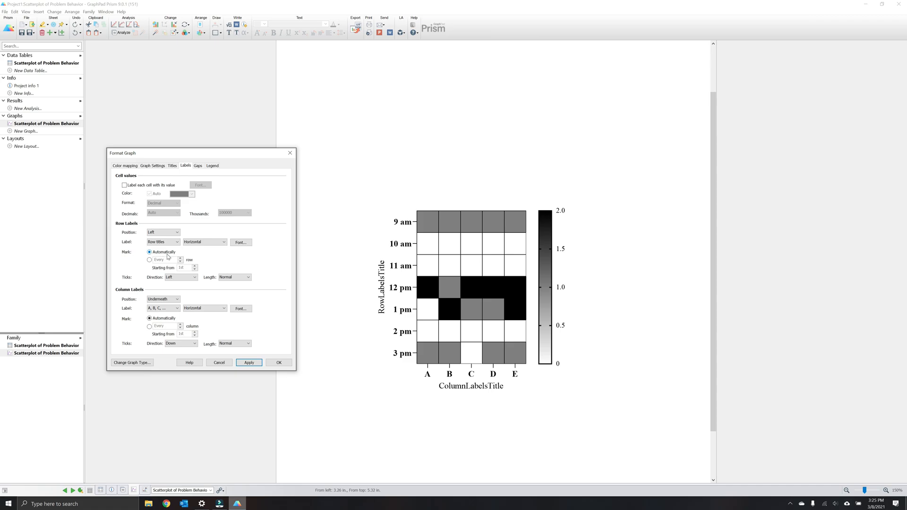
mouse_move(167, 256)
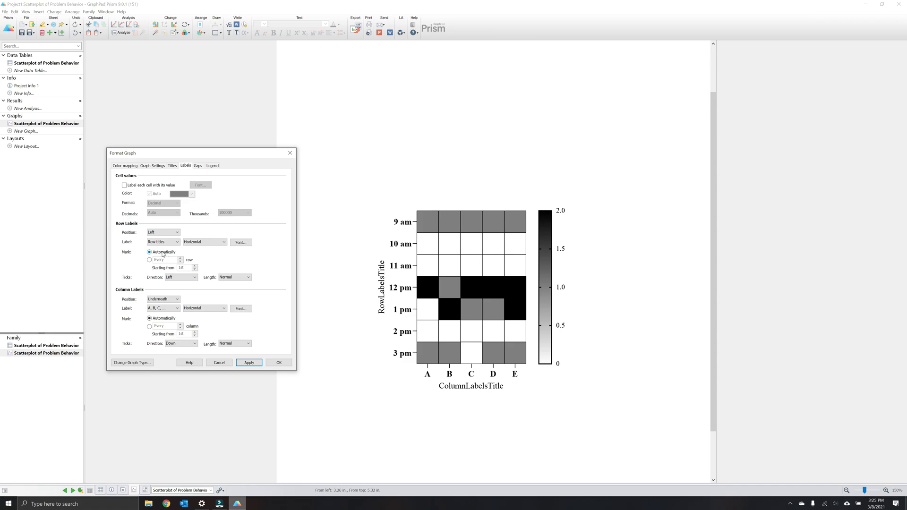
click(150, 260)
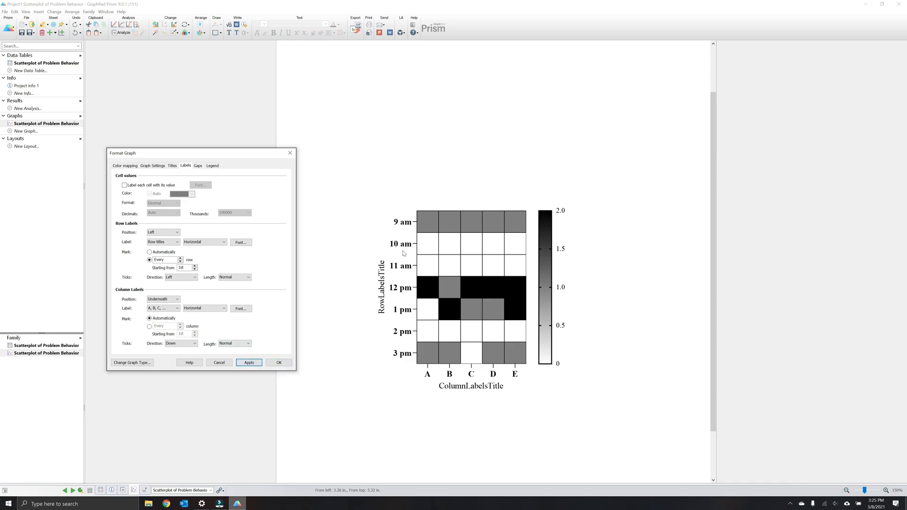
mouse_move(400, 345)
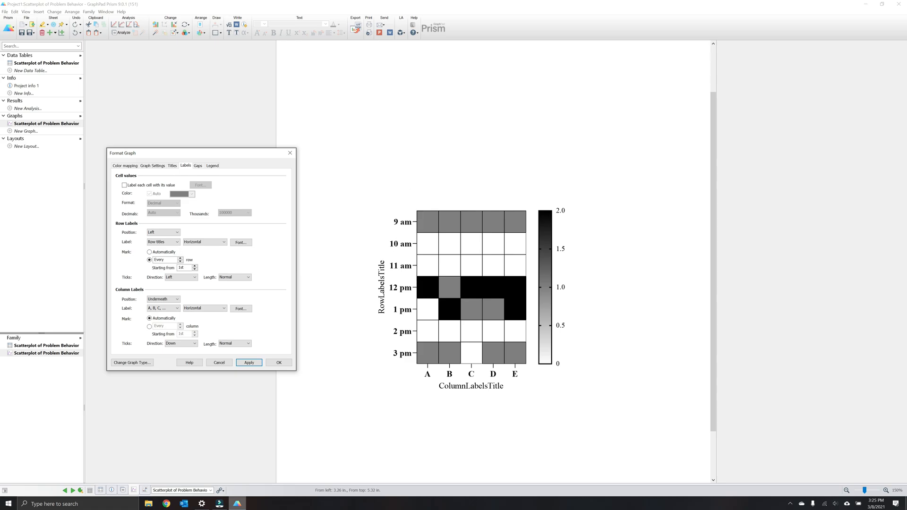
click(163, 299)
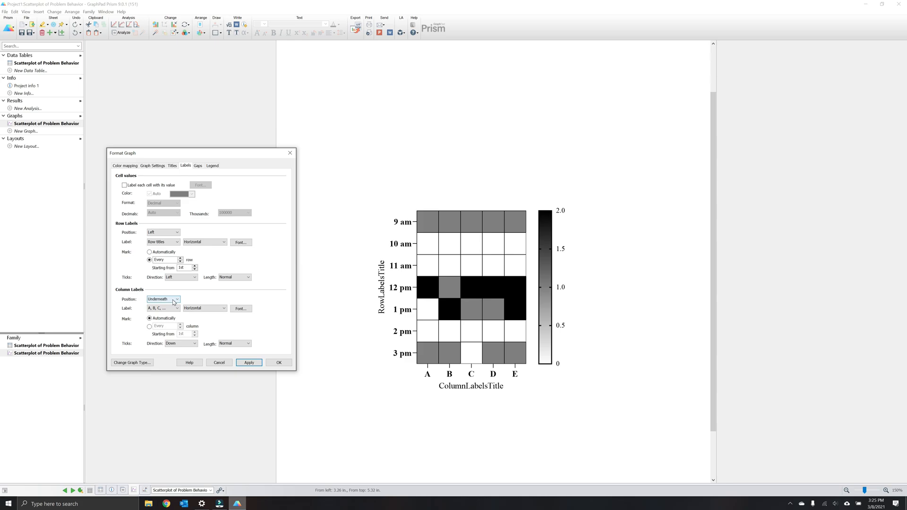
Label the columns with their date titles, May 1–5, on every column
click(176, 308)
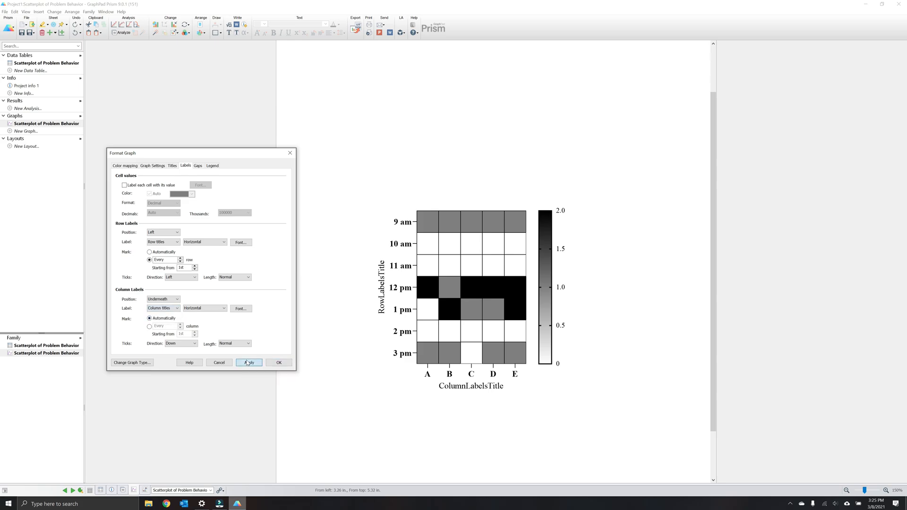
click(249, 363)
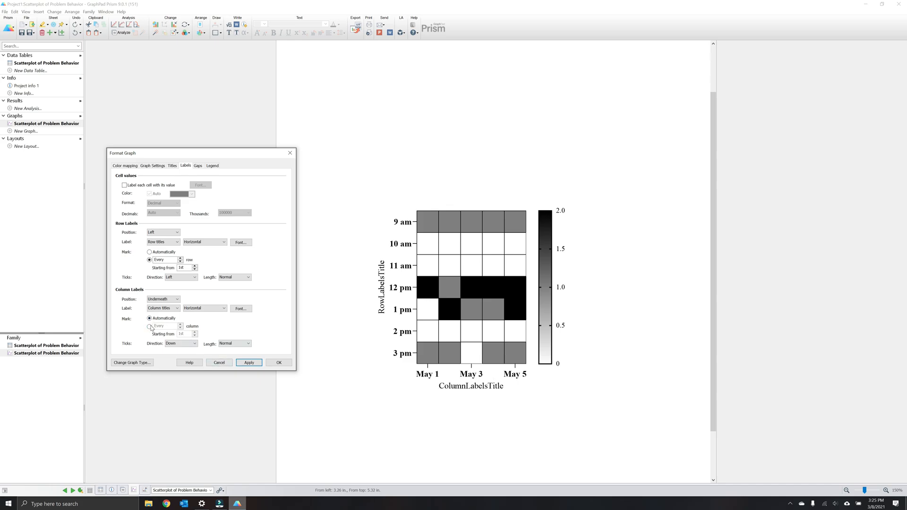
click(149, 325)
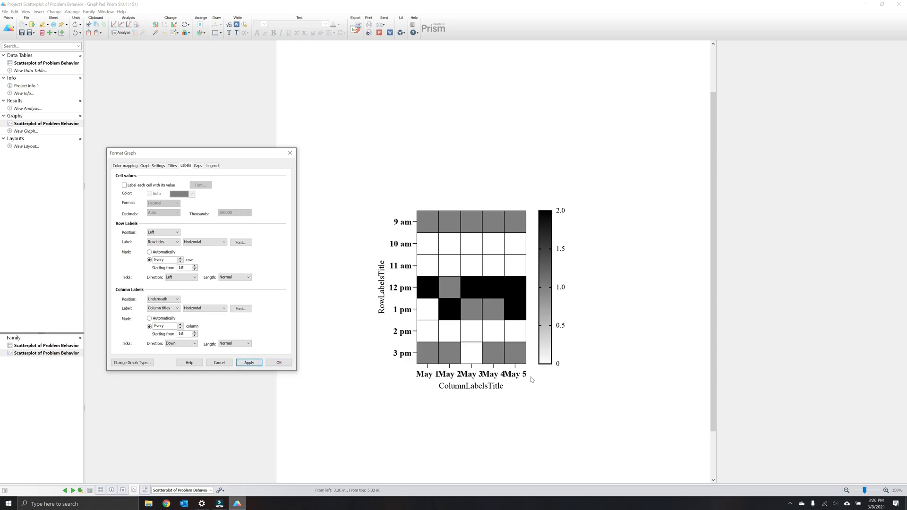
mouse_move(326, 365)
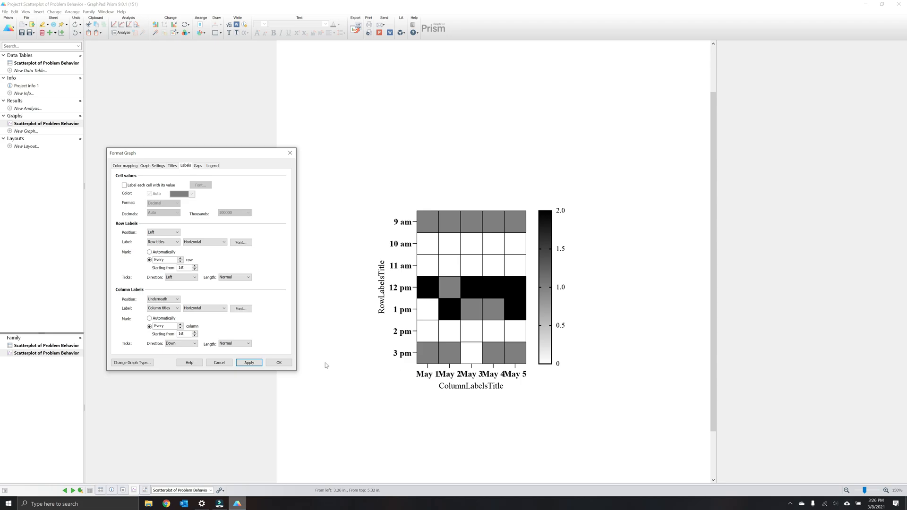
Angle the column date labels at 45 degrees
click(204, 308)
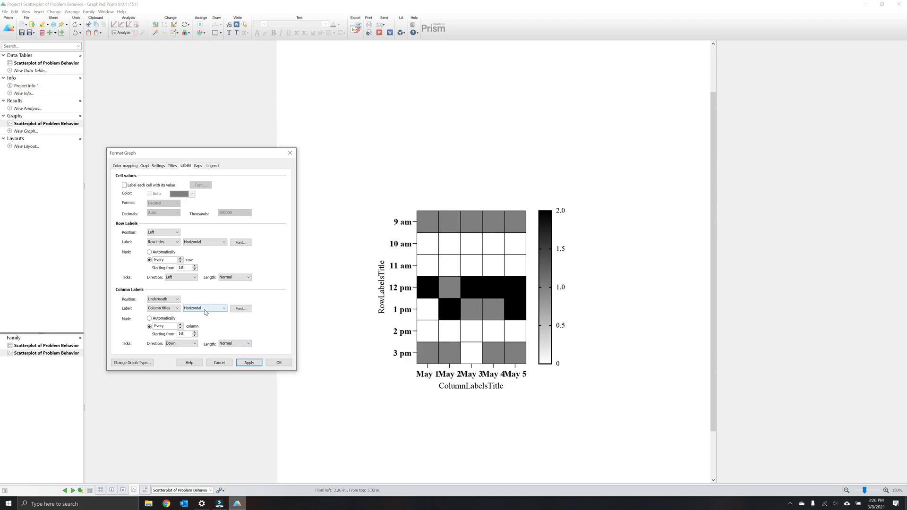
click(224, 308)
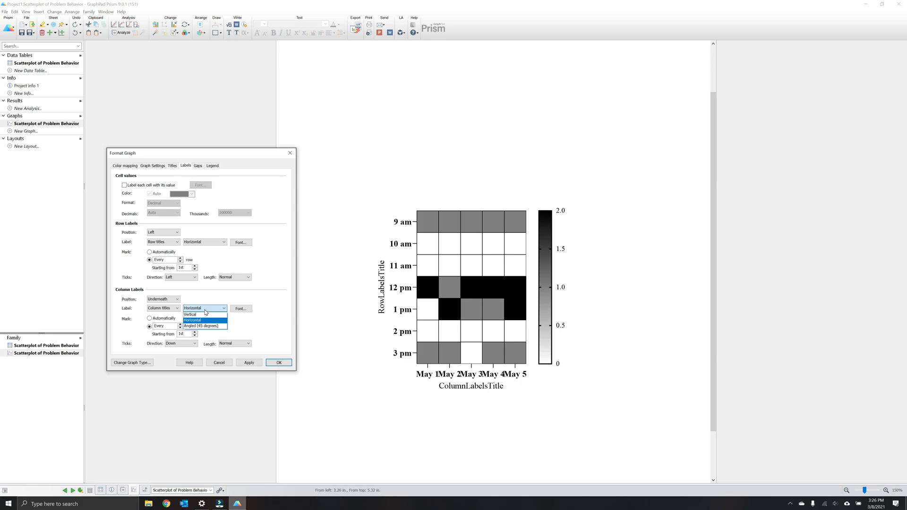
click(201, 325)
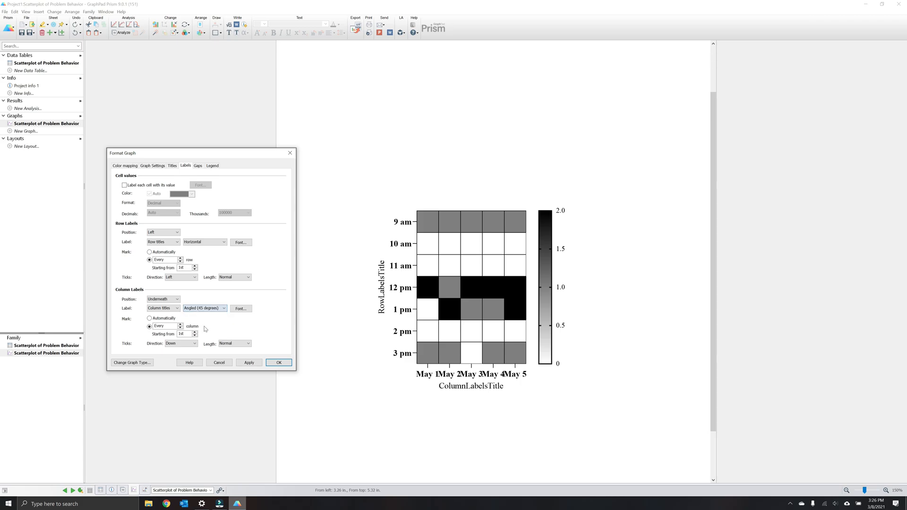
click(249, 363)
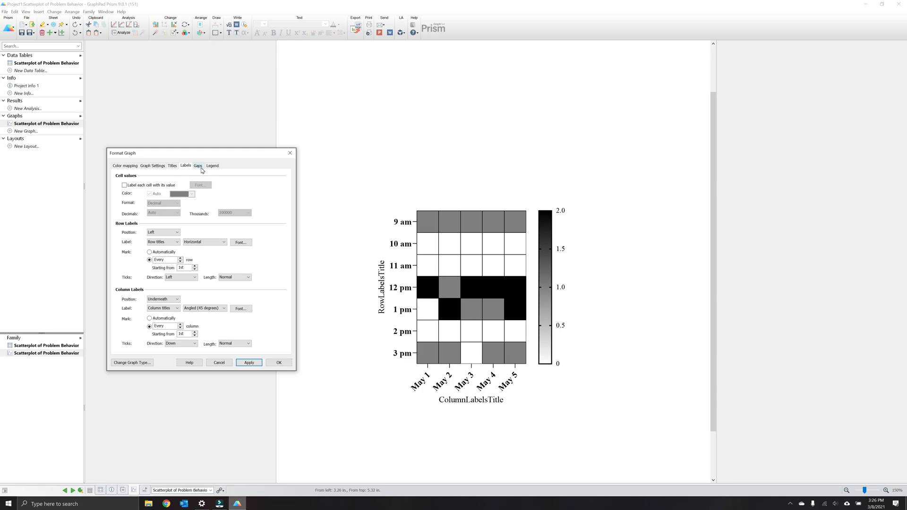
Place 0.1 gaps between all day columns, plus an extra gap with a divider line after column C
click(198, 165)
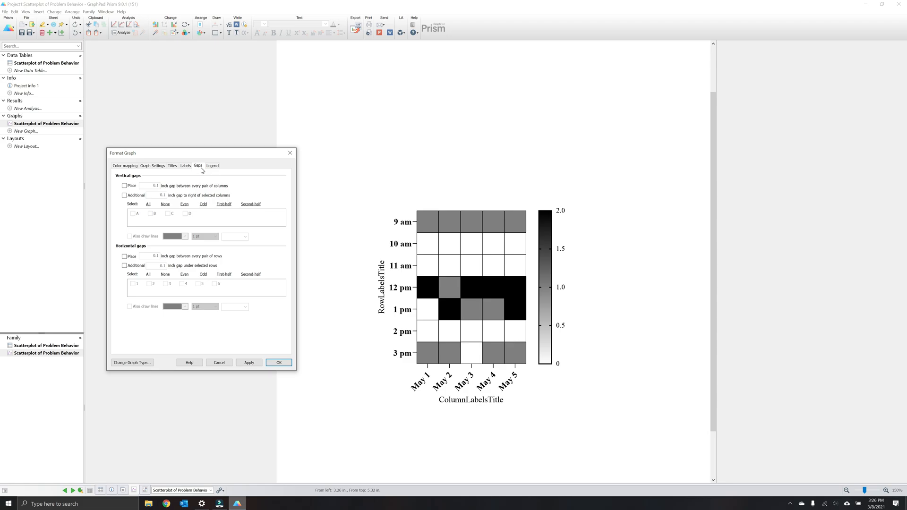
mouse_move(186, 189)
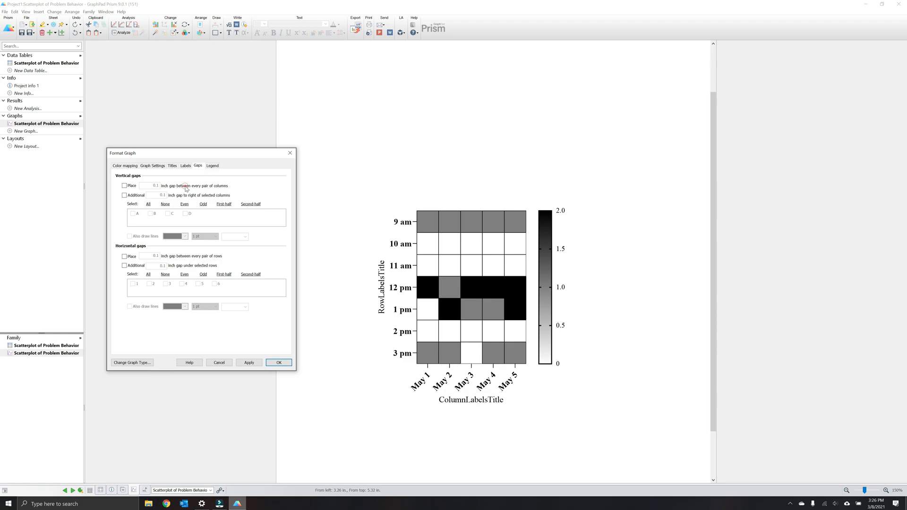
mouse_move(197, 190)
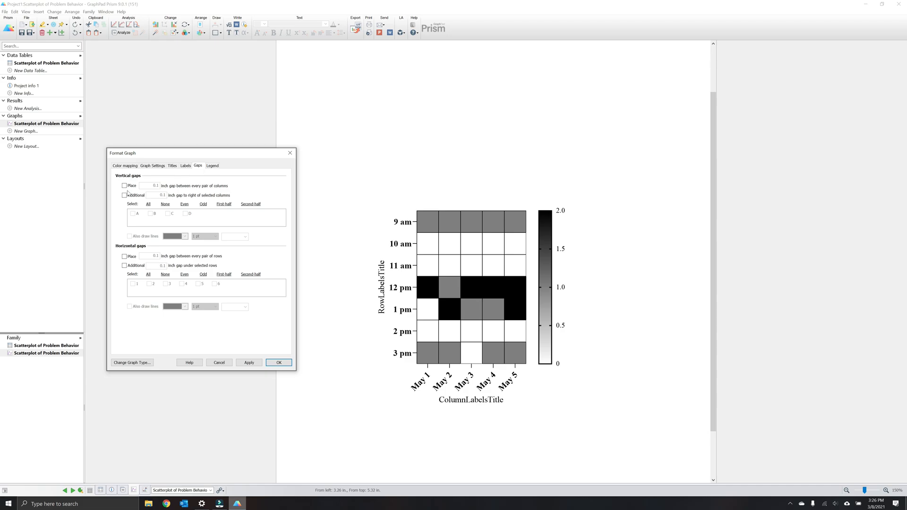
click(124, 186)
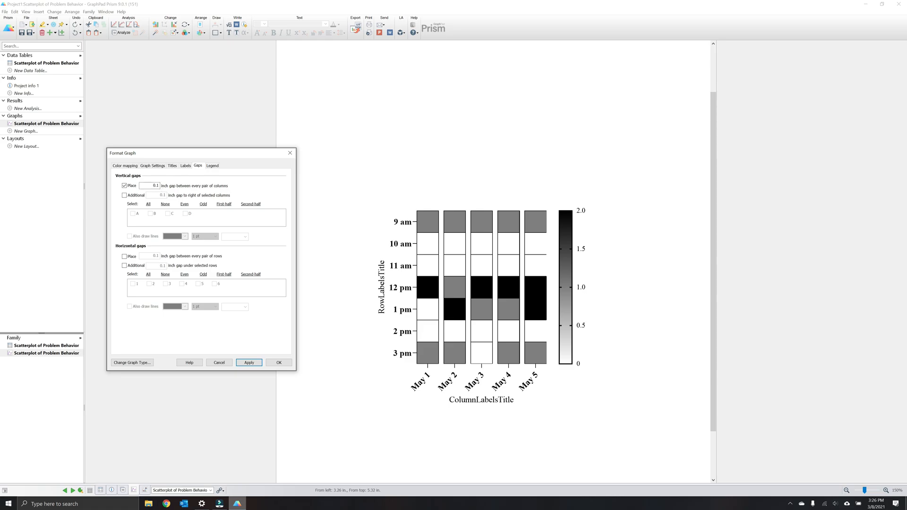
mouse_move(185, 190)
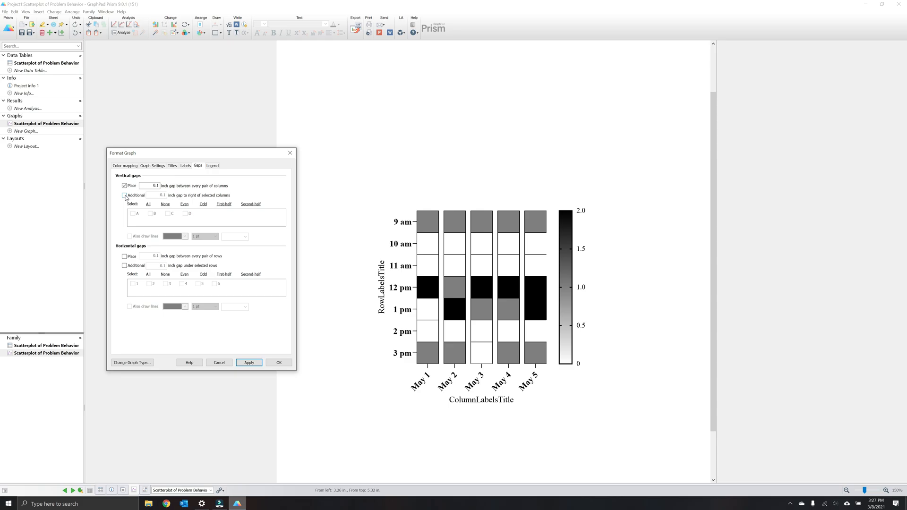
click(124, 195)
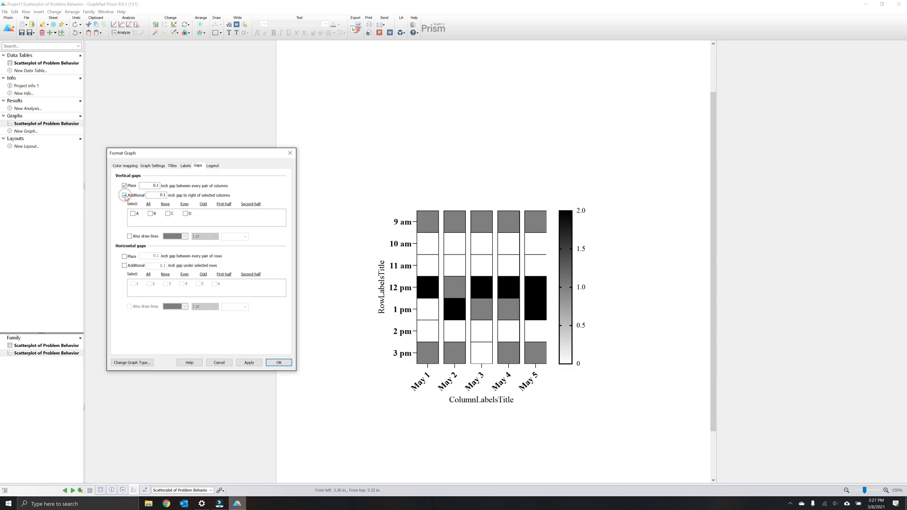
click(123, 195)
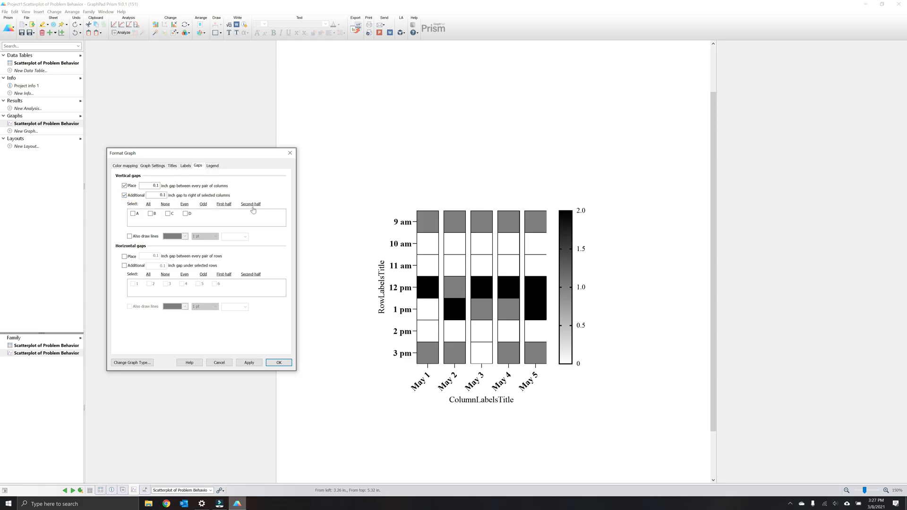
mouse_move(231, 208)
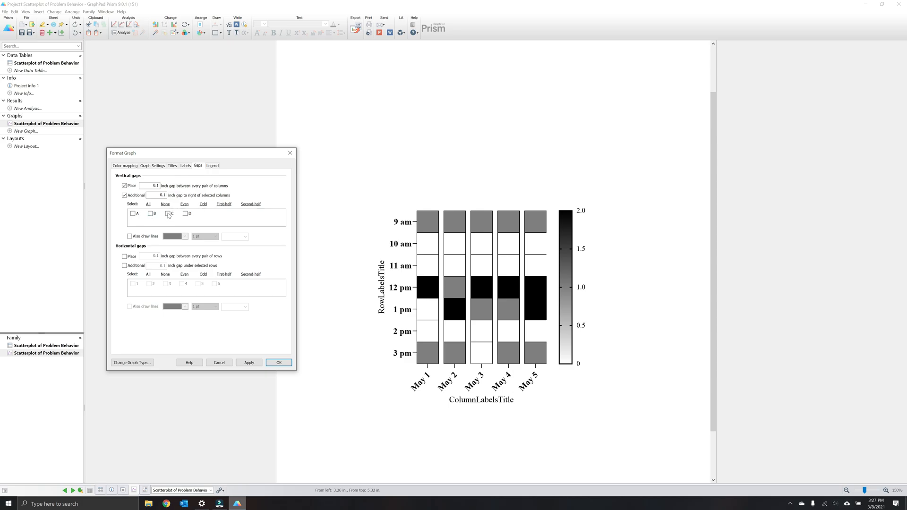
click(169, 213)
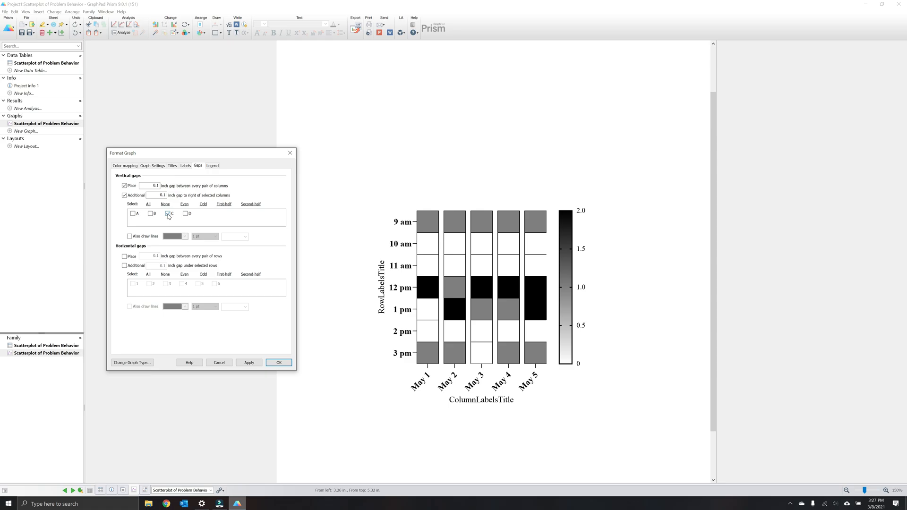
click(249, 363)
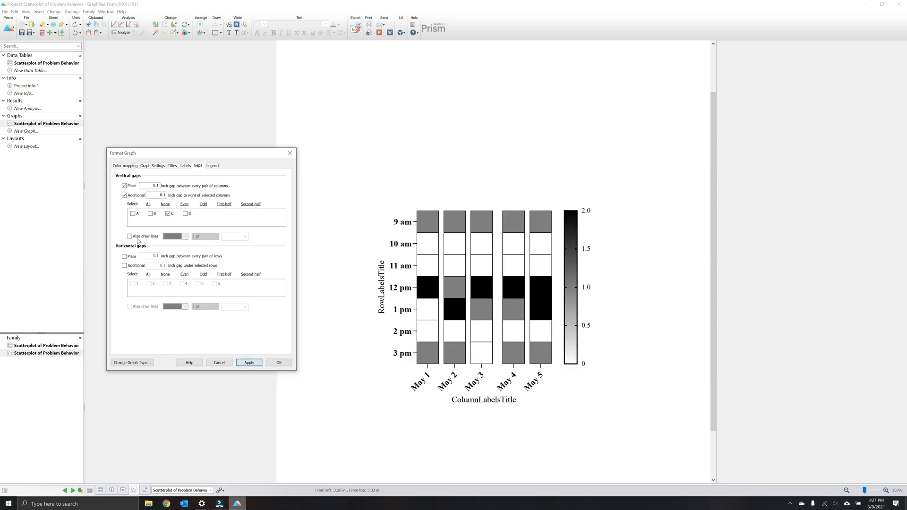
click(129, 237)
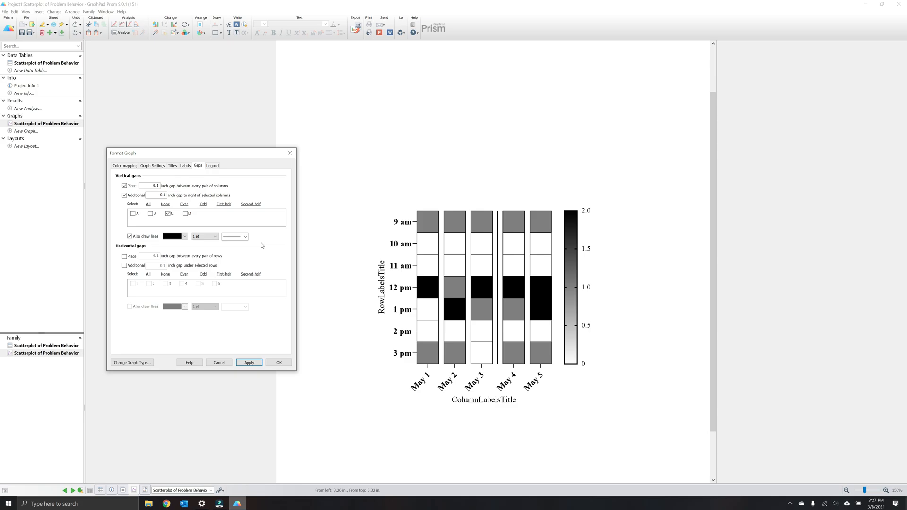
mouse_move(501, 231)
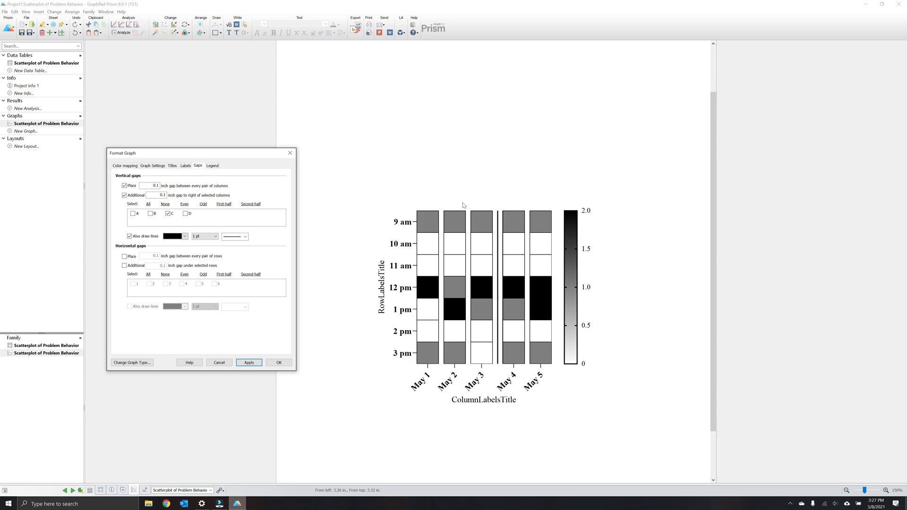
mouse_move(246, 217)
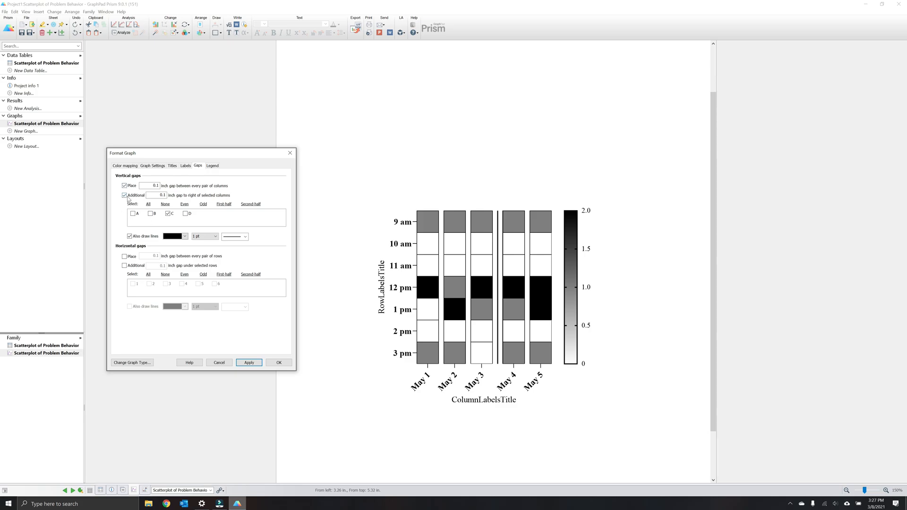
Remove the extra column gap and turn on gaps between every pair of rows
click(125, 195)
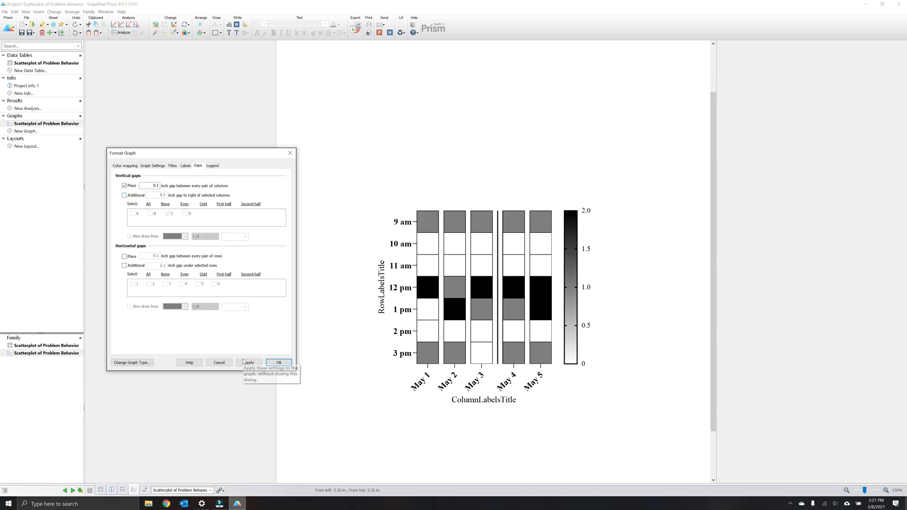
click(249, 363)
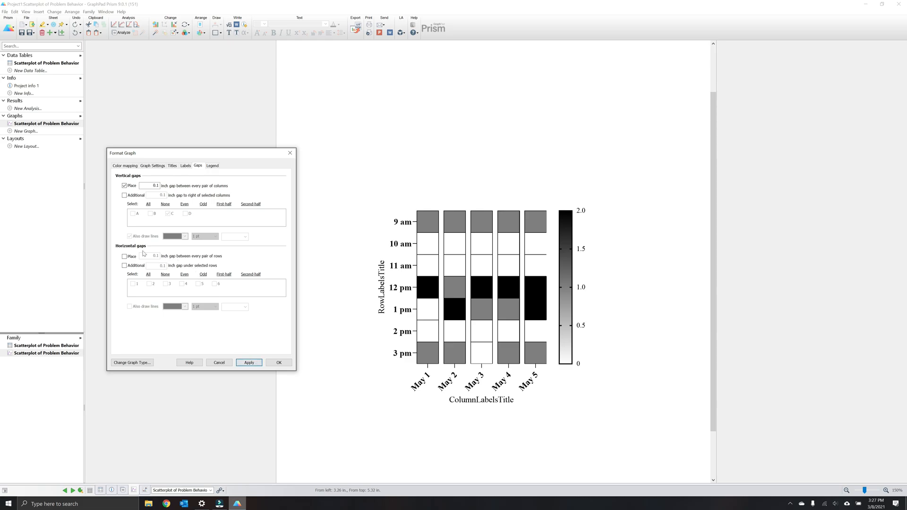
mouse_move(143, 253)
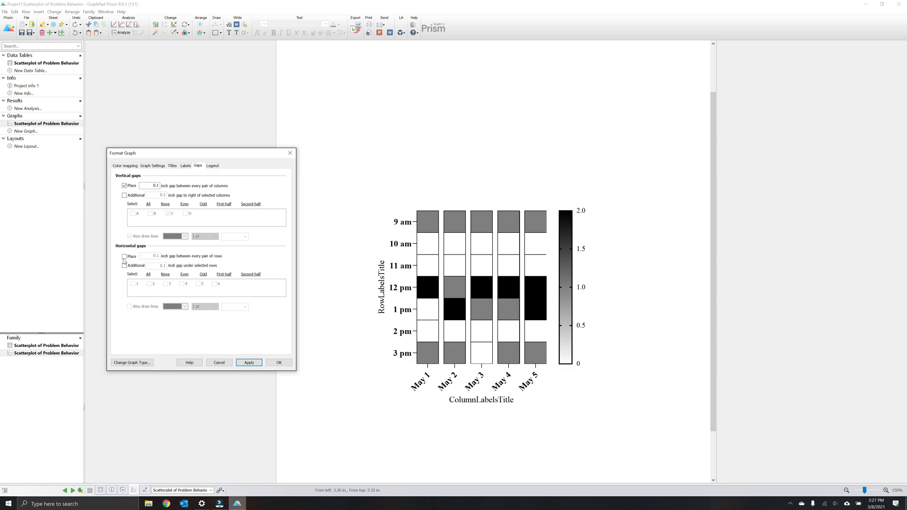
click(124, 256)
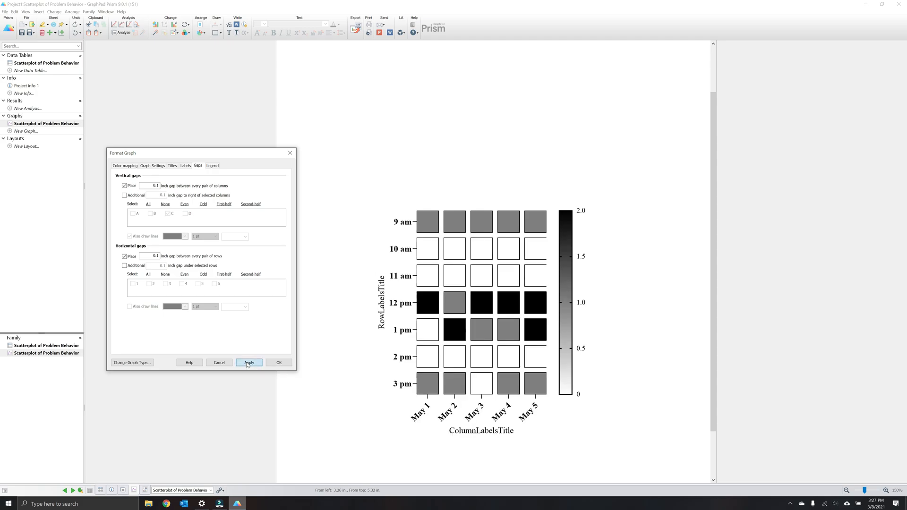
click(249, 363)
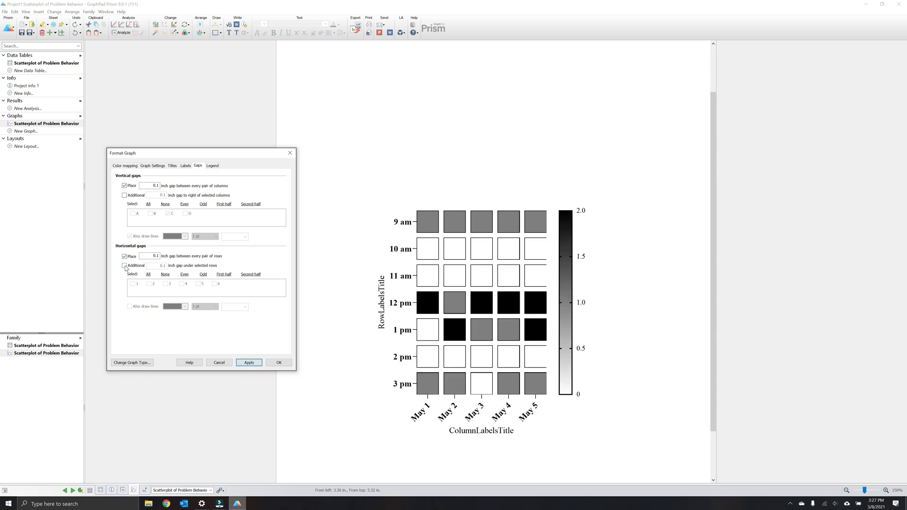
Try an extra row gap with a line under the third row, then drop it
click(124, 265)
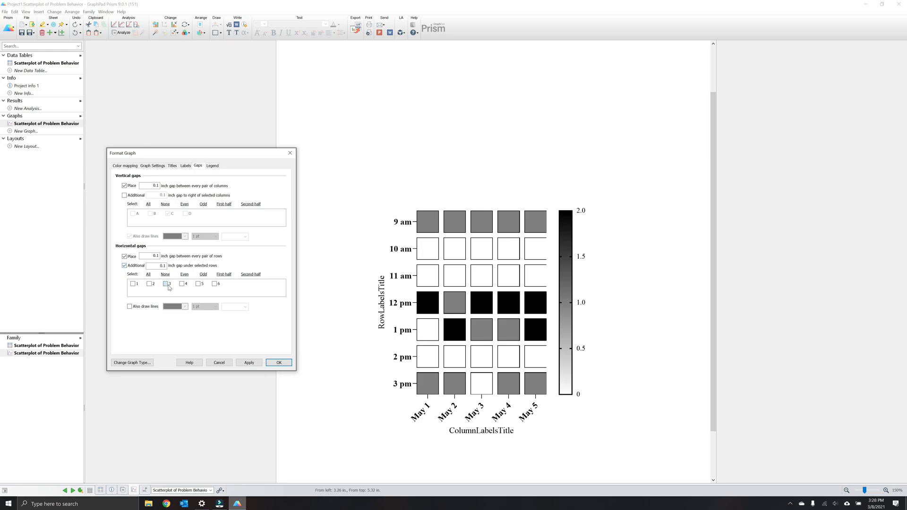
click(165, 283)
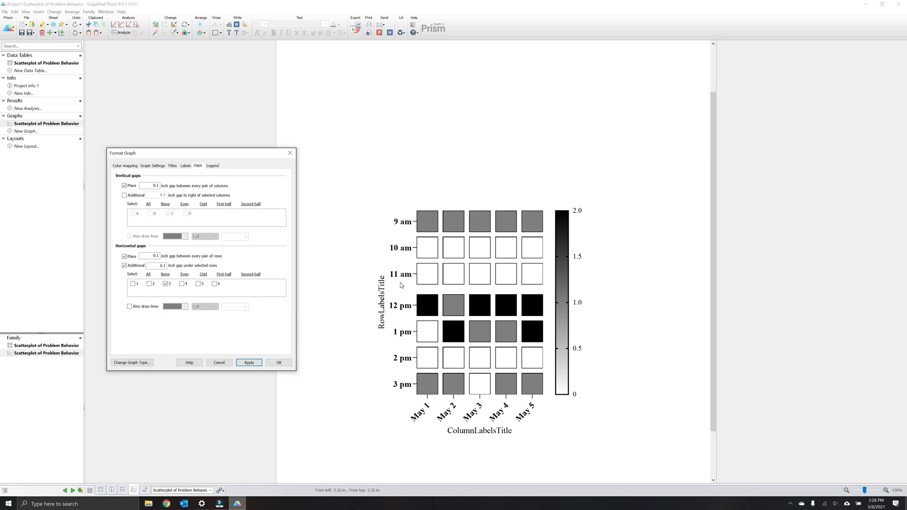
click(129, 306)
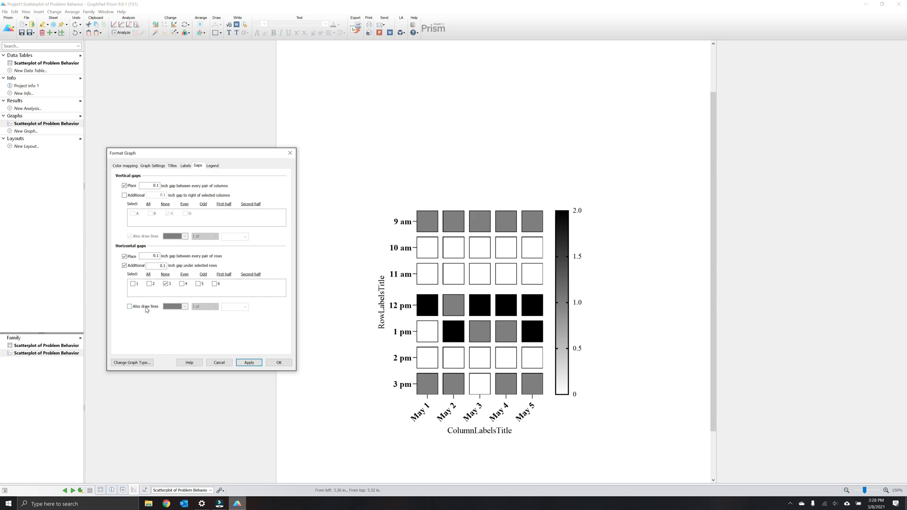
click(129, 307)
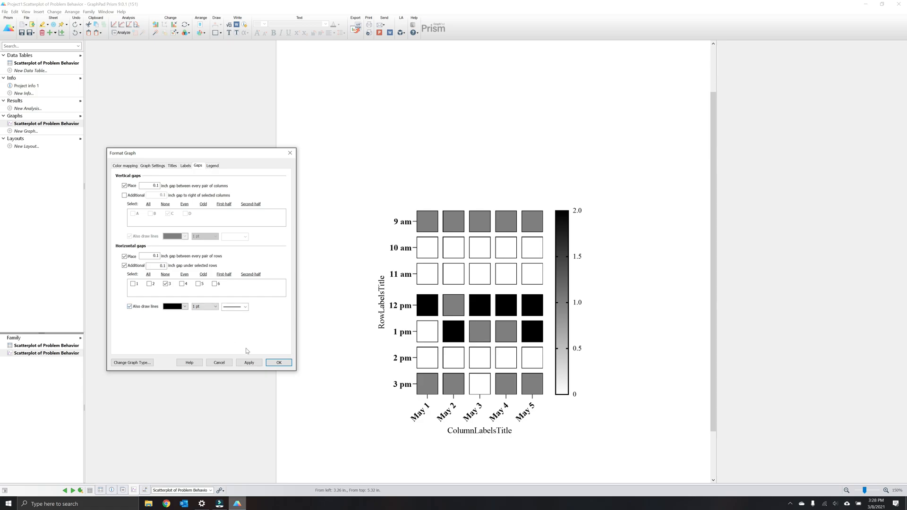
click(249, 363)
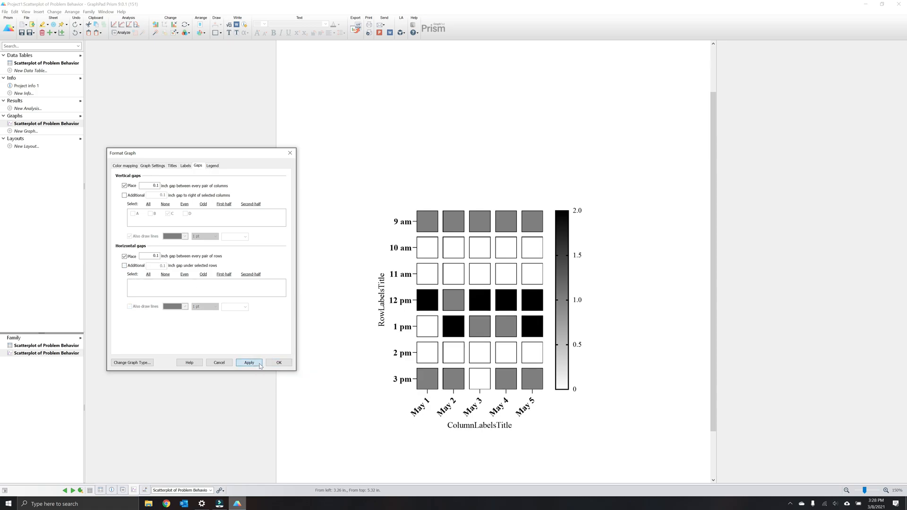
click(212, 165)
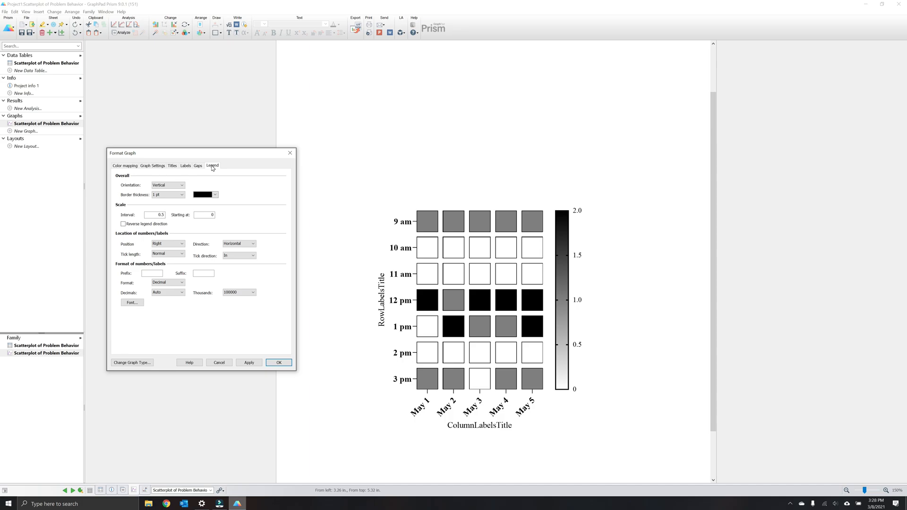
mouse_move(283, 198)
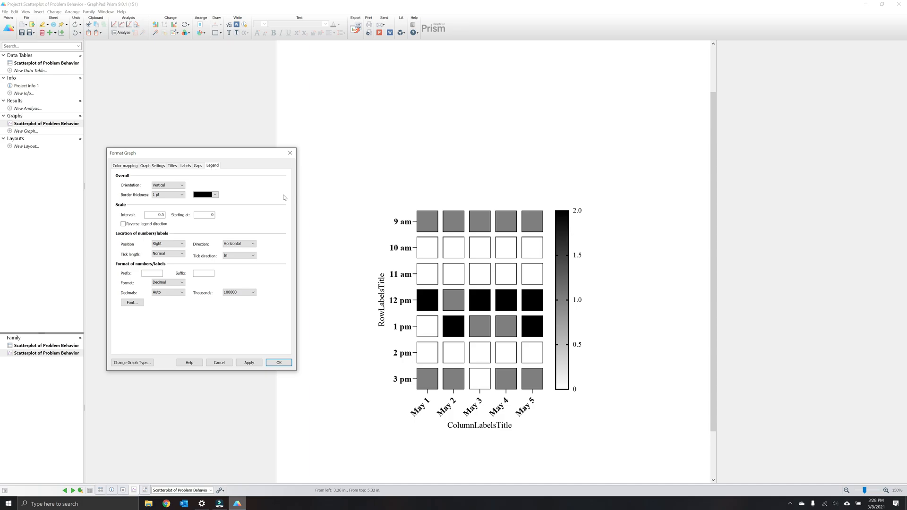
Try a horizontal legend below the heat map, then keep it vertical
click(168, 185)
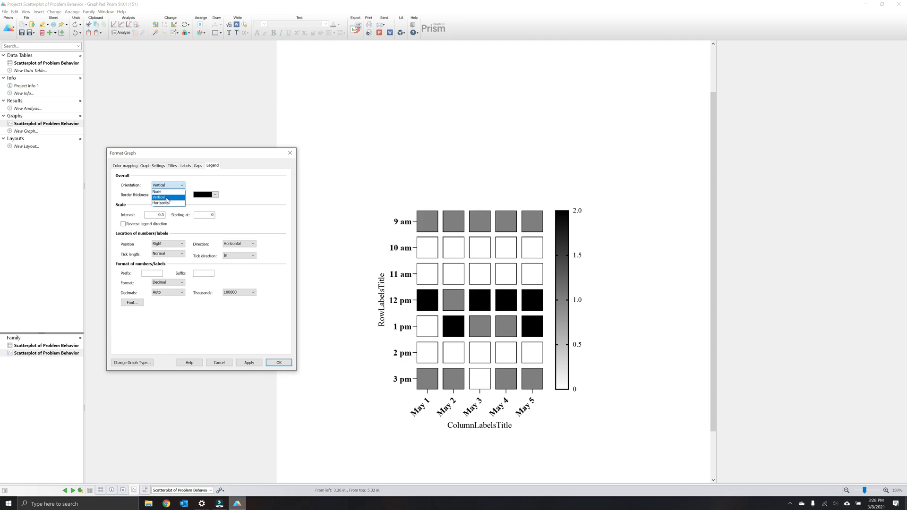
click(161, 202)
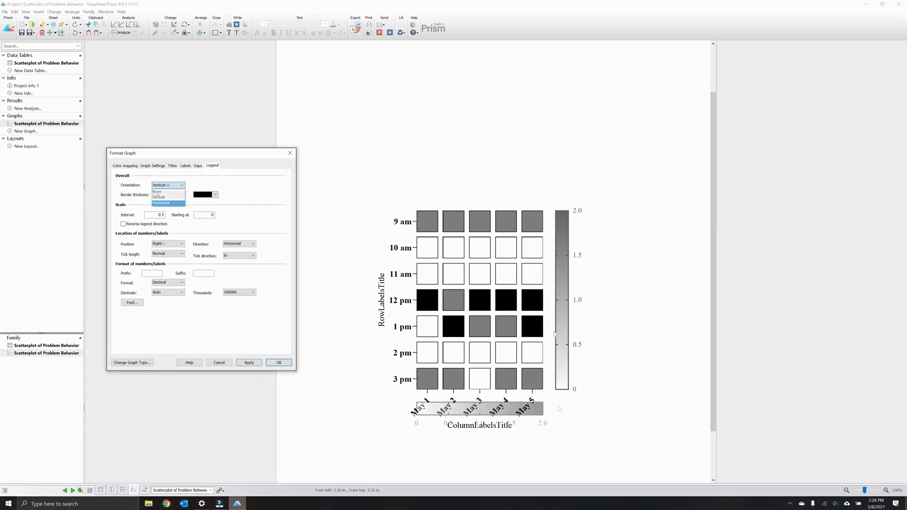
click(162, 203)
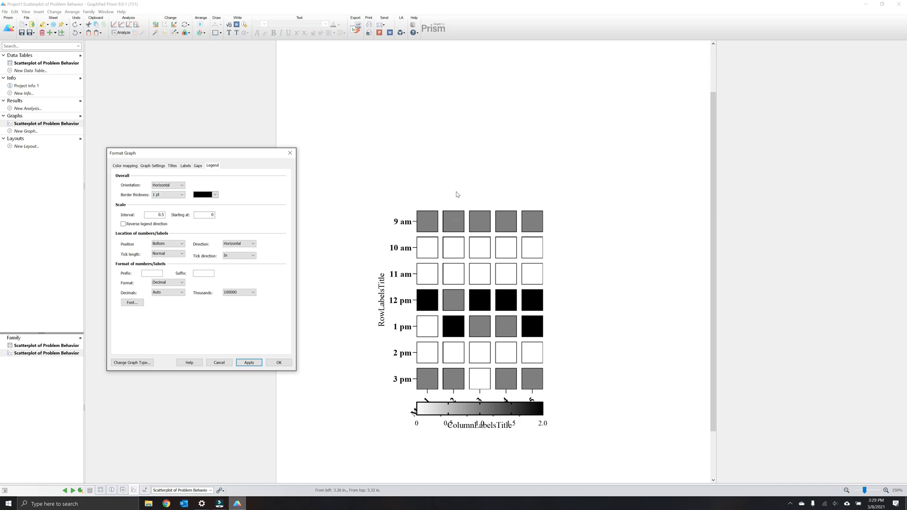
mouse_move(397, 351)
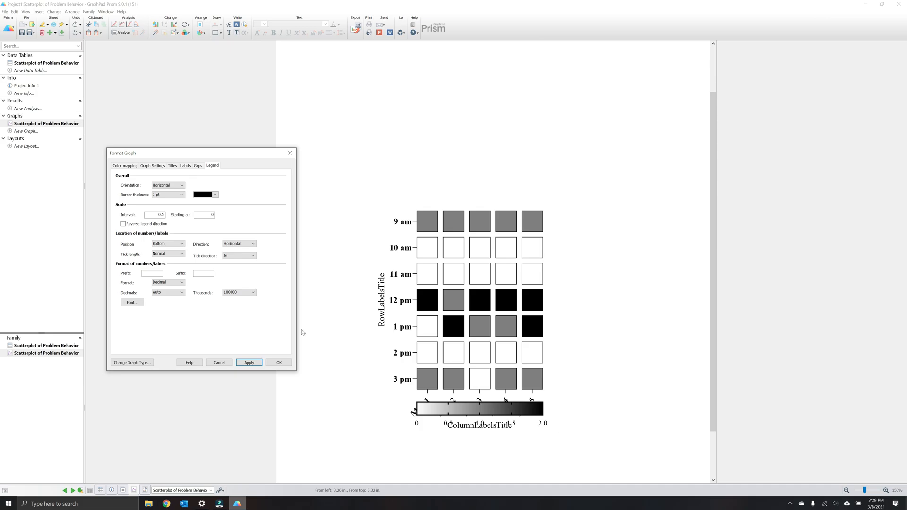
click(168, 194)
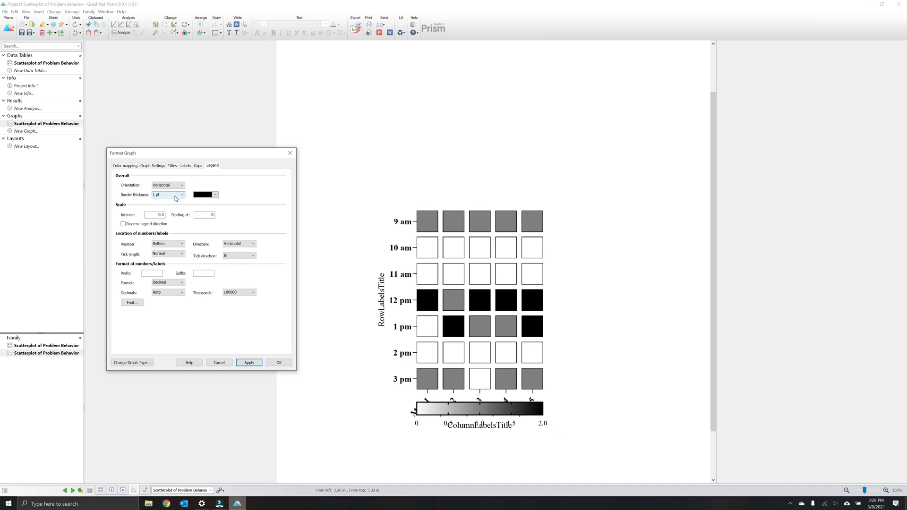
mouse_move(167, 191)
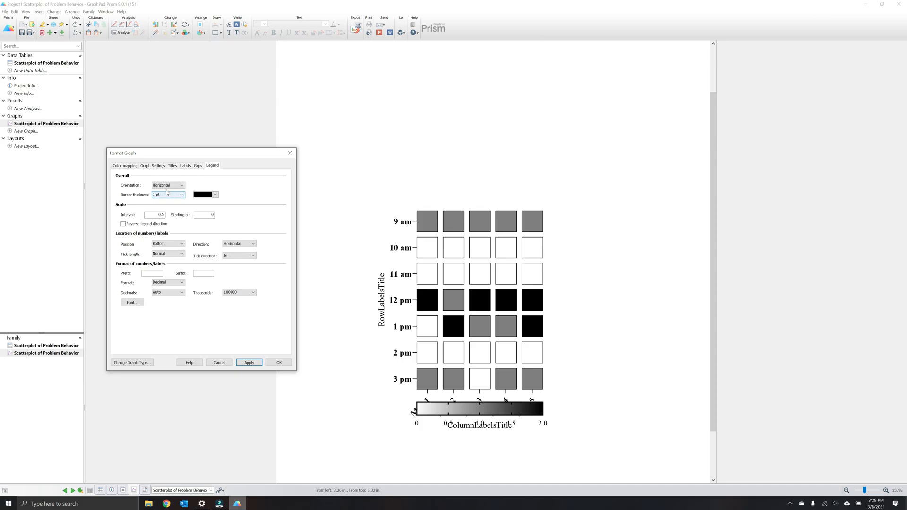
click(167, 186)
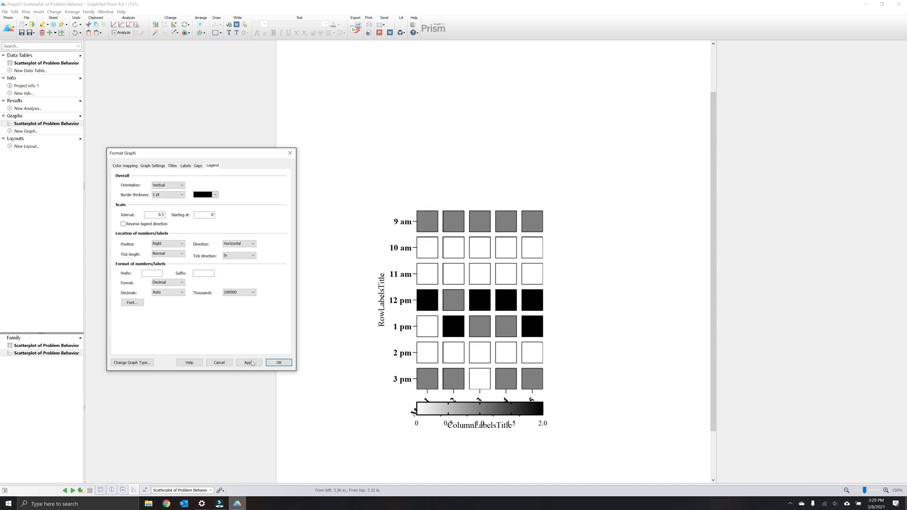
click(249, 363)
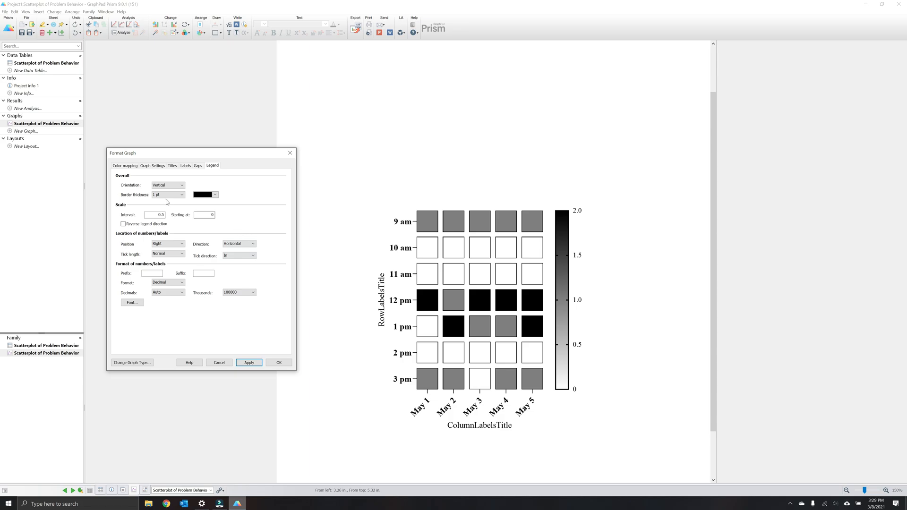
Give the legend a 1/2 pt border and test reversing its direction
click(167, 194)
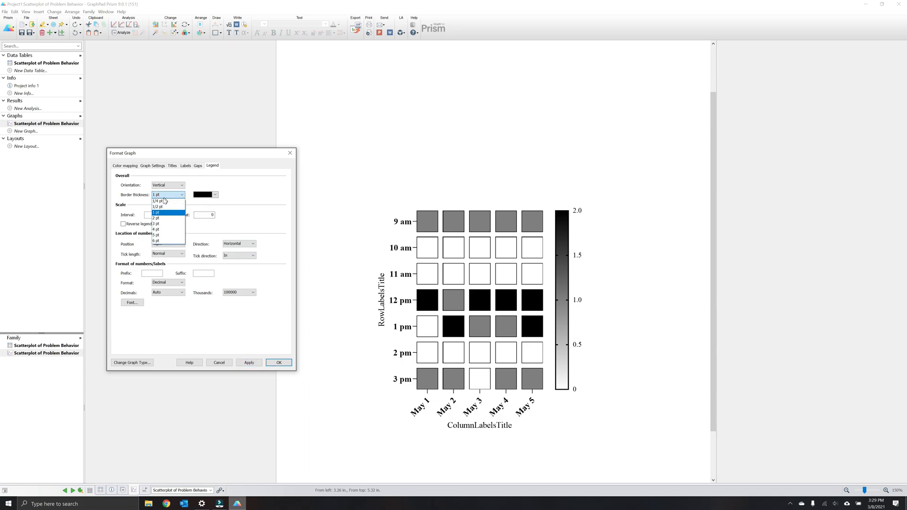
click(158, 207)
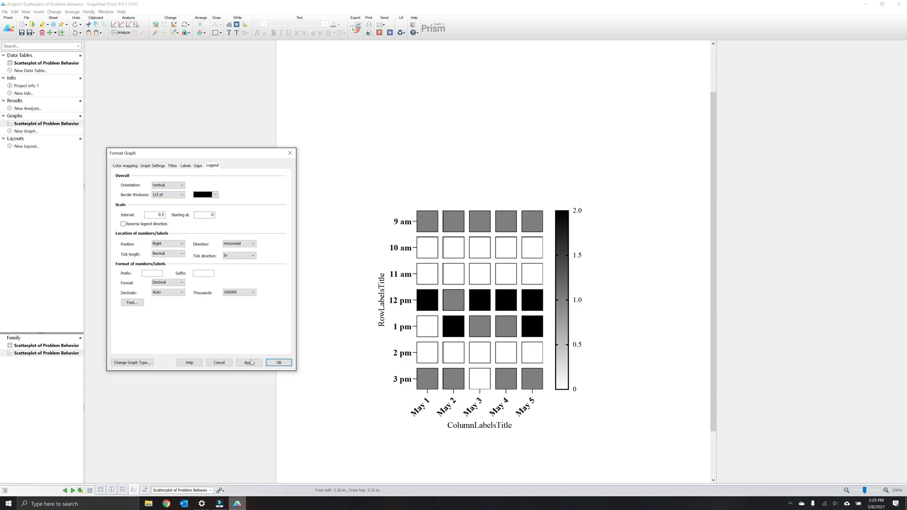
click(249, 363)
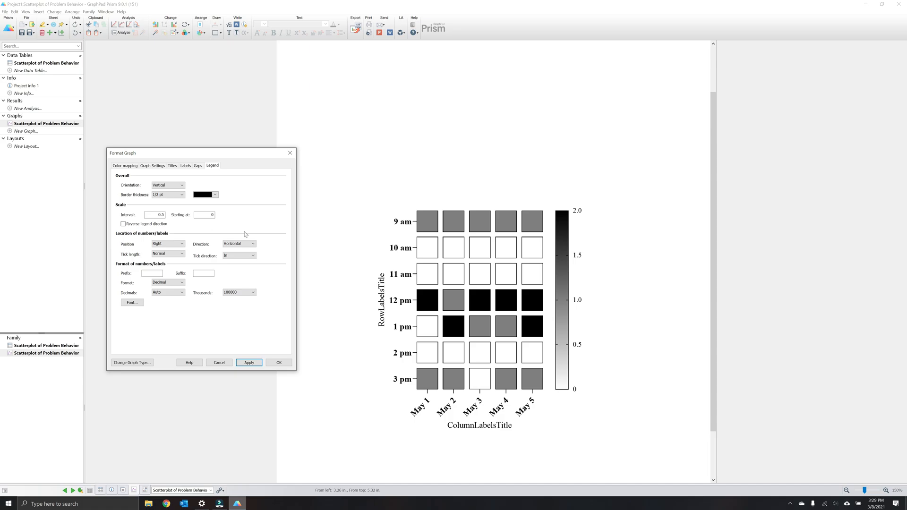
mouse_move(270, 269)
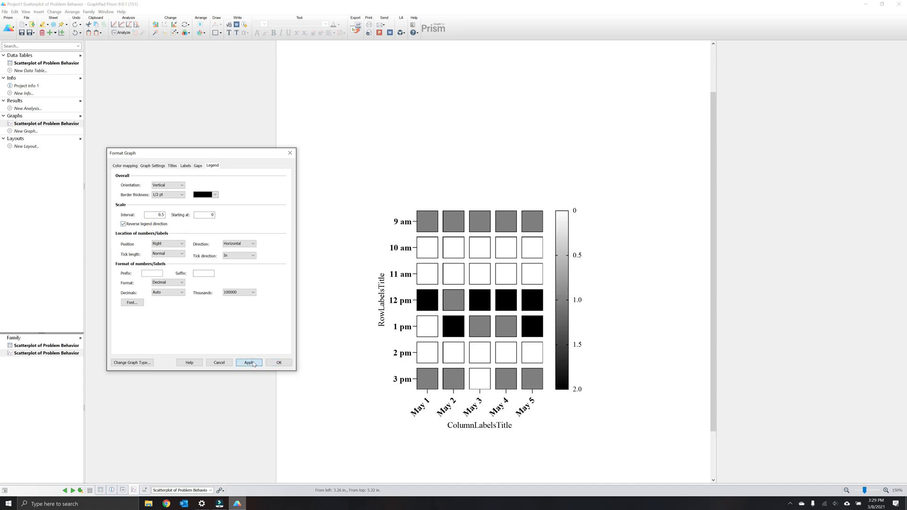
click(249, 363)
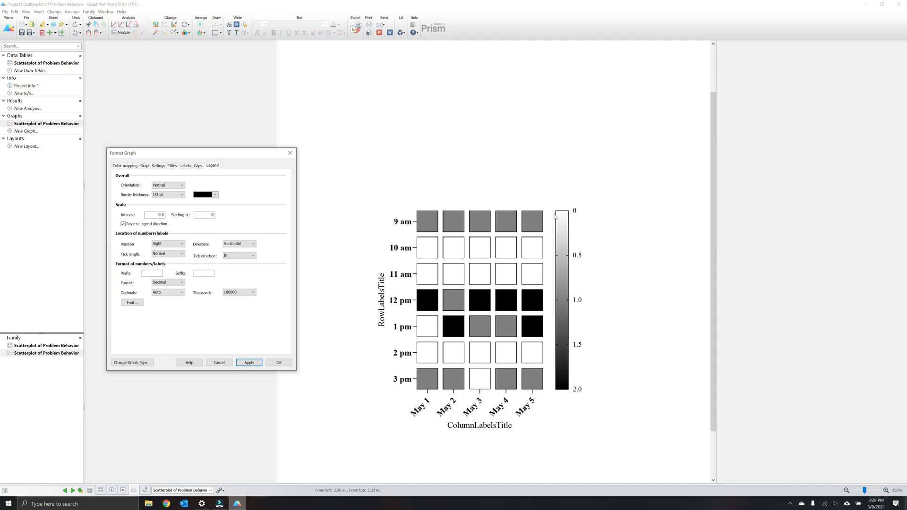
mouse_move(572, 222)
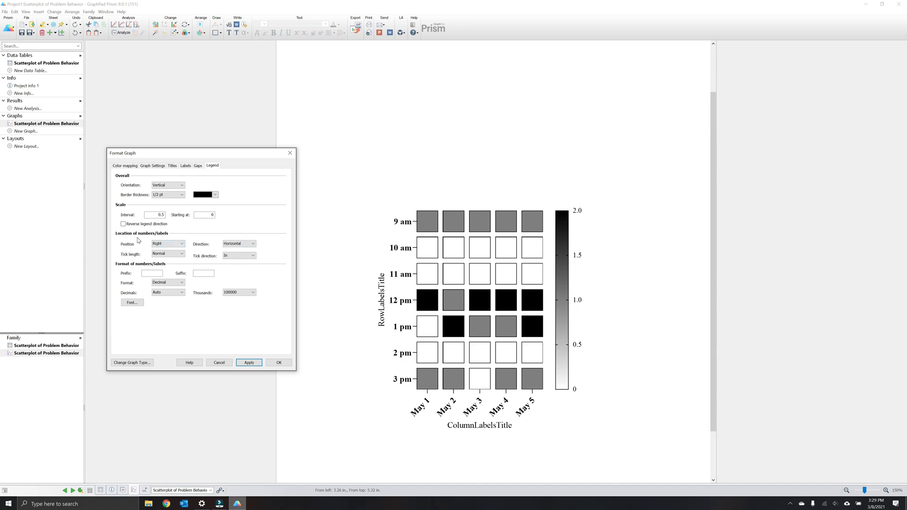
mouse_move(139, 245)
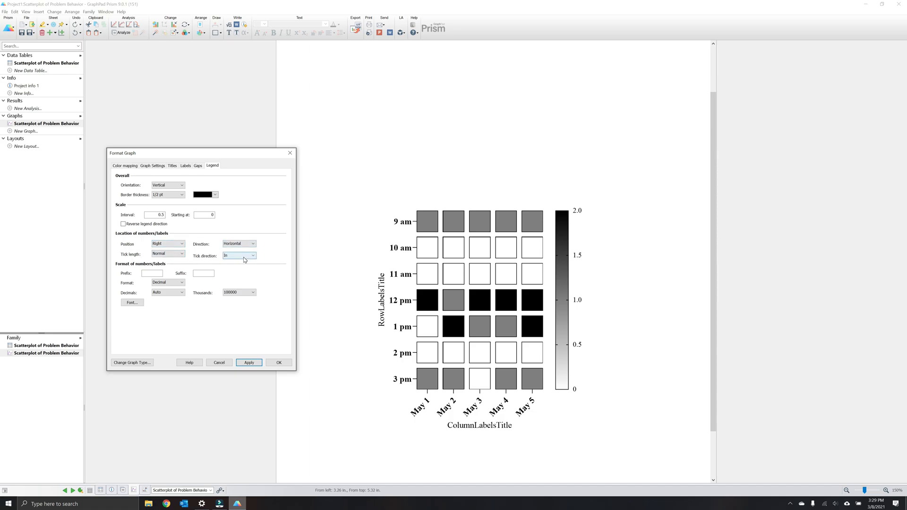
click(237, 244)
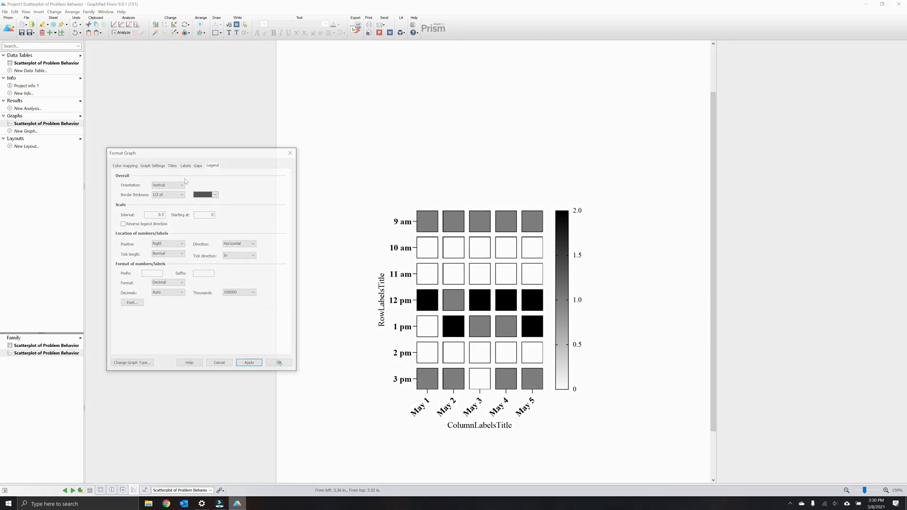
Unbold the row and column tick labels and title the axes 'Time of Day' and 'Date'
click(280, 363)
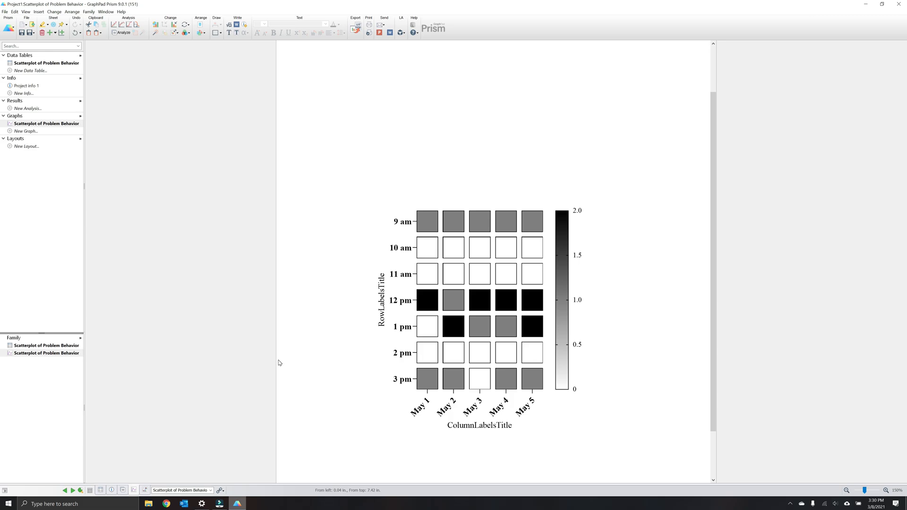
mouse_move(345, 311)
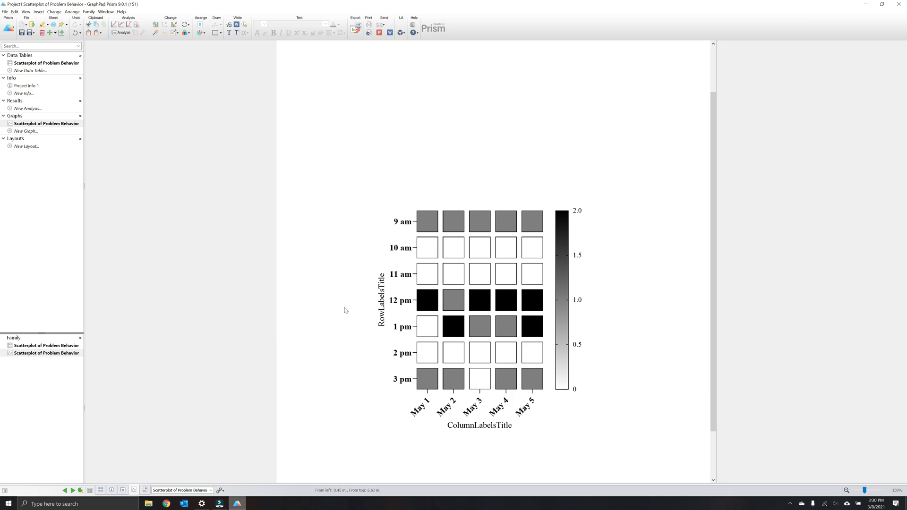
mouse_move(397, 222)
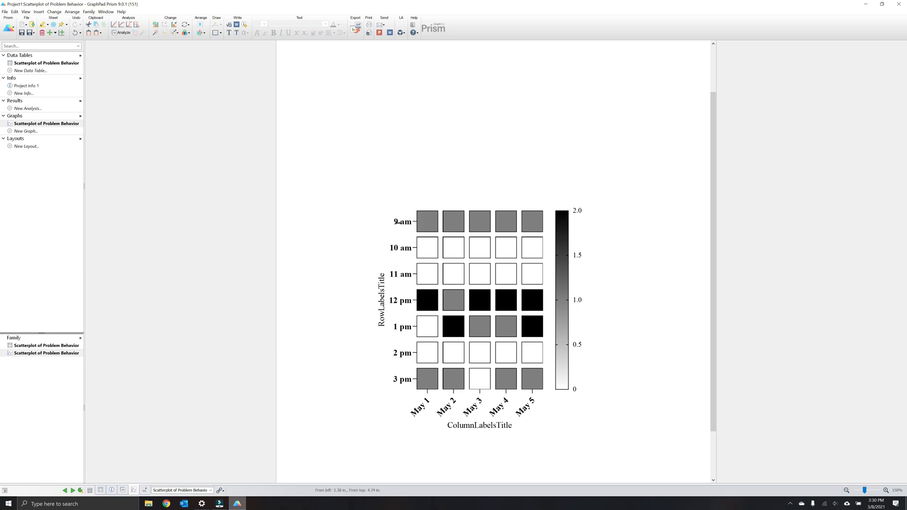
click(396, 222)
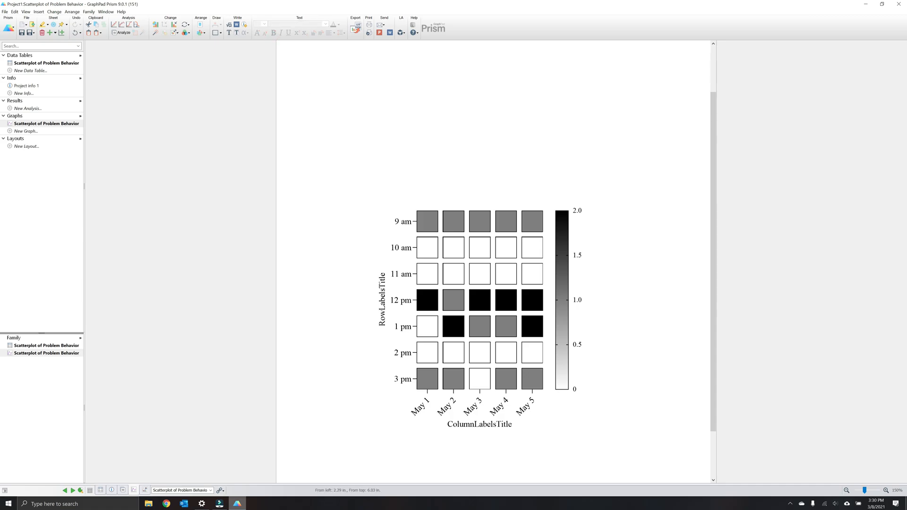
mouse_move(401, 388)
text(Time of Day)
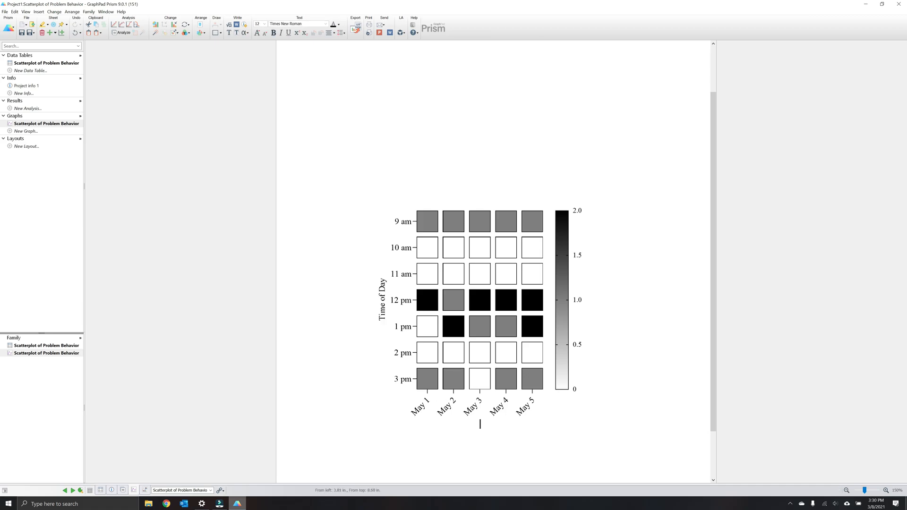
text(Date)
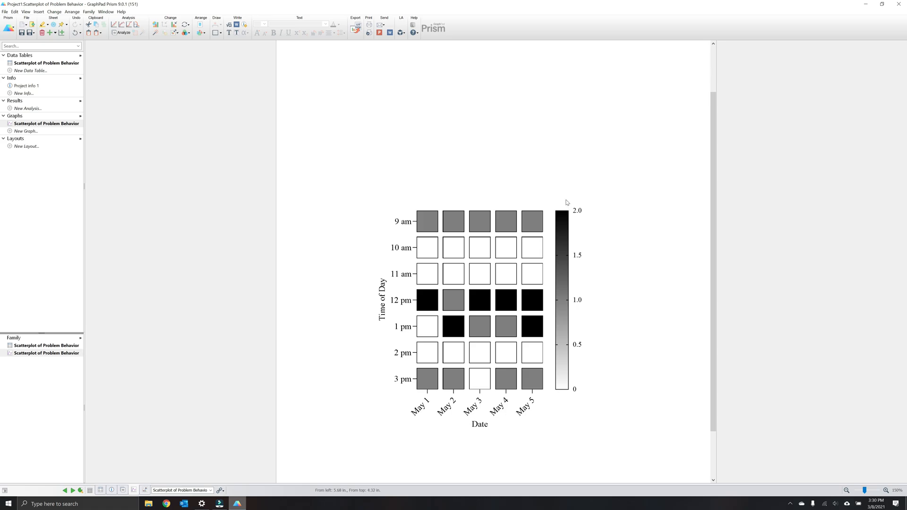
mouse_move(558, 198)
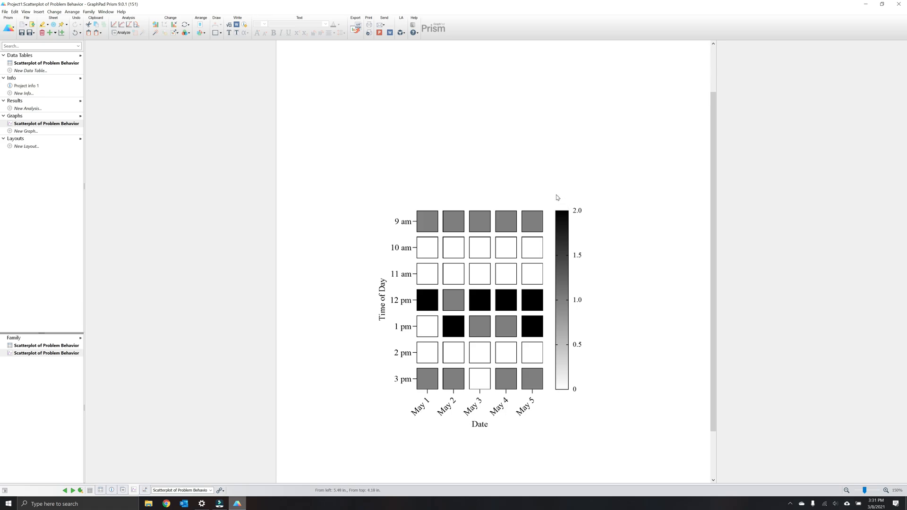
mouse_move(558, 184)
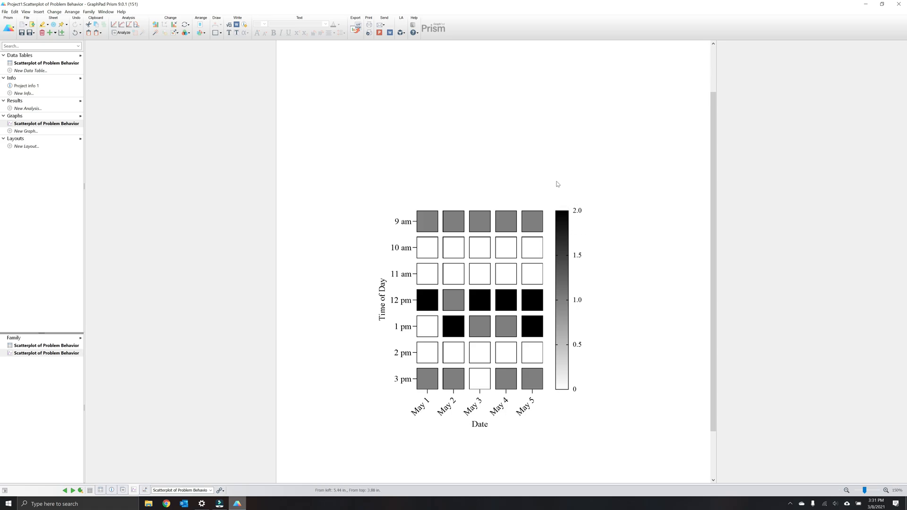
Insert a text label reading 'Problem Behavior per Min' near the legend
right_click(557, 185)
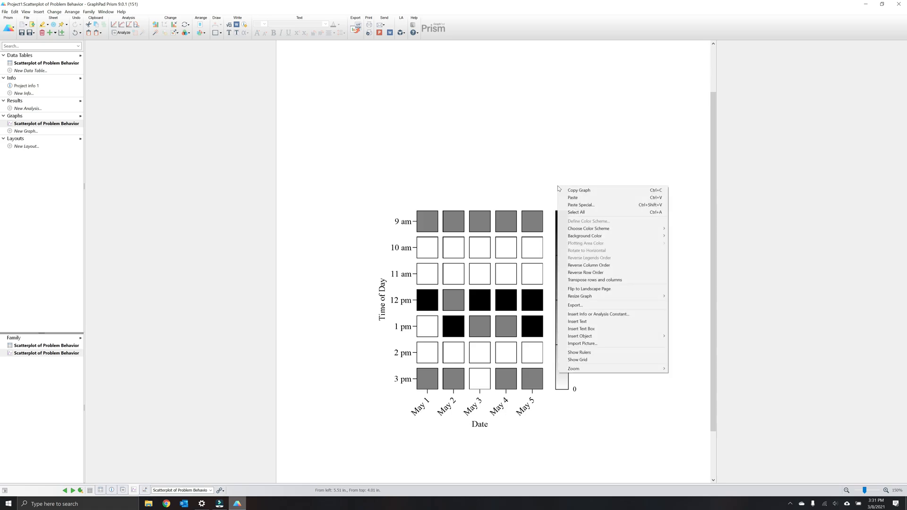
mouse_move(585, 323)
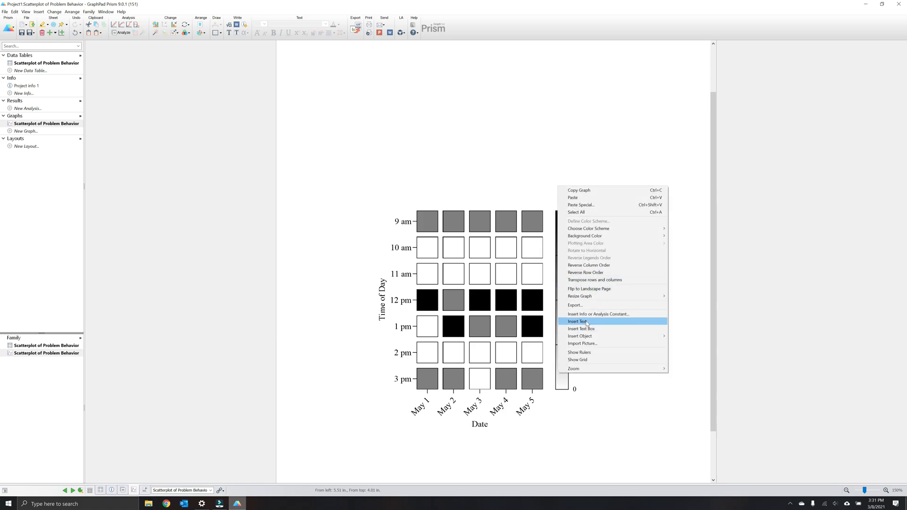
click(579, 321)
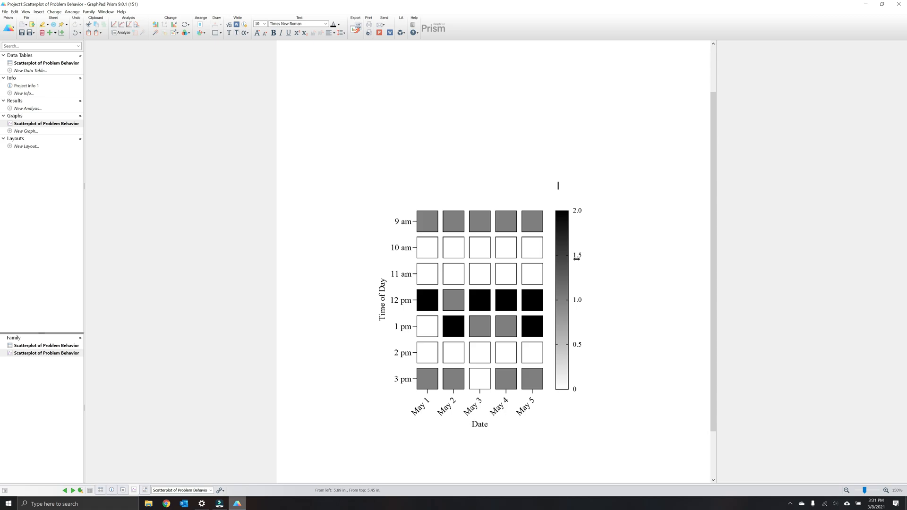
text(Problem Behavior)
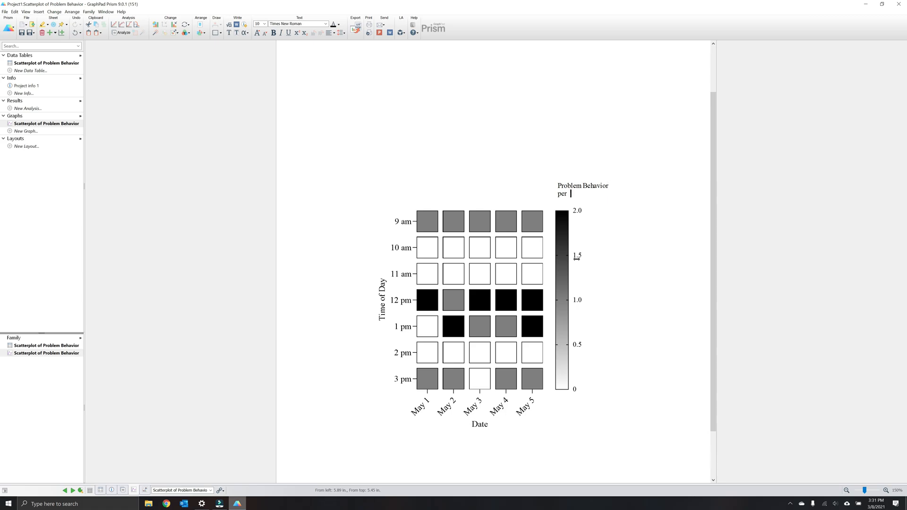
text(Min)
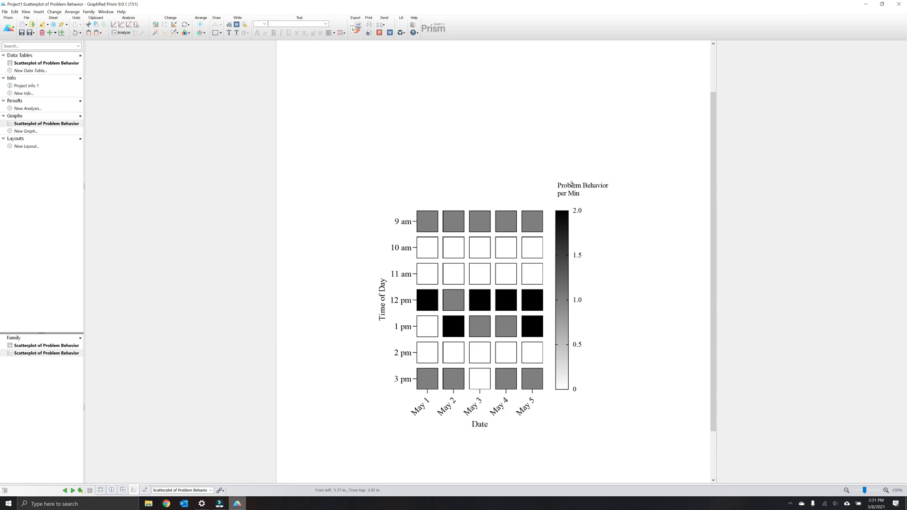
click(583, 189)
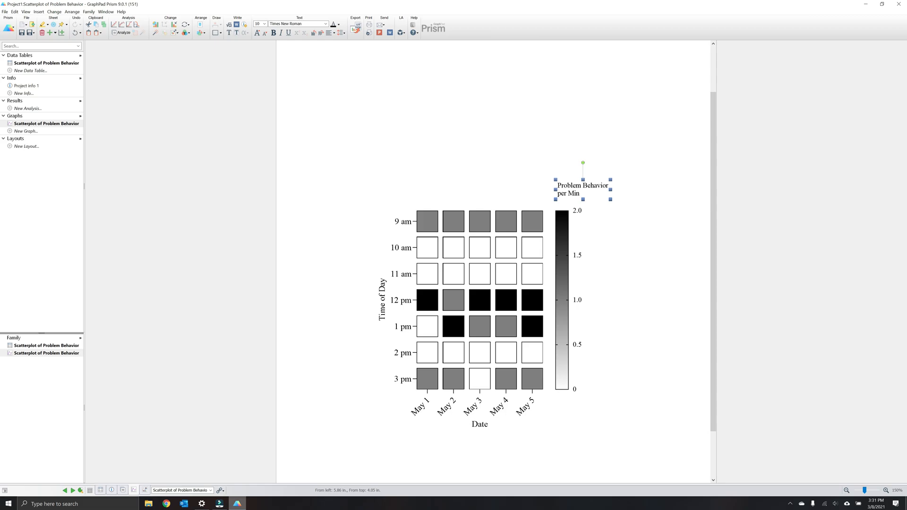
Move the legend title so it is centred above the scale bar
right_click(583, 189)
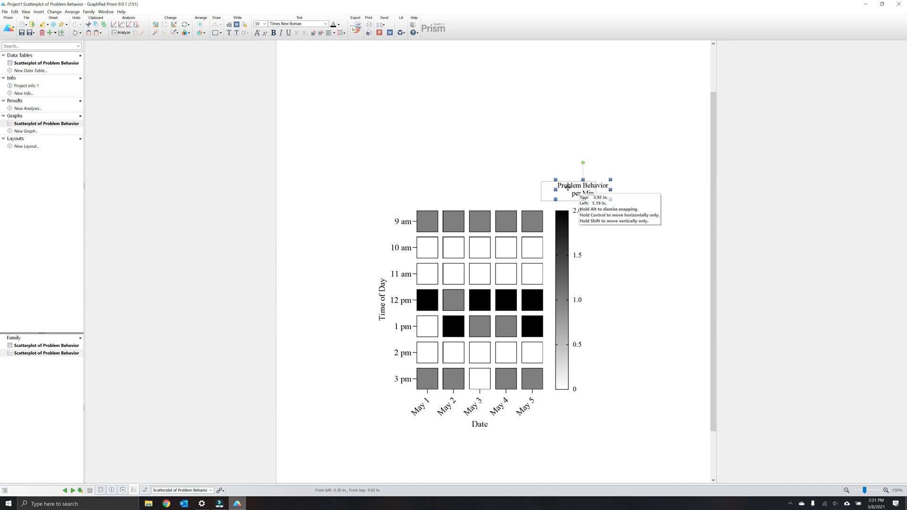
drag(583, 185, 573, 183)
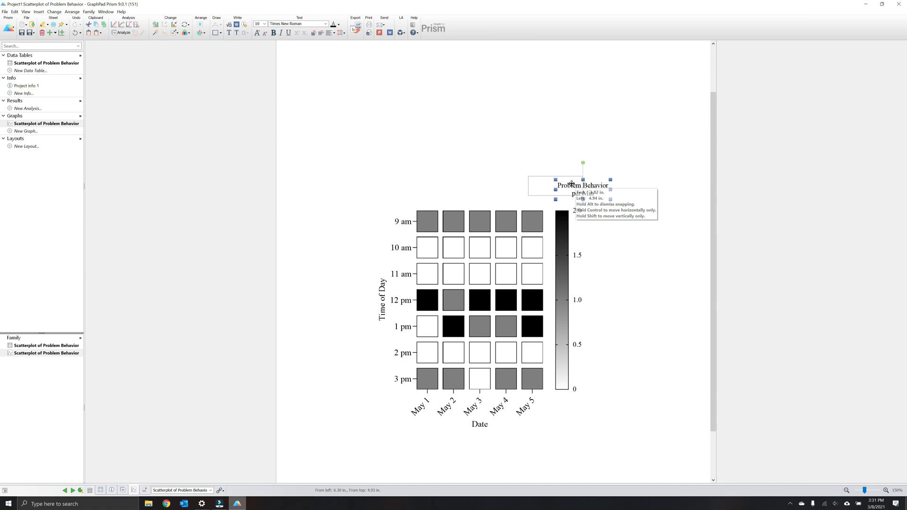
drag(583, 185, 557, 183)
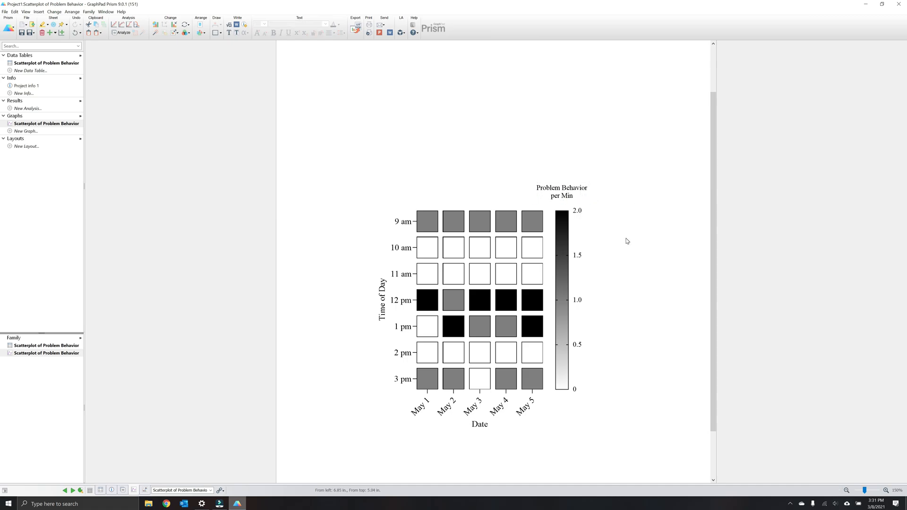
mouse_move(398, 177)
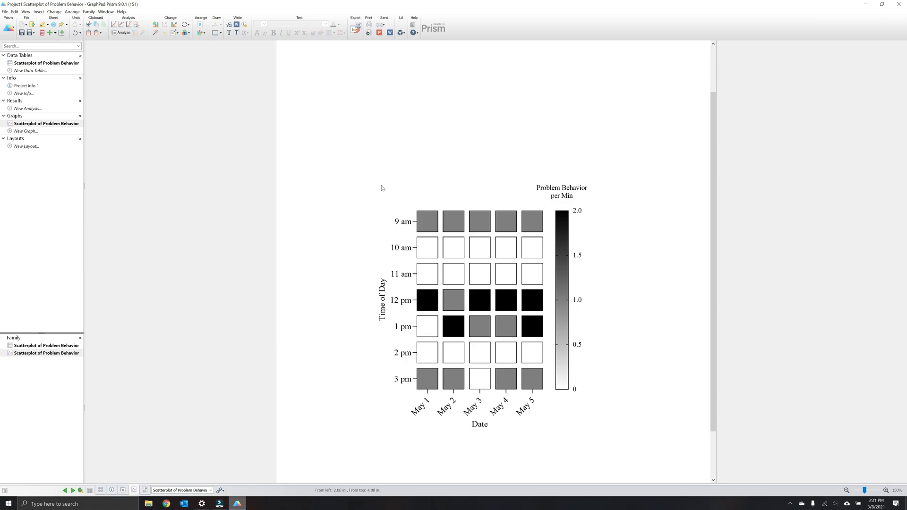
mouse_move(358, 188)
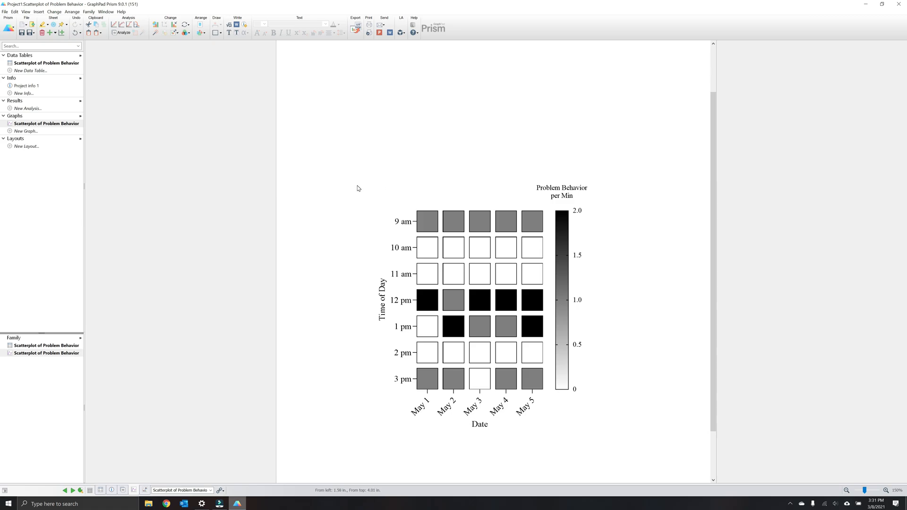
Open the graph export settings and set the resolution to 1200 dpi
right_click(358, 188)
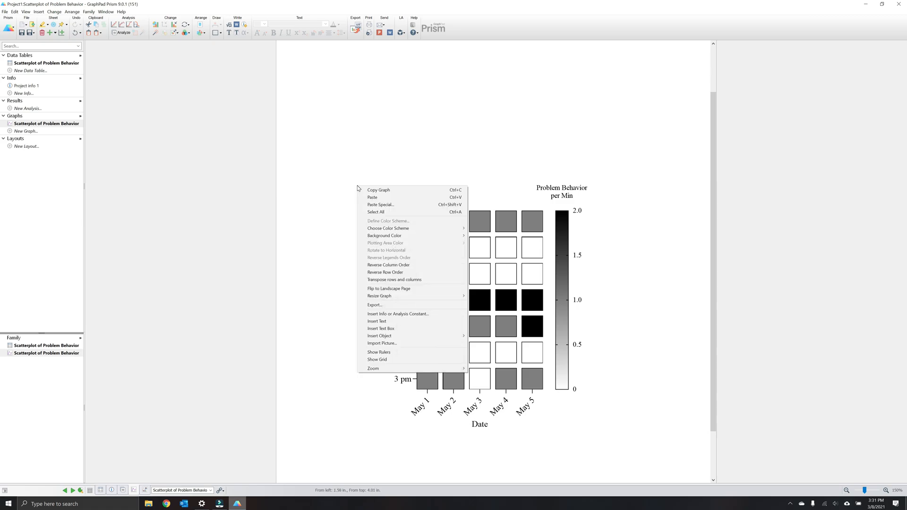
mouse_move(400, 305)
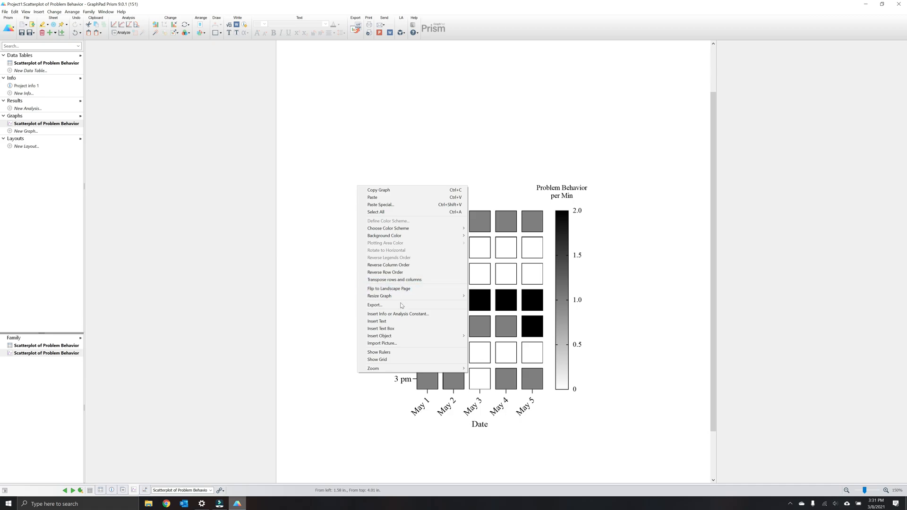
click(374, 305)
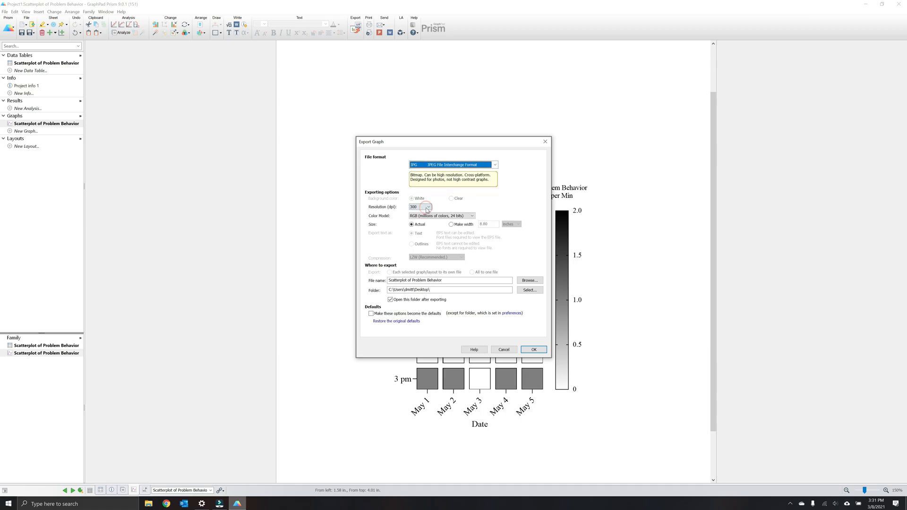
click(428, 207)
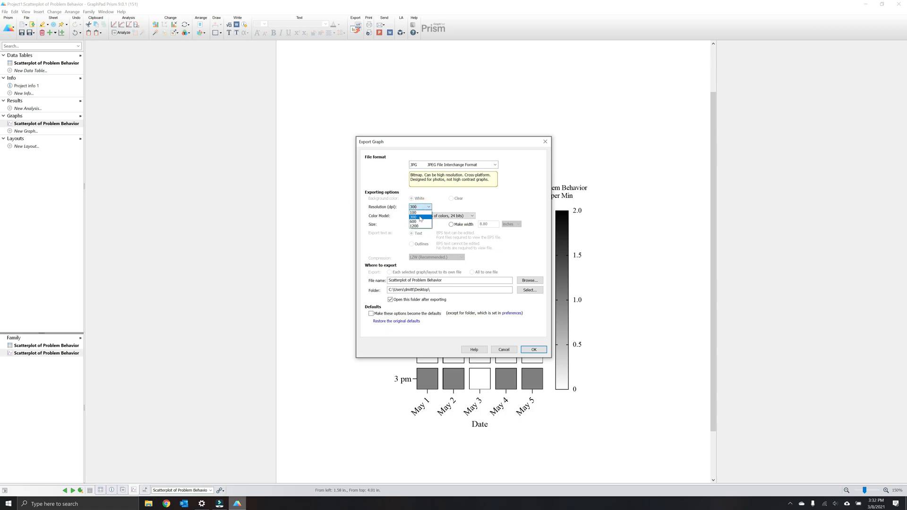
click(414, 226)
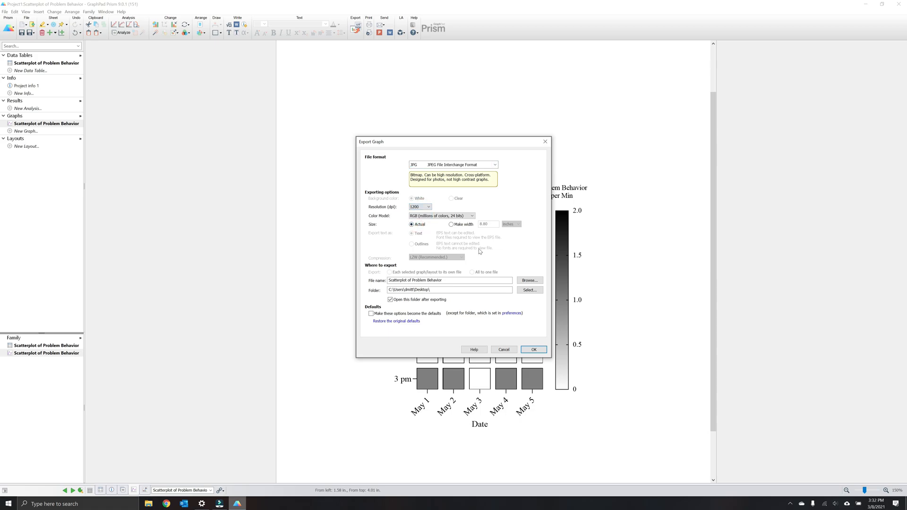
click(494, 165)
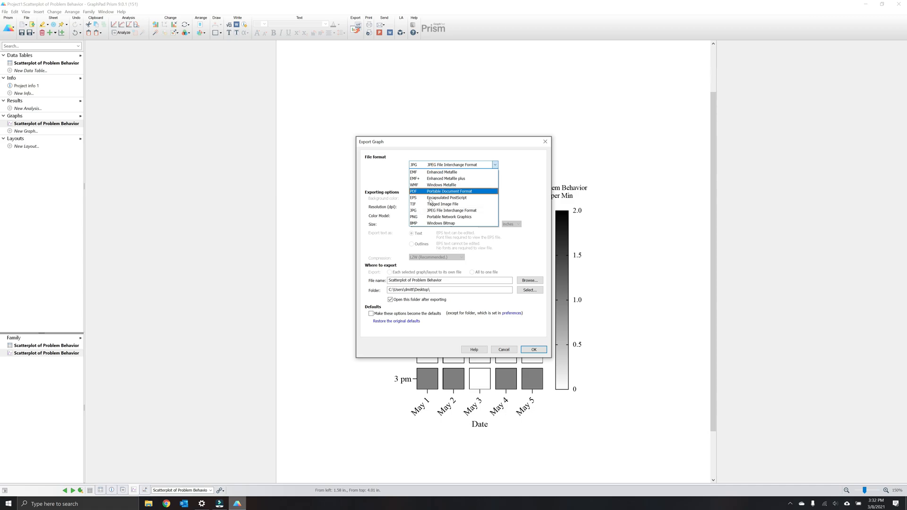